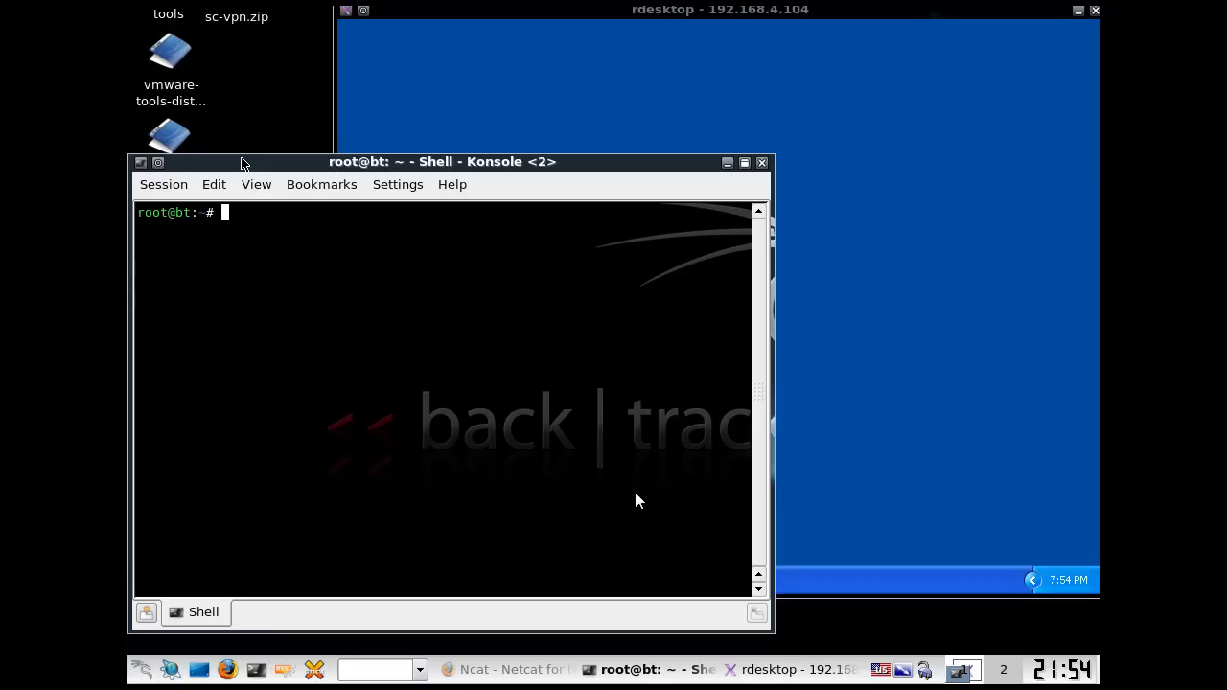
{"action": "mouse_move", "coordinate": [834, 267]}
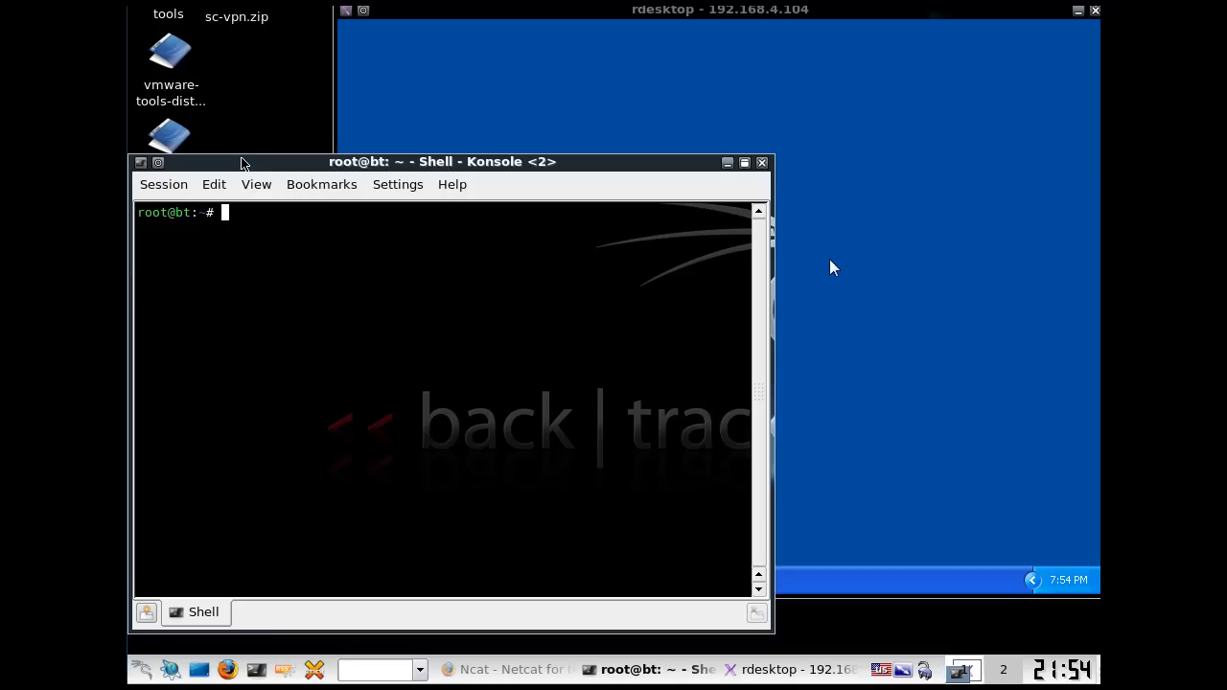
{"action": "mouse_move", "coordinate": [657, 301]}
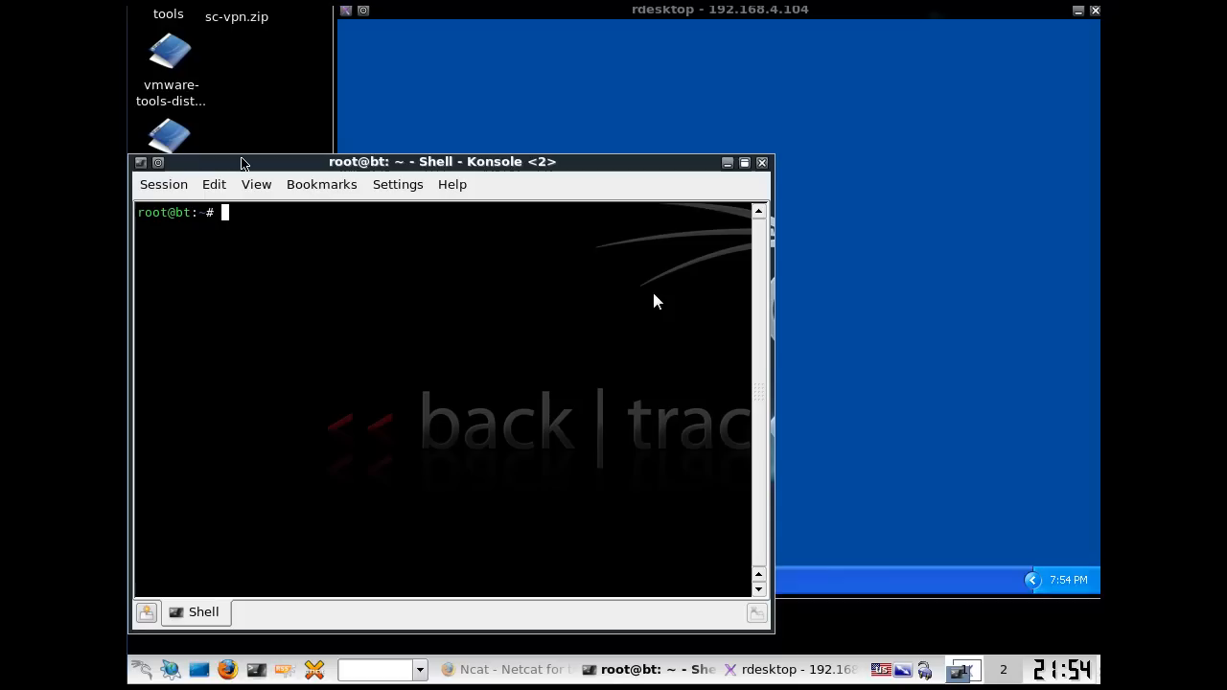
{"action": "mouse_move", "coordinate": [631, 164]}
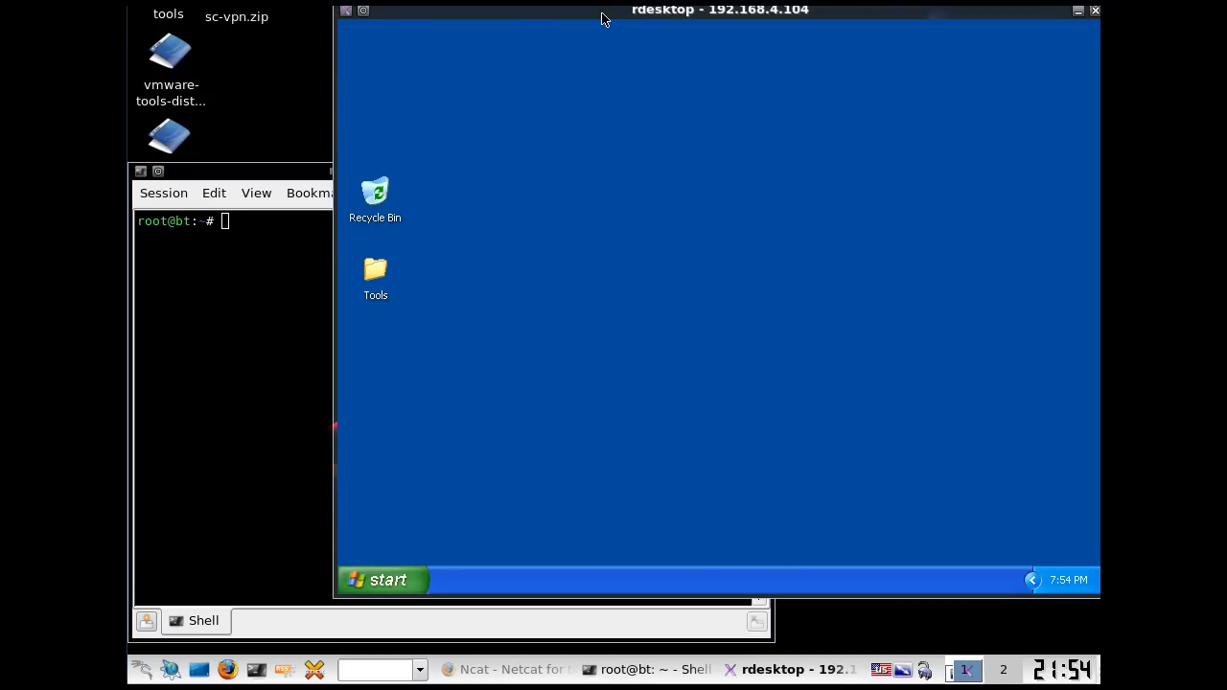
{"action": "mouse_move", "coordinate": [522, 179]}
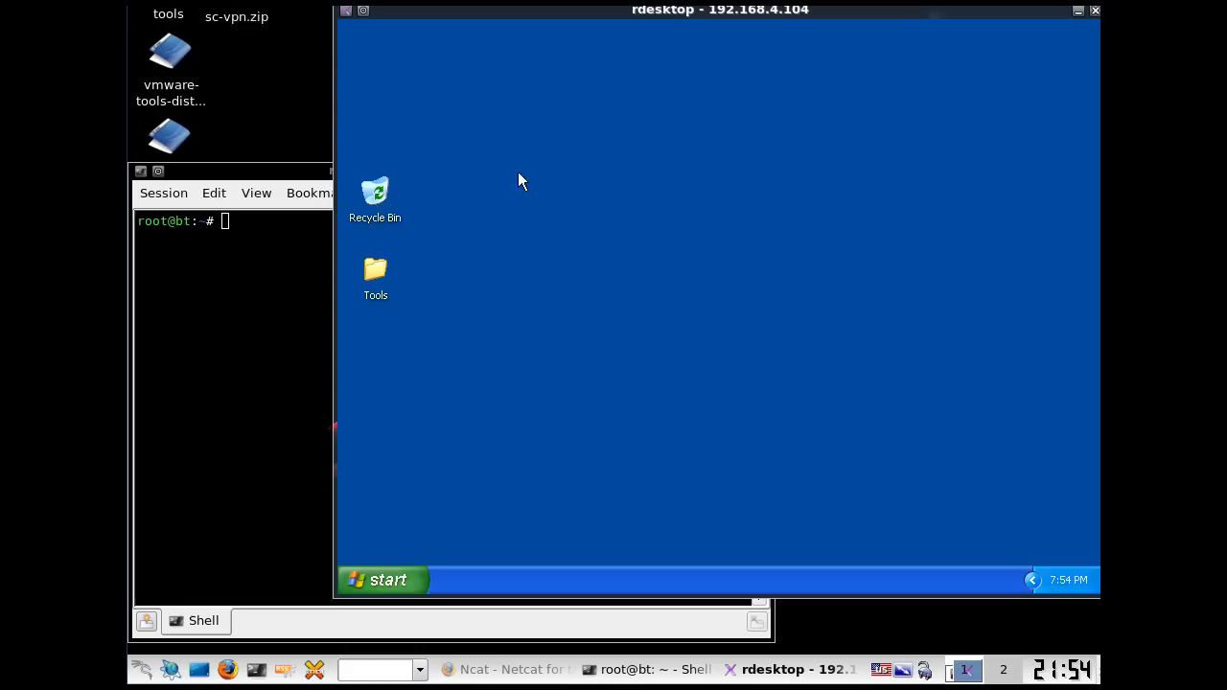
Step: Browse My Computer to Local Disk C:\WINDOWS and select the nc file
{"action": "left_click", "coordinate": [382, 580]}
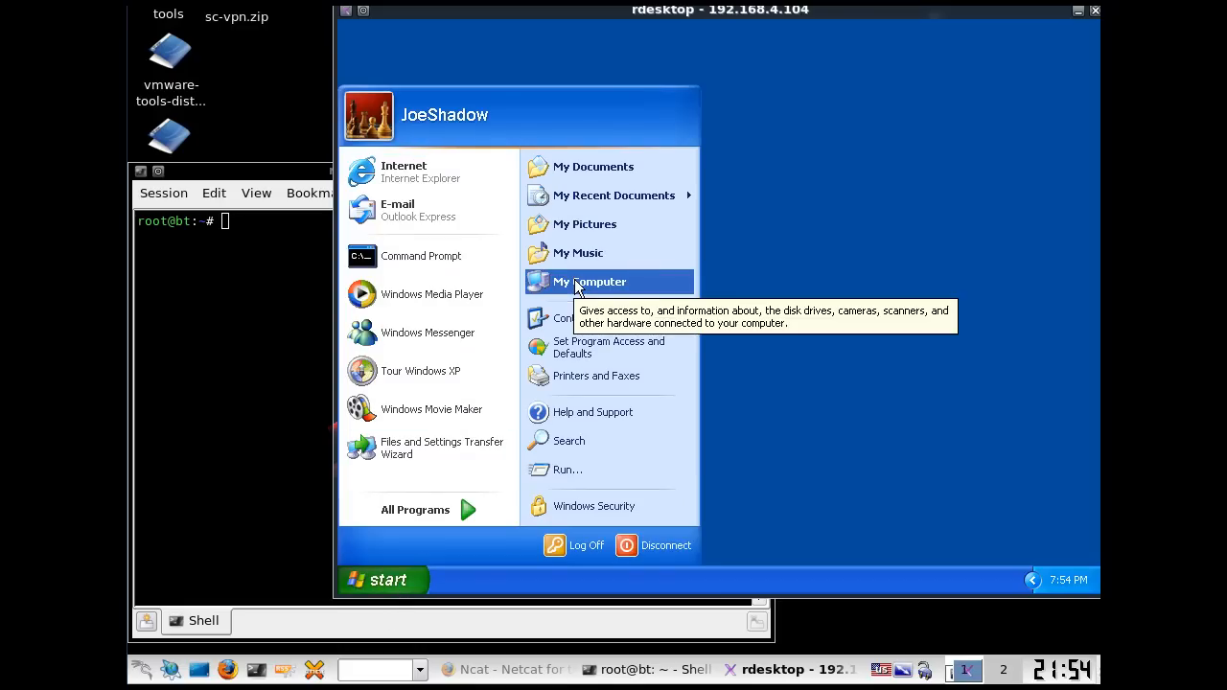
{"action": "left_click", "coordinate": [590, 281]}
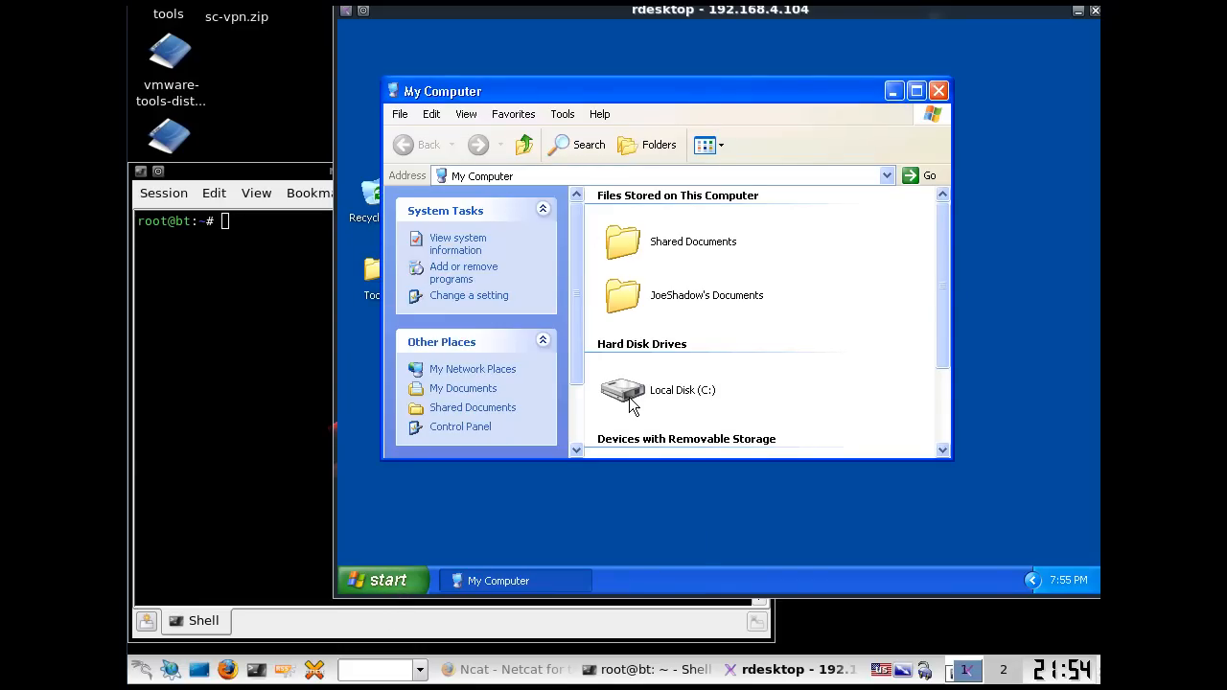
{"action": "double_click", "coordinate": [622, 391]}
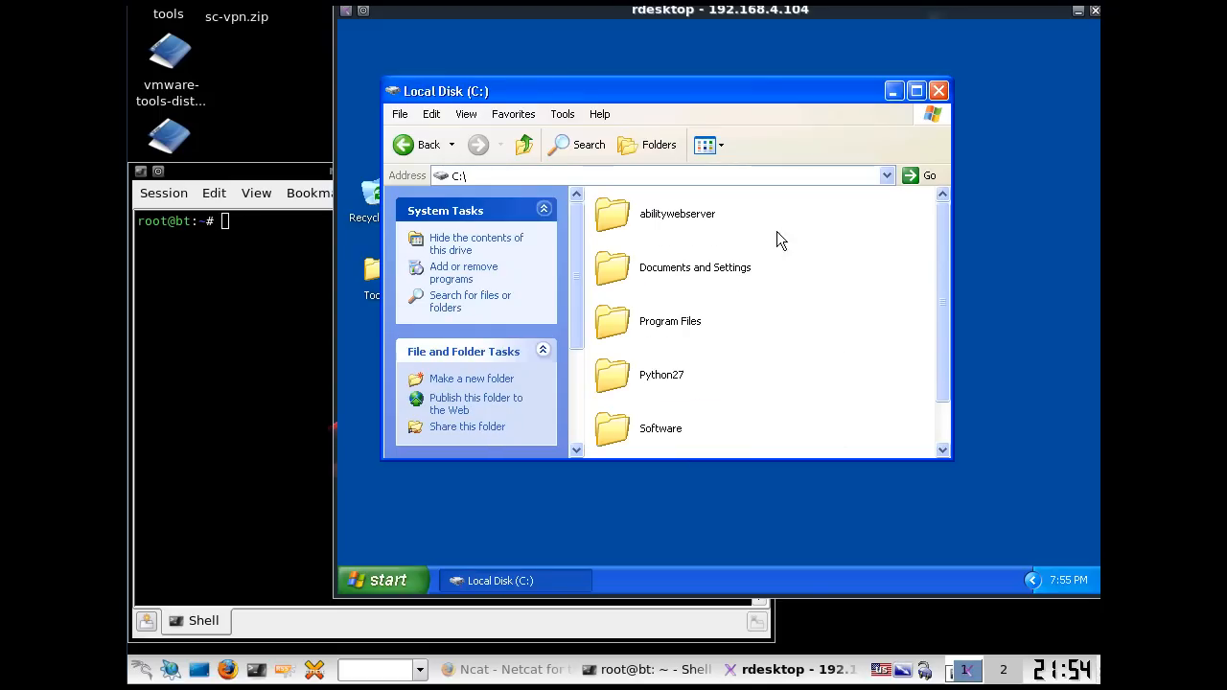
{"action": "scroll", "scroll_direction": "down", "scroll_amount": 3}
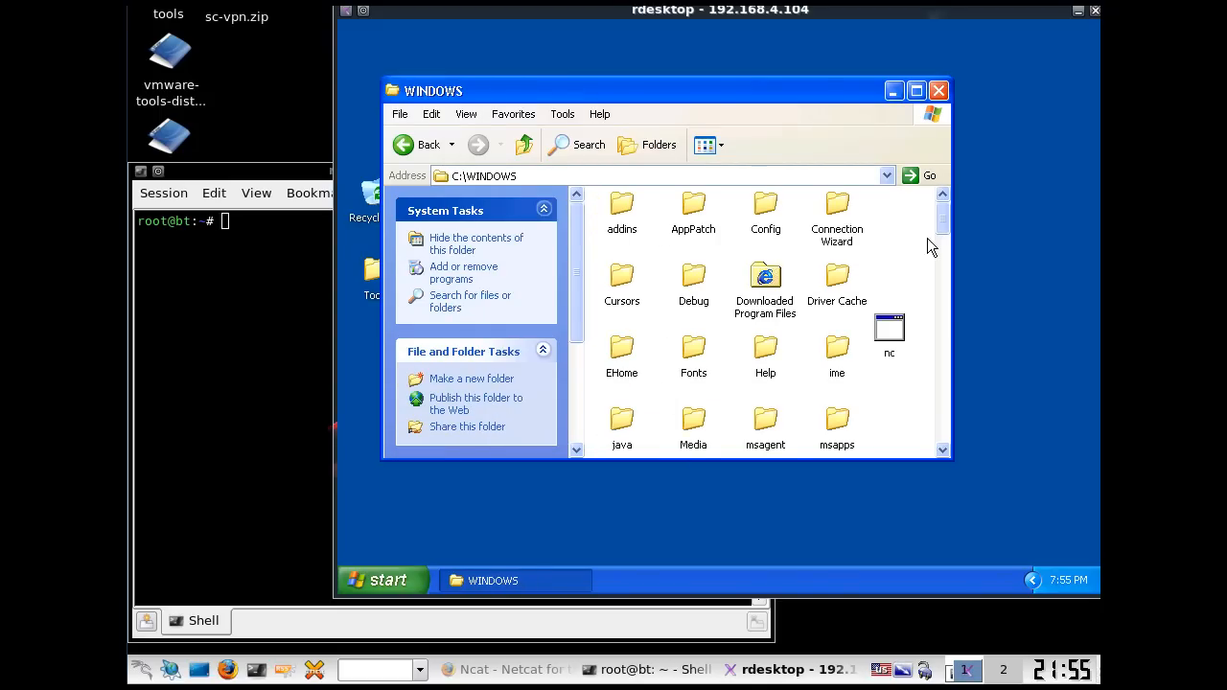
{"action": "mouse_move", "coordinate": [532, 172]}
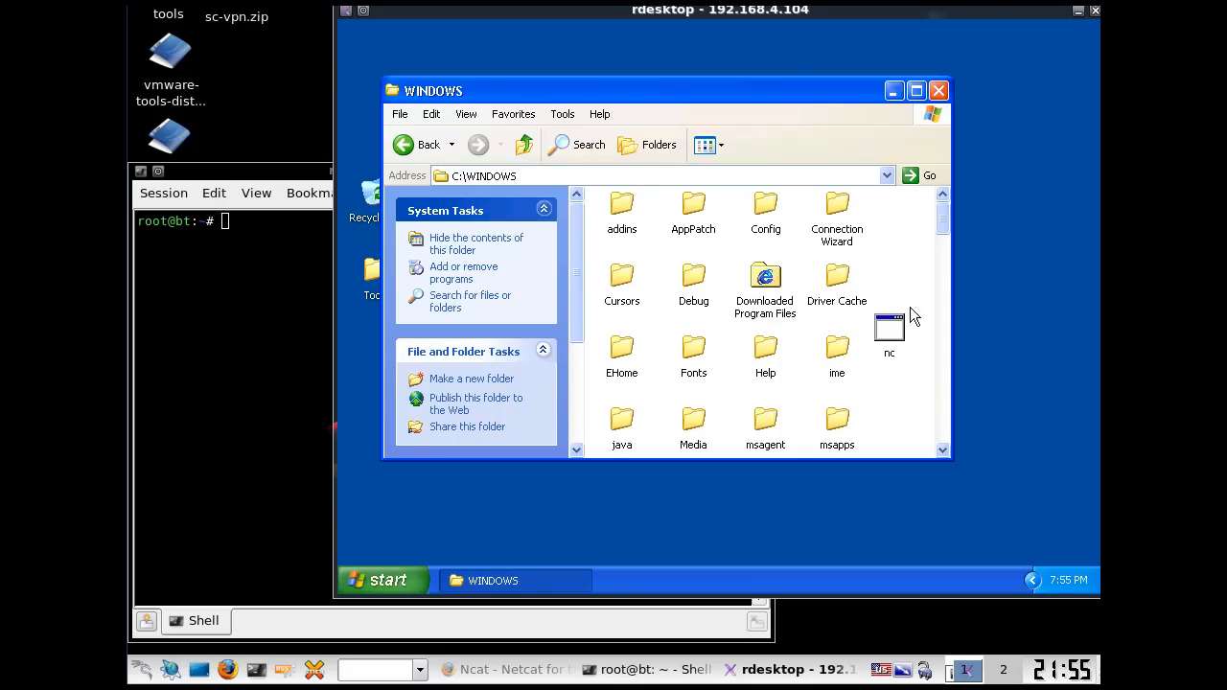
{"action": "mouse_move", "coordinate": [918, 345]}
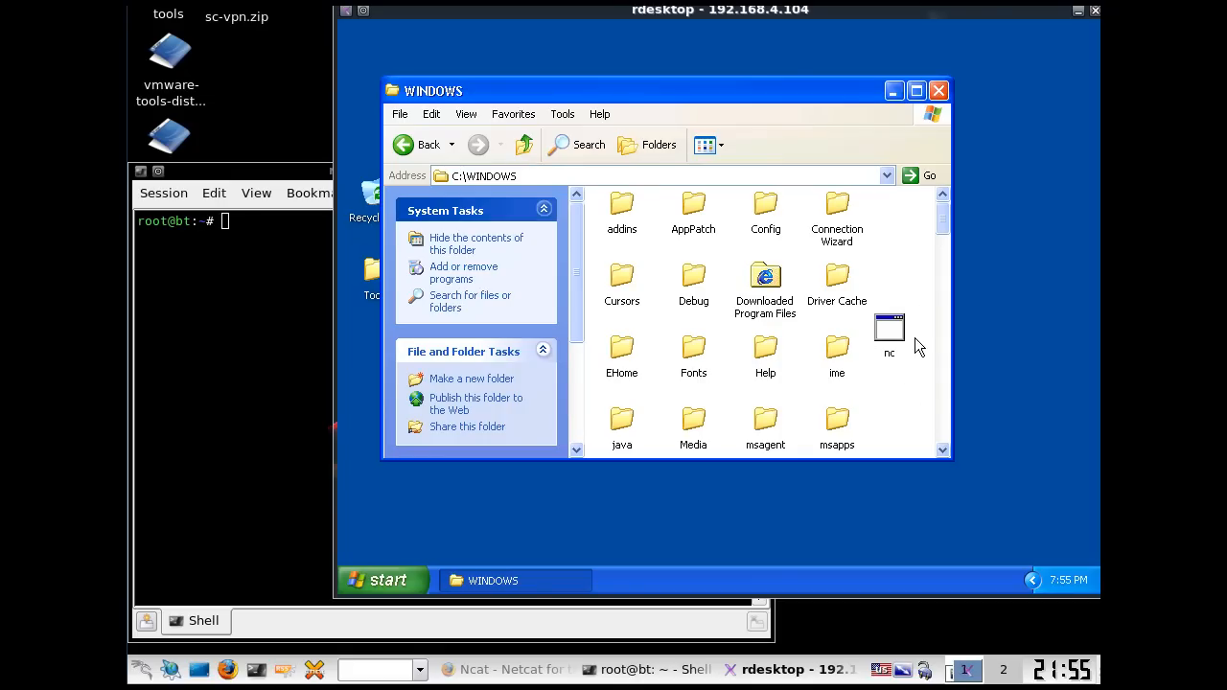
{"action": "left_click", "coordinate": [889, 331]}
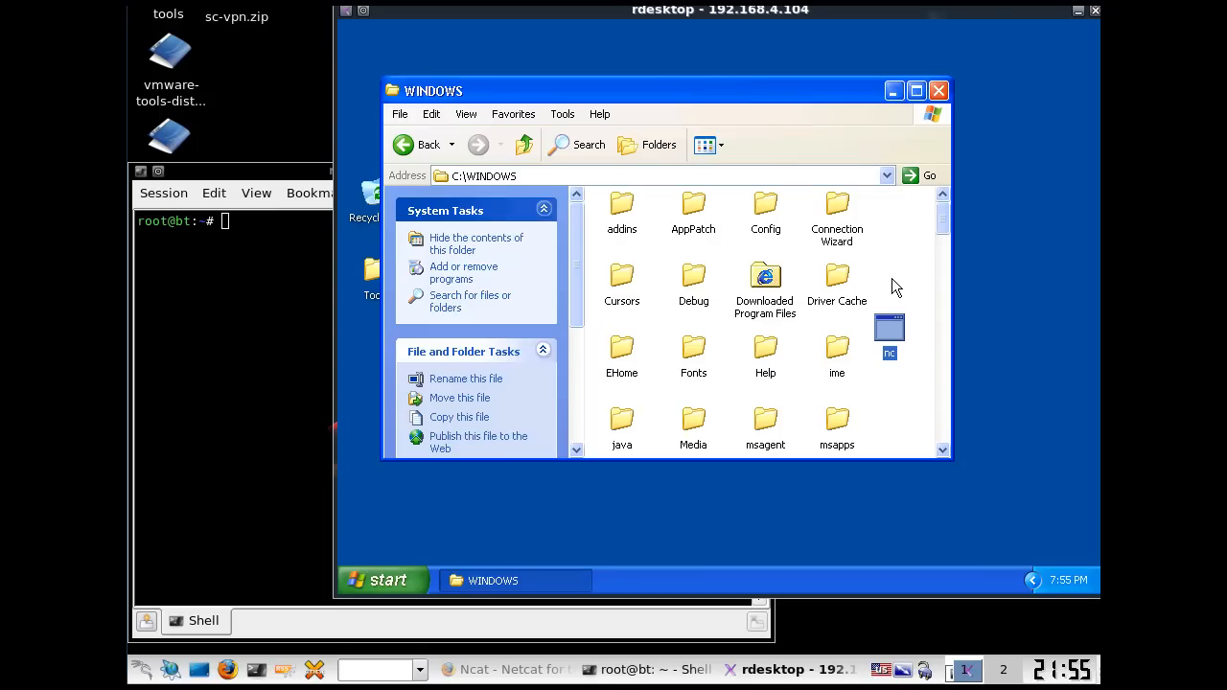
{"action": "mouse_move", "coordinate": [899, 334]}
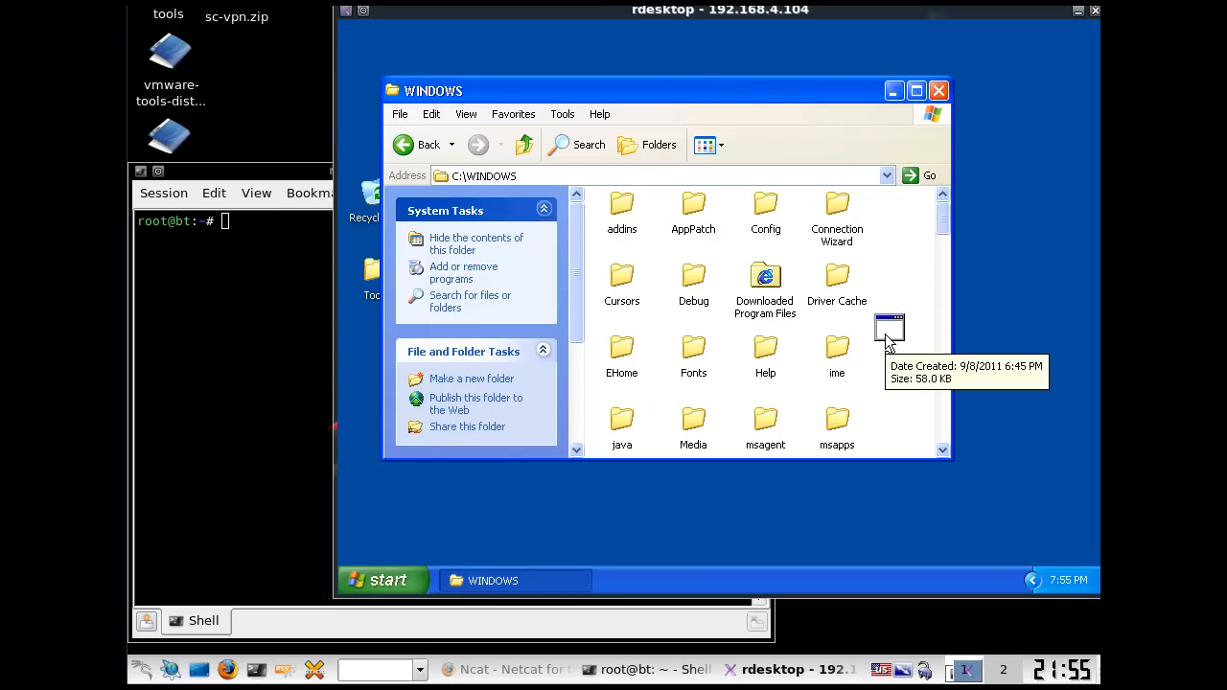
Step: Uncheck 'Hide extensions for known file types' in Folder Options so nc shows as nc.exe
{"action": "left_click", "coordinate": [562, 113]}
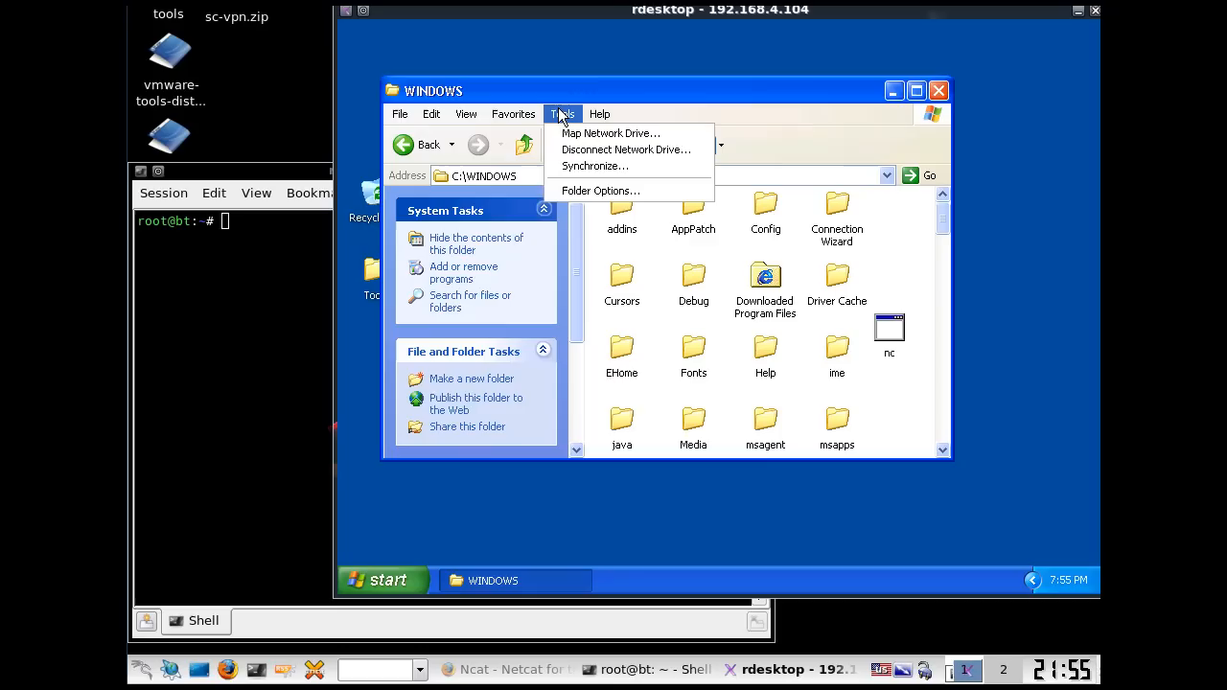
{"action": "left_click", "coordinate": [602, 191]}
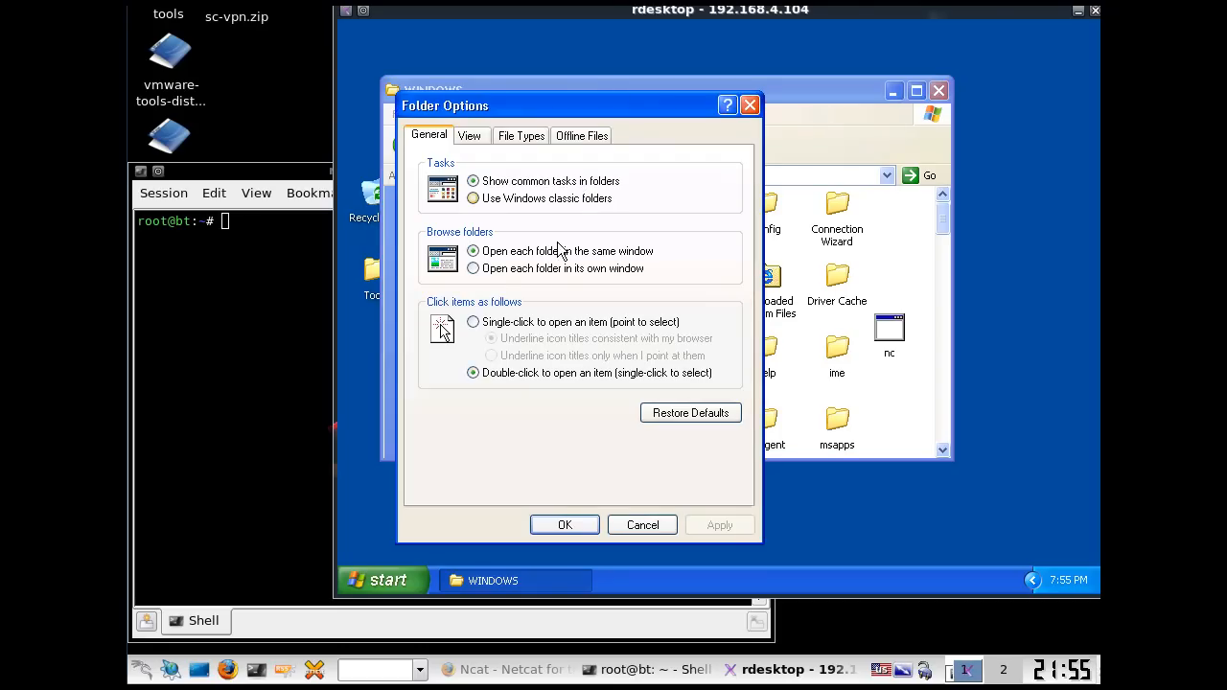
{"action": "left_click", "coordinate": [471, 135]}
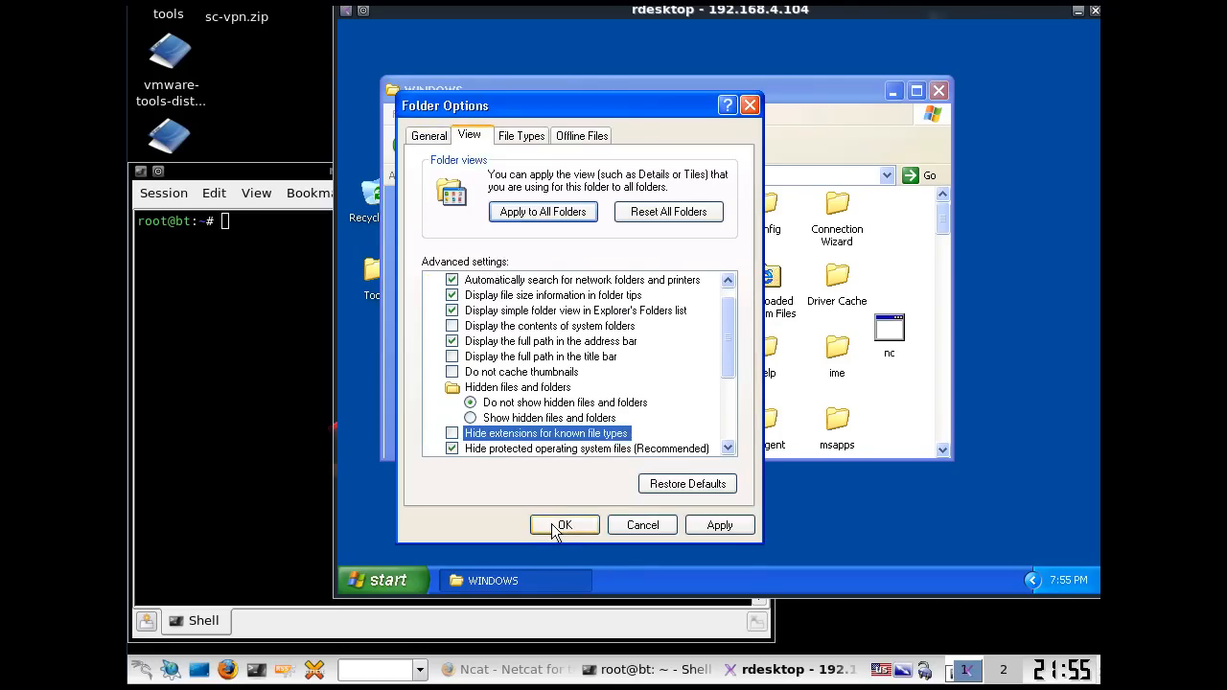
{"action": "left_click", "coordinate": [564, 525]}
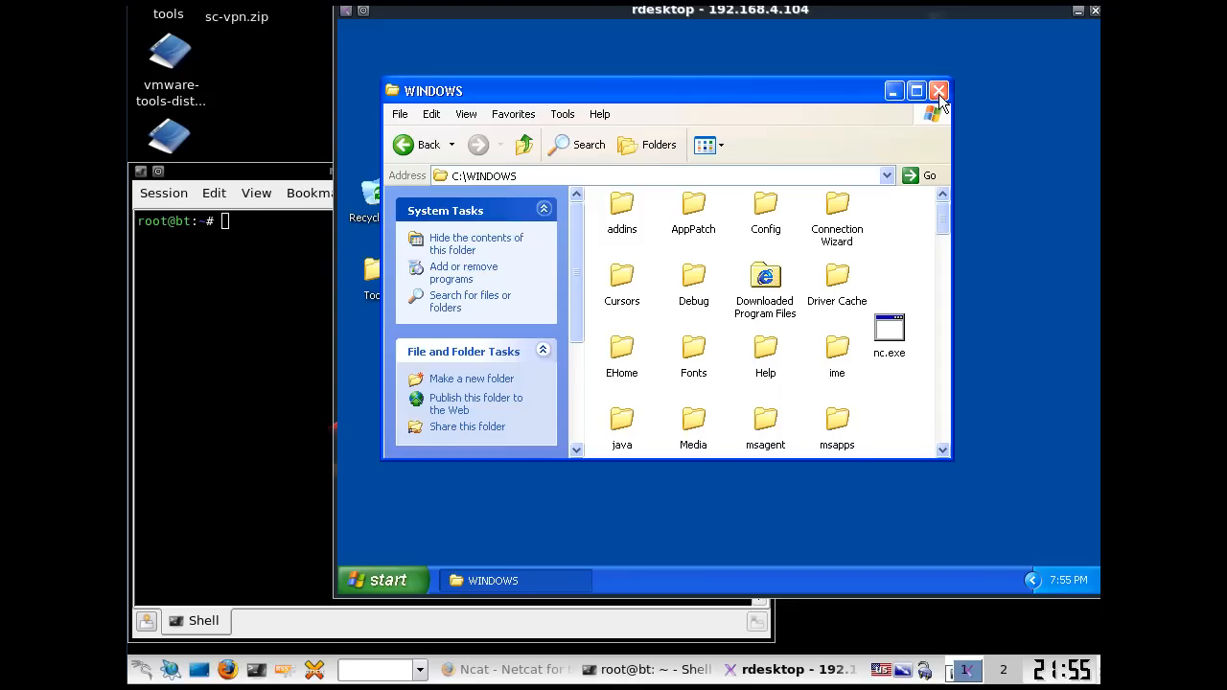
Step: Close the WINDOWS folder window and launch cmd through Start > Run
{"action": "left_click", "coordinate": [937, 91]}
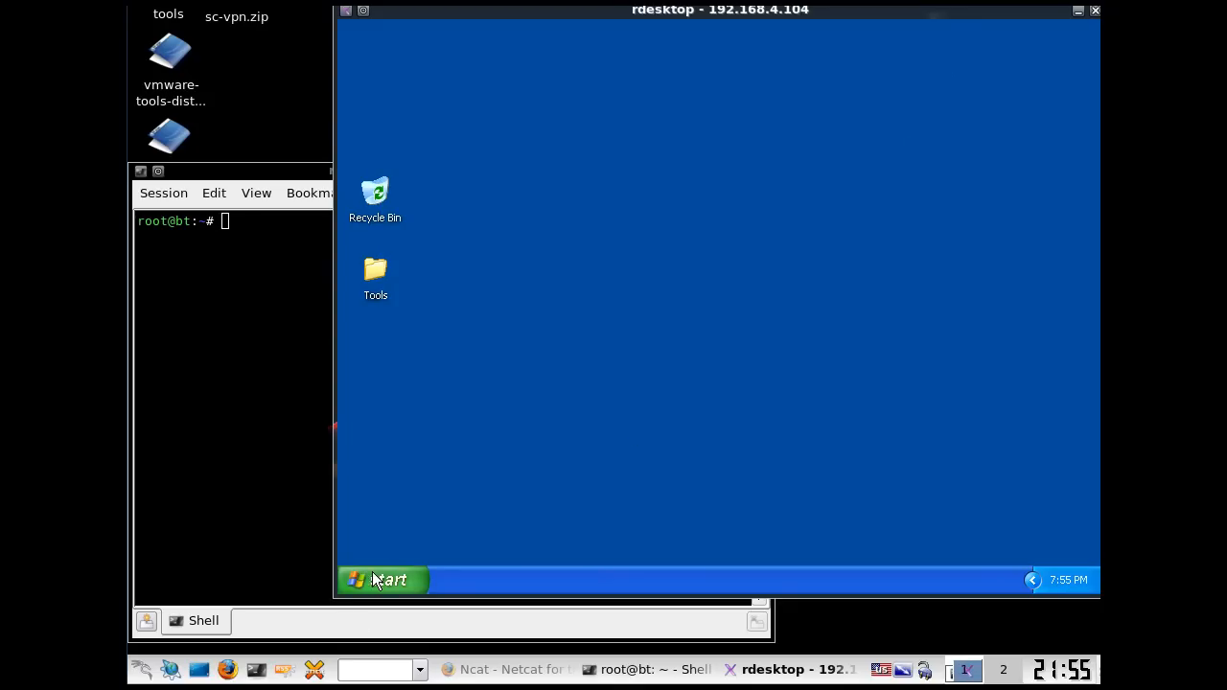
{"action": "left_click", "coordinate": [379, 580]}
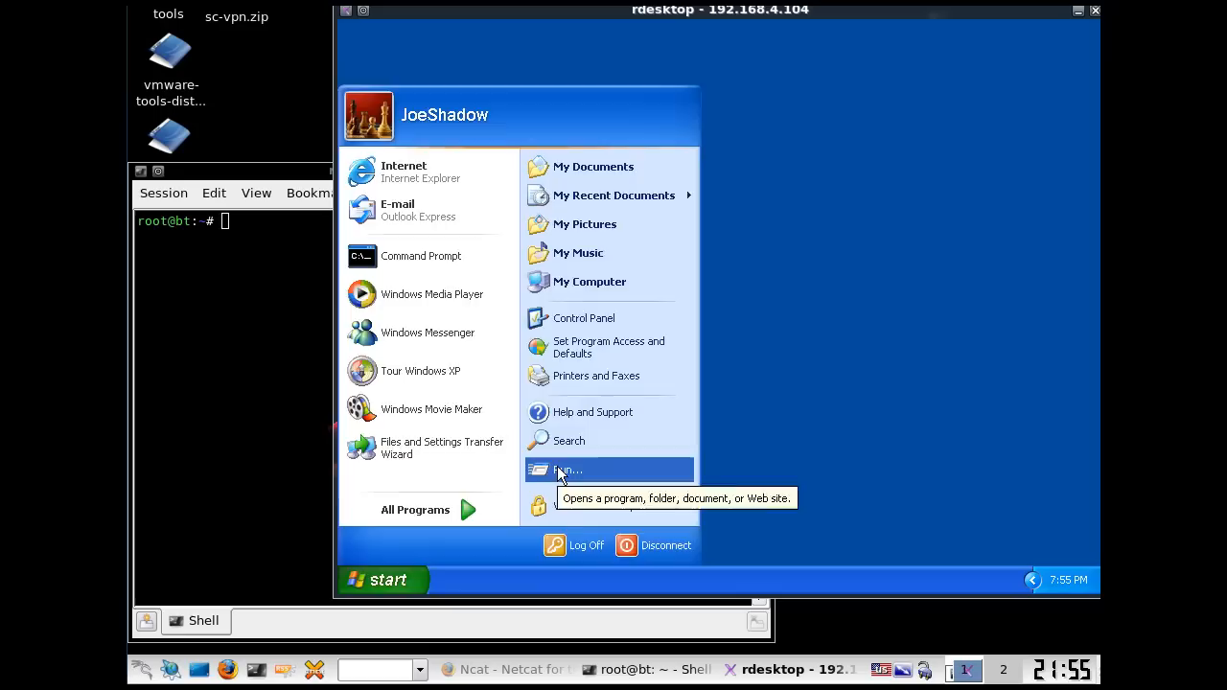
{"action": "left_click", "coordinate": [566, 470]}
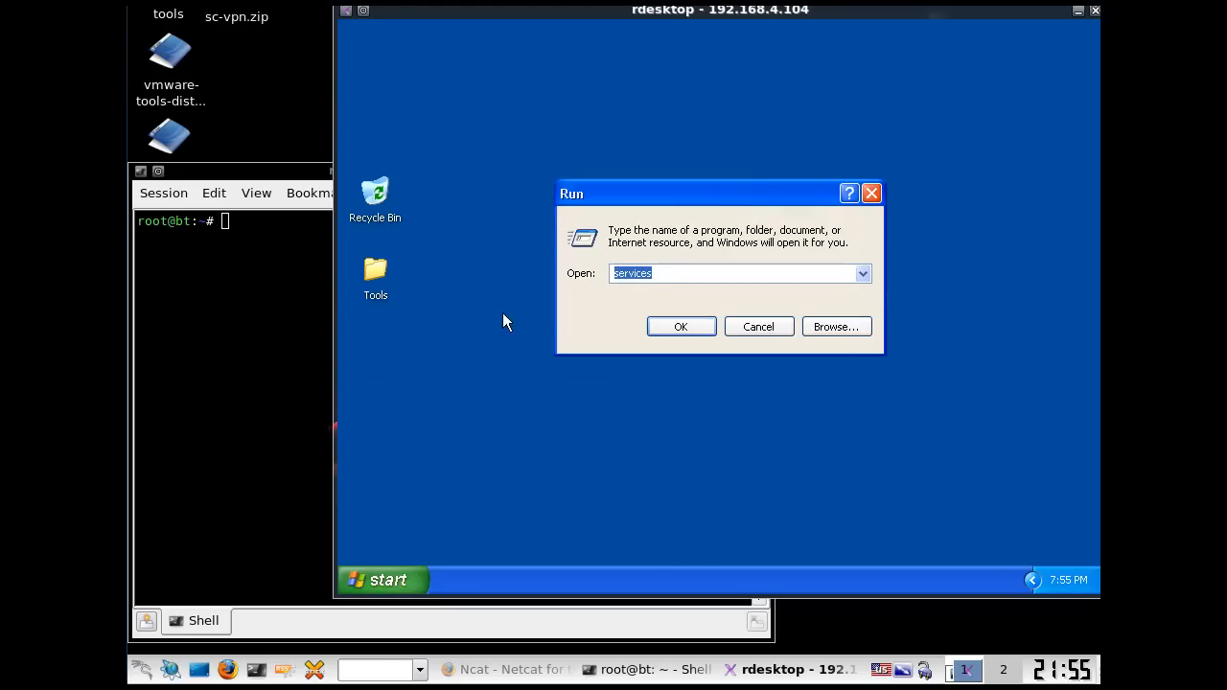
{"action": "mouse_move", "coordinate": [472, 358]}
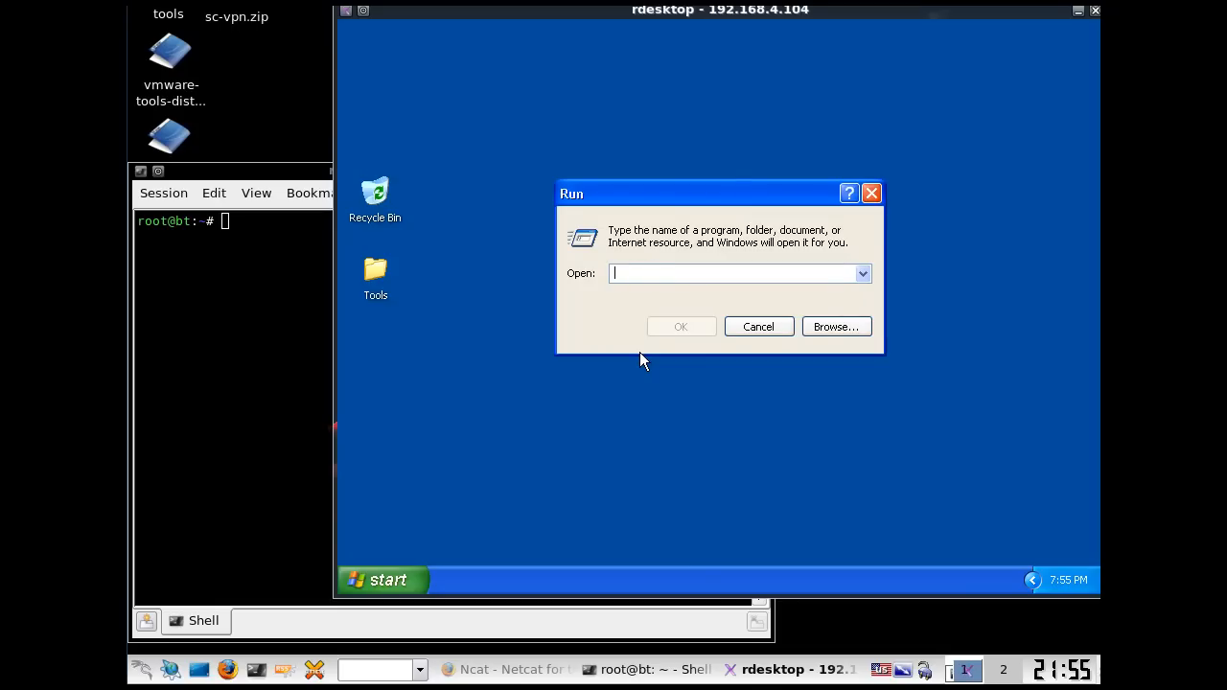
{"action": "left_click", "coordinate": [681, 326]}
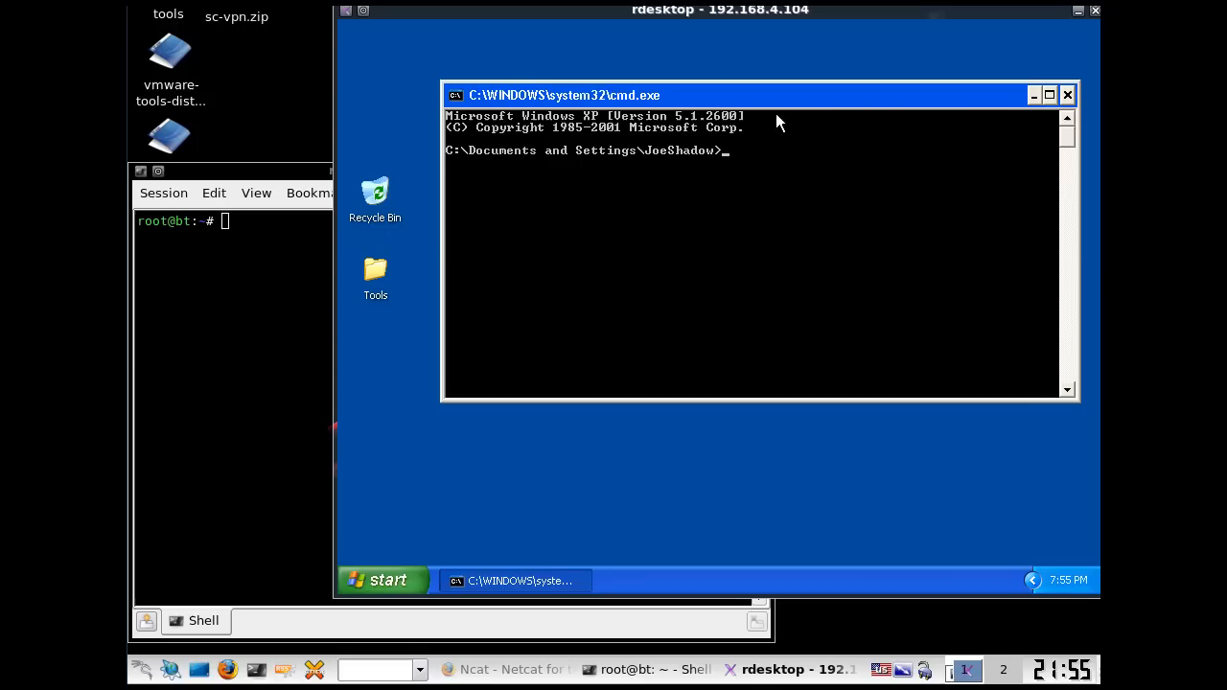
Step: Set the console font size to 12x16, applied to the current window only
{"action": "left_click", "coordinate": [456, 95]}
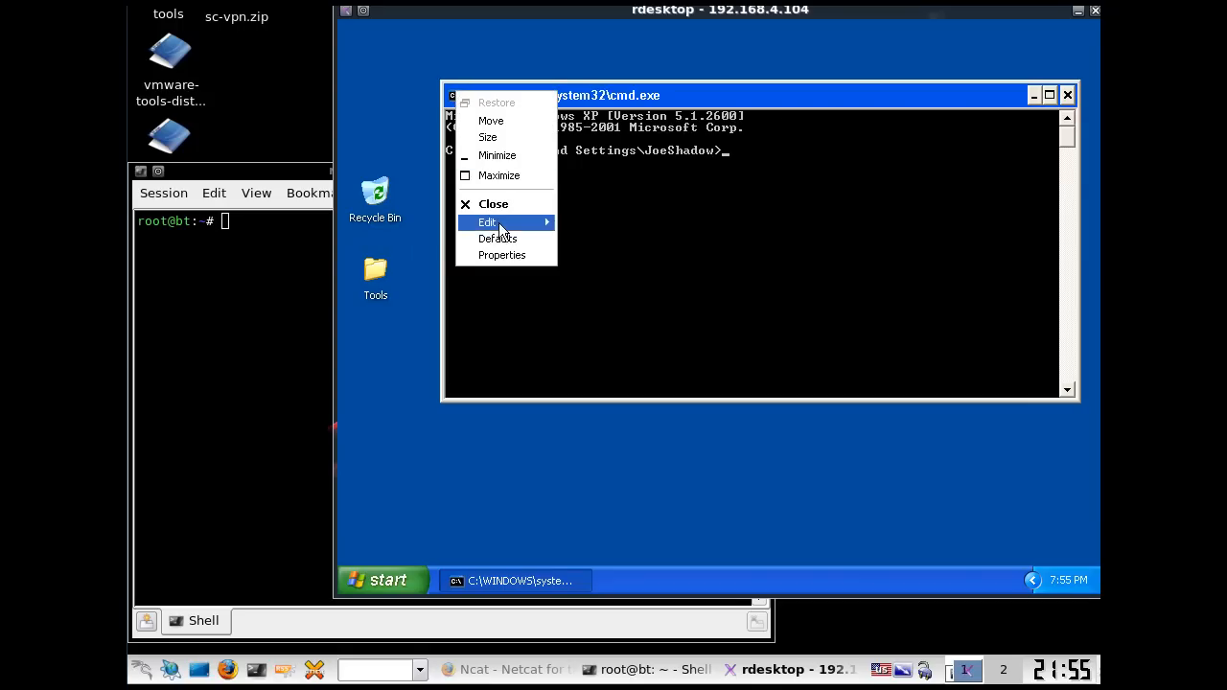
{"action": "left_click", "coordinate": [502, 255]}
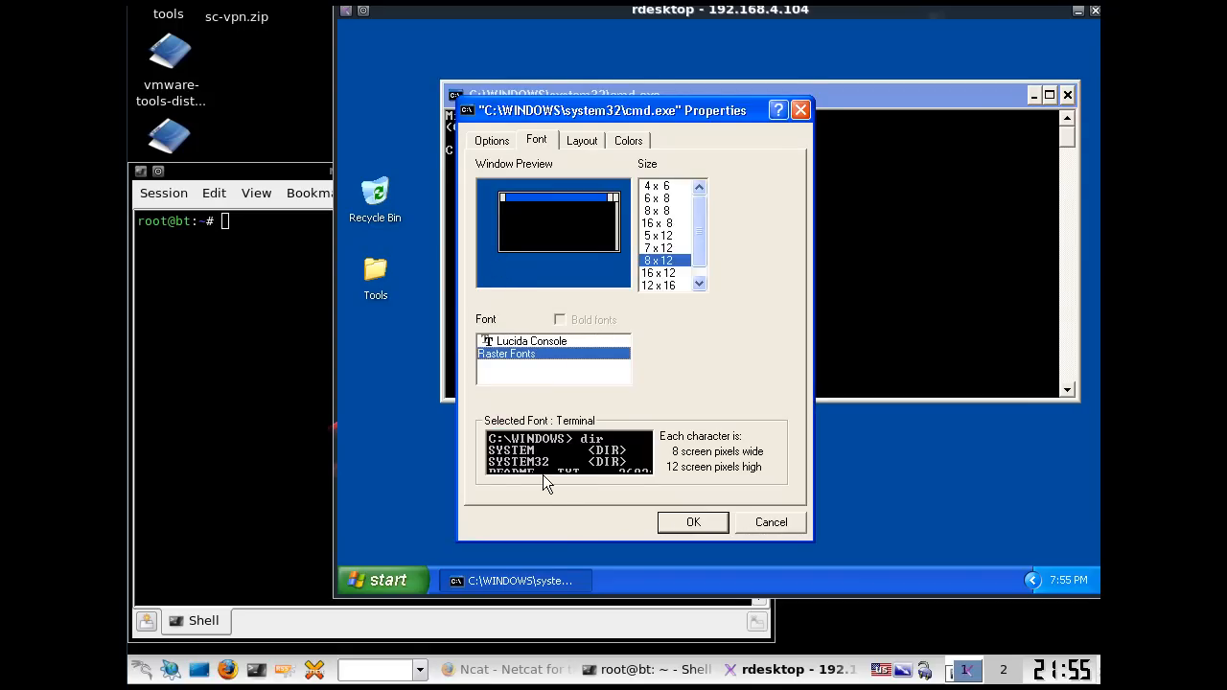
{"action": "left_click", "coordinate": [660, 285]}
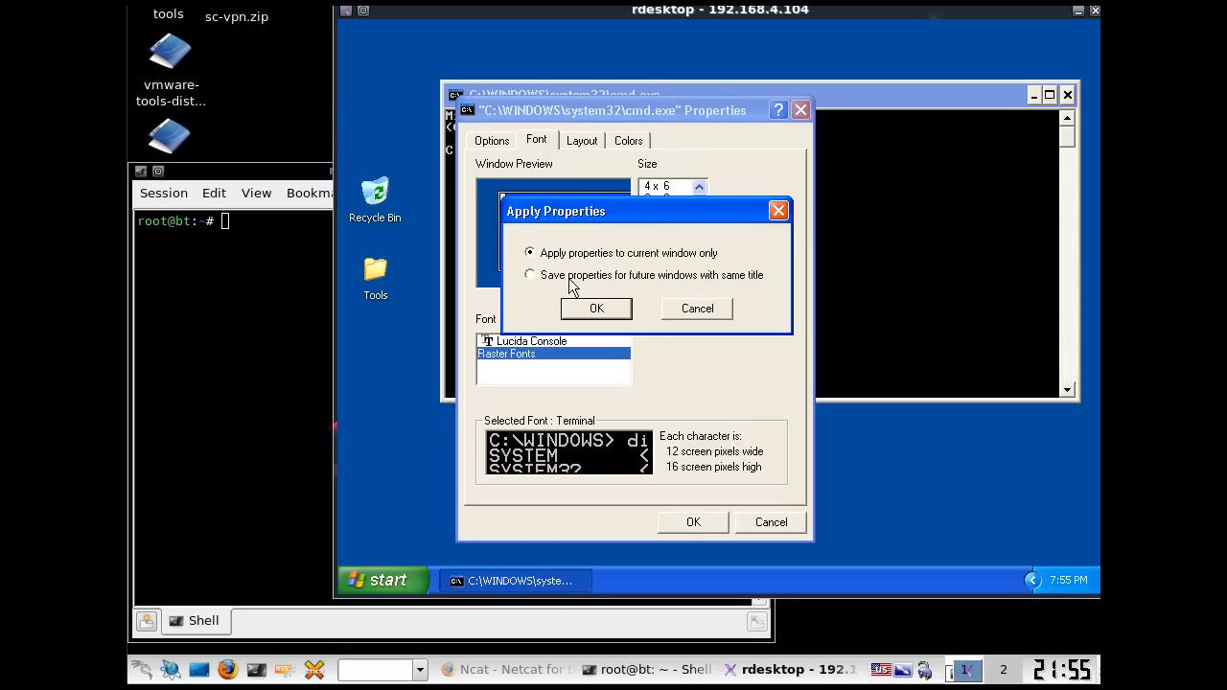
{"action": "left_click", "coordinate": [596, 308]}
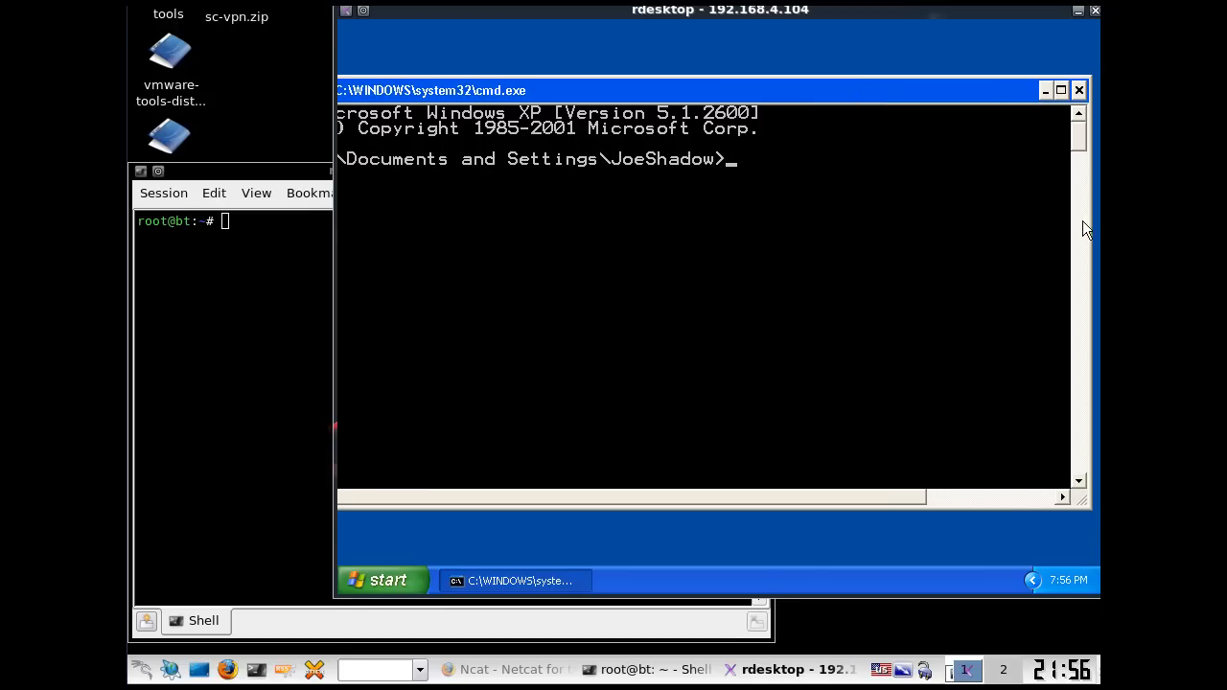
{"action": "mouse_move", "coordinate": [978, 128]}
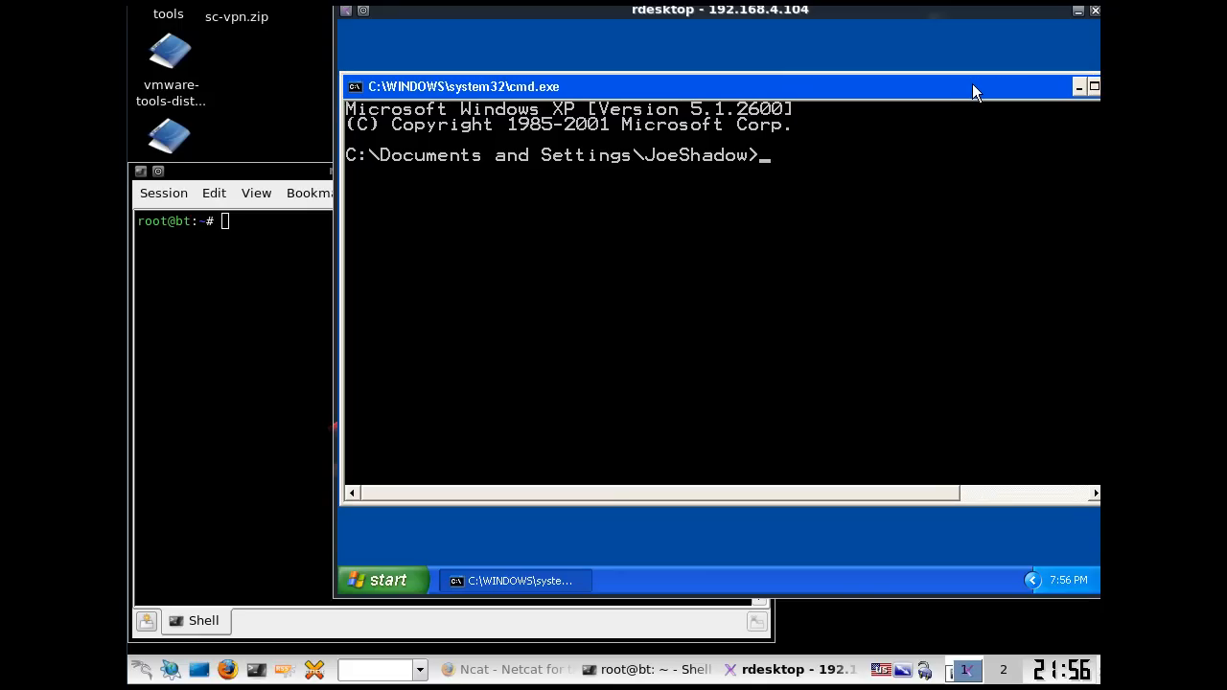
{"action": "mouse_move", "coordinate": [820, 168]}
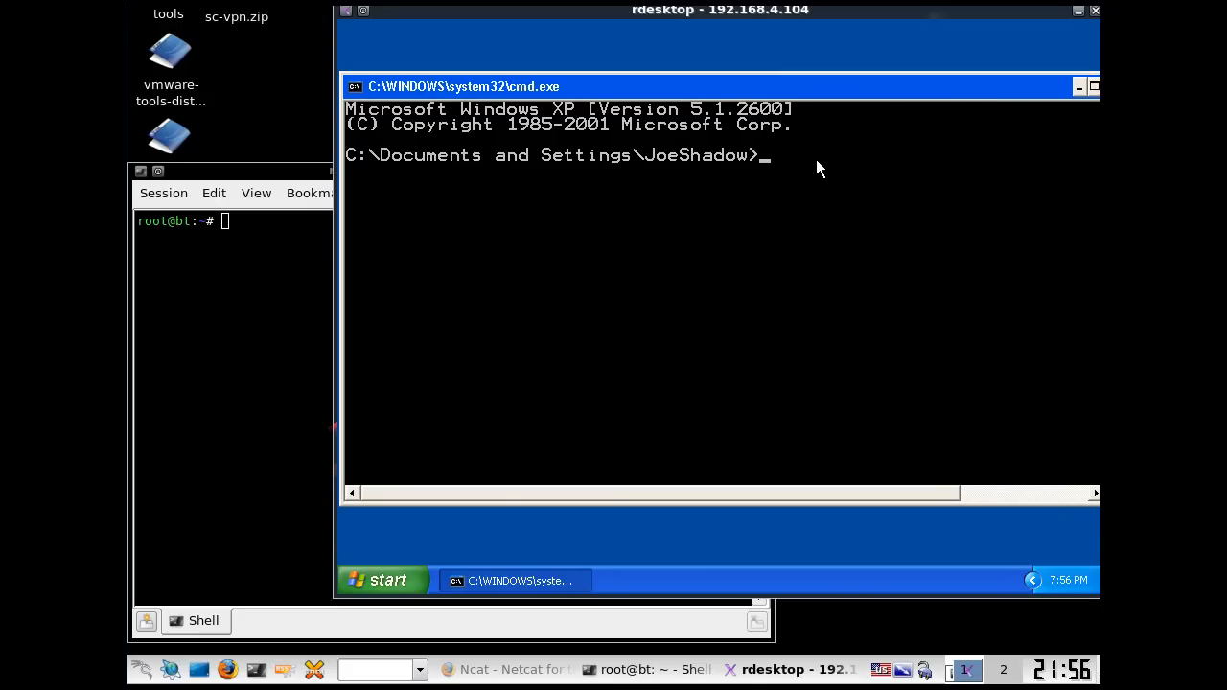
Step: Run 'nc -lvp 2222' to listen on port 2222, then move the window higher
{"action": "type", "text": "nc"}
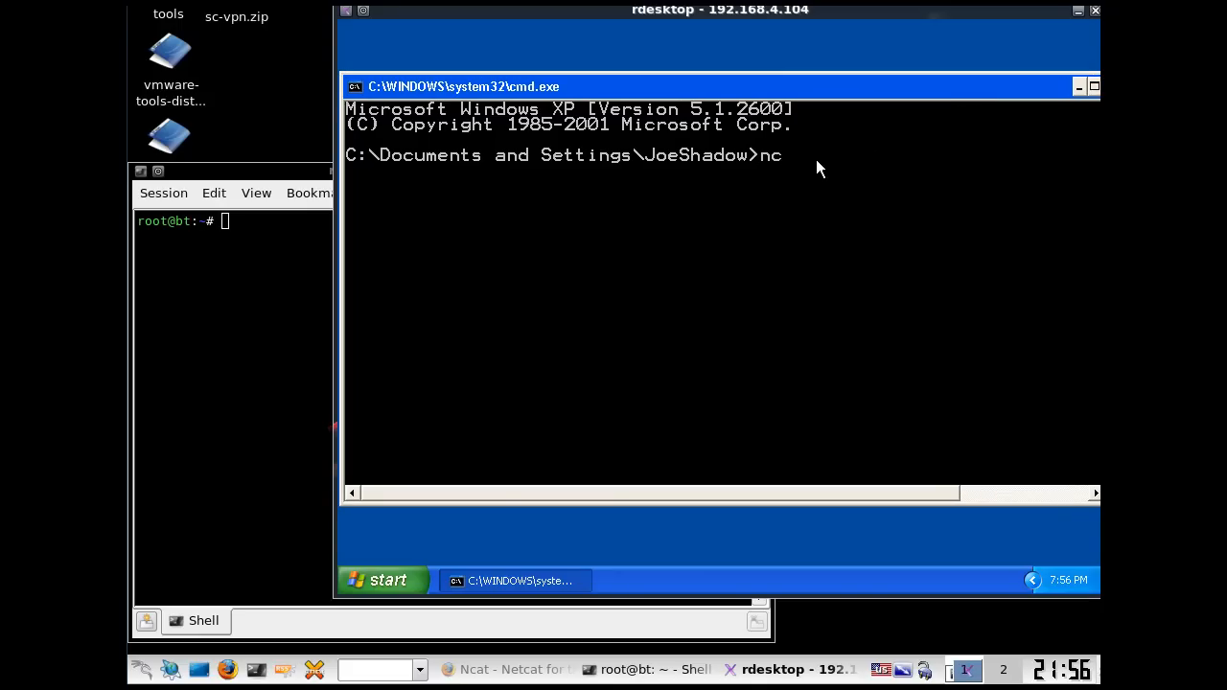
{"action": "type", "text": "-l"}
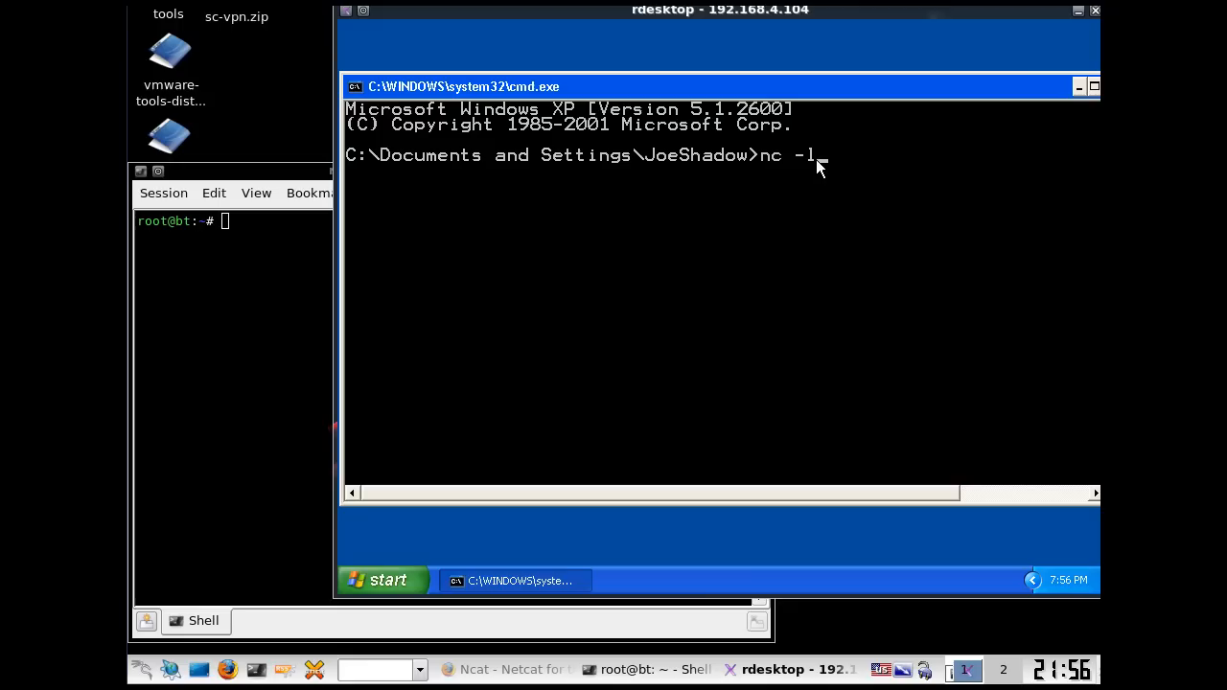
{"action": "type", "text": "vp"}
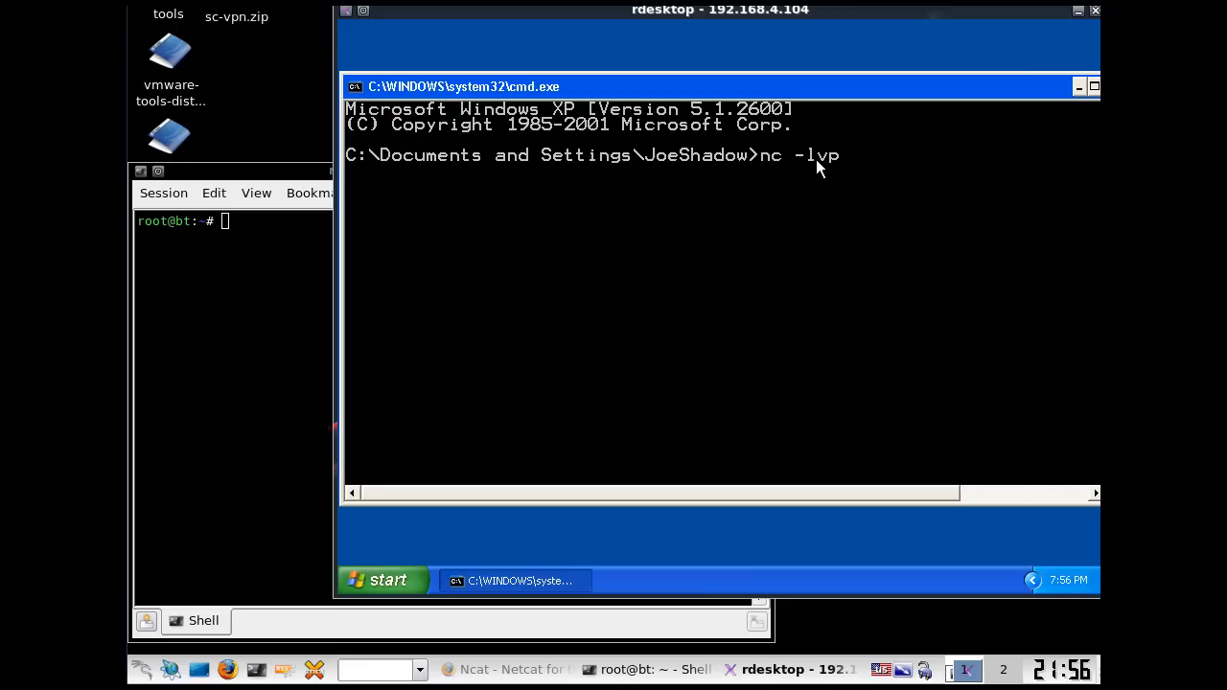
{"action": "type", "text": "2222"}
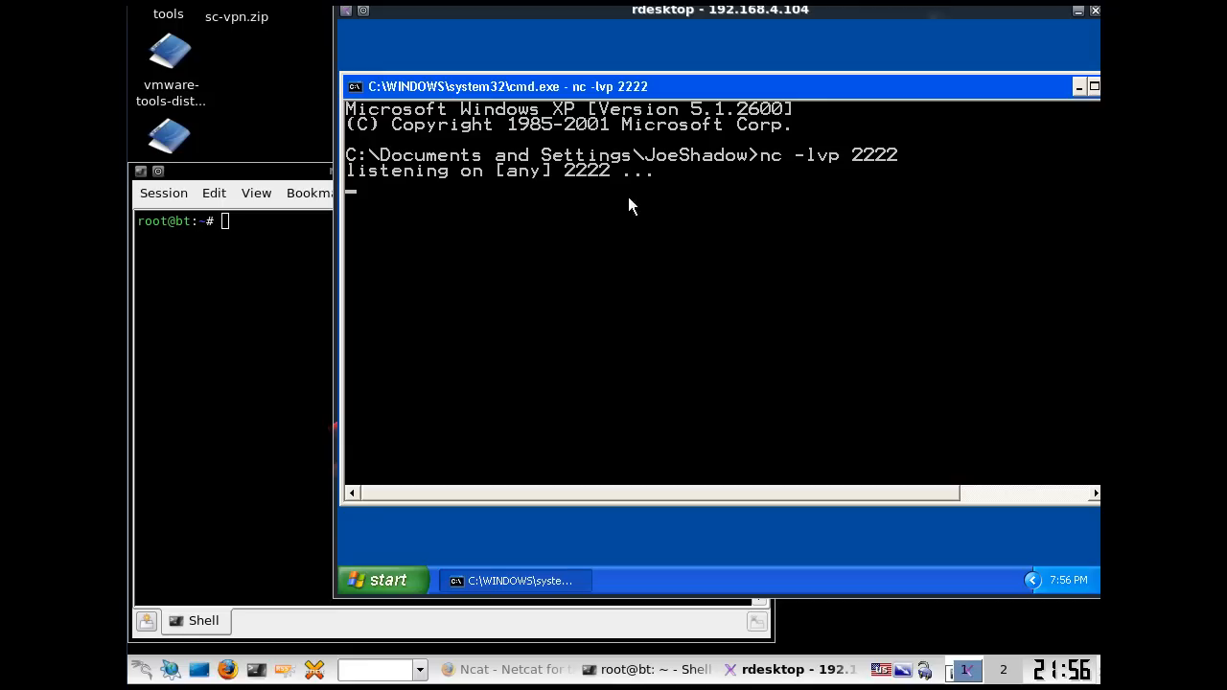
{"action": "mouse_move", "coordinate": [539, 215]}
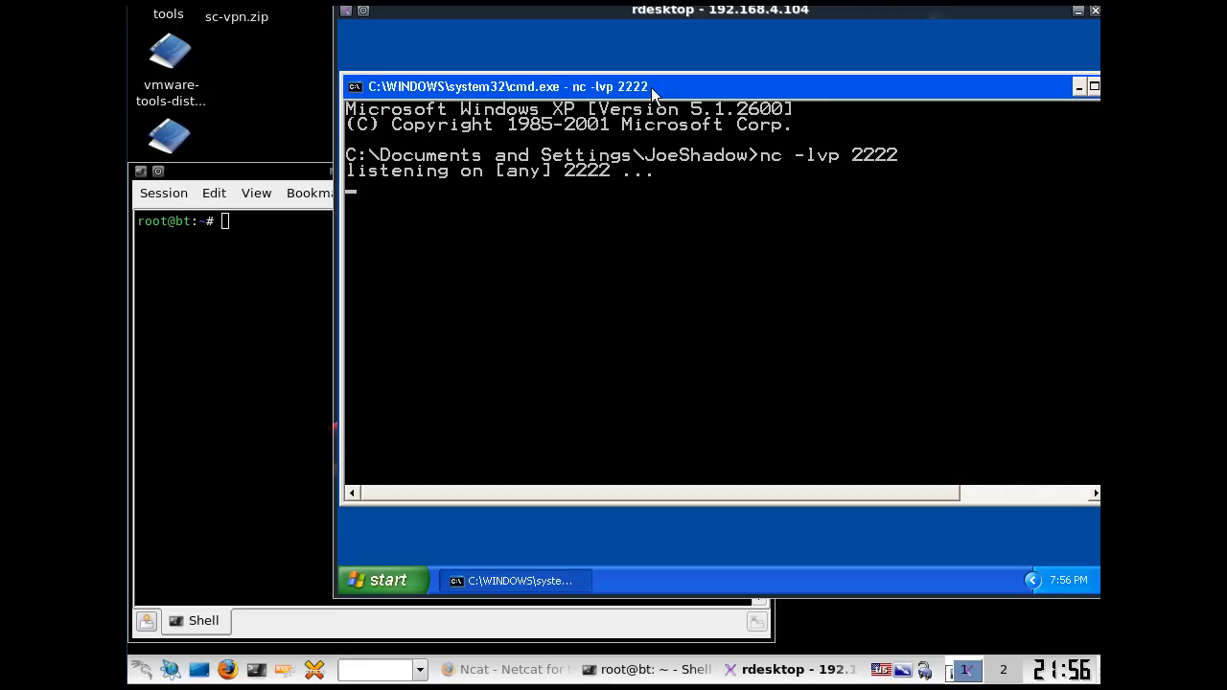
{"action": "left_click_drag", "start_coordinate": [657, 86], "coordinate": [709, 65]}
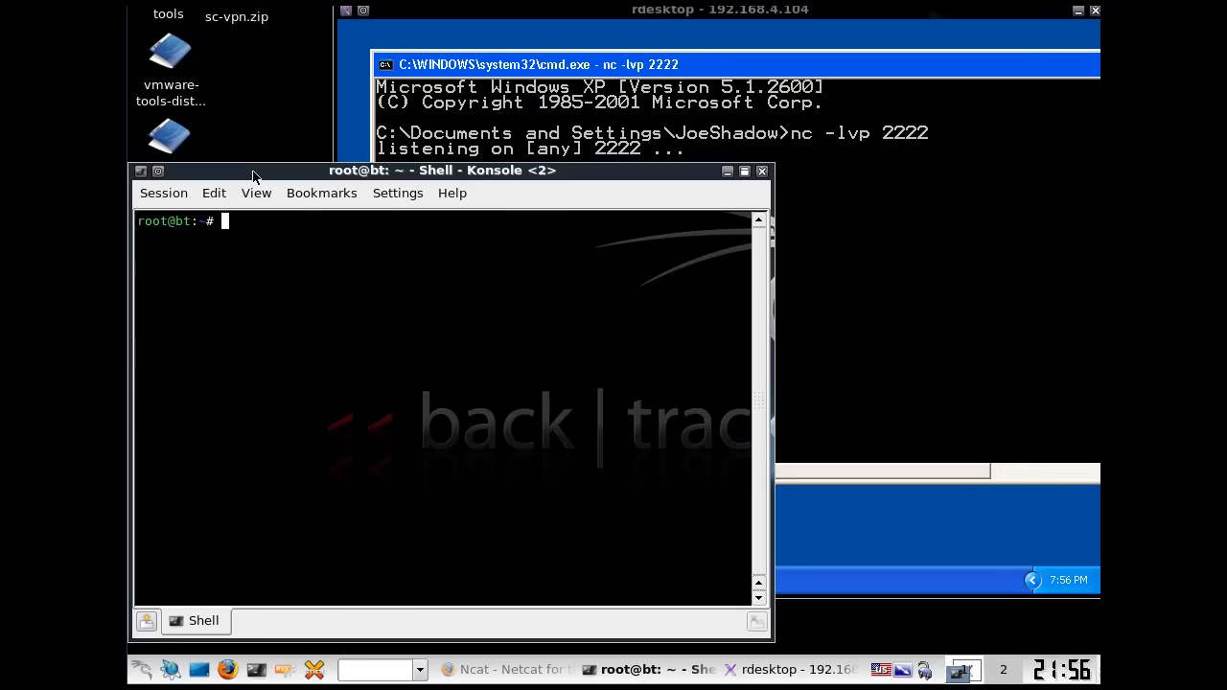
Step: Run 'nc 192.168.4.104 2222' in the BackTrack shell to reach the XP listener
{"action": "left_click_drag", "start_coordinate": [254, 177], "coordinate": [295, 182]}
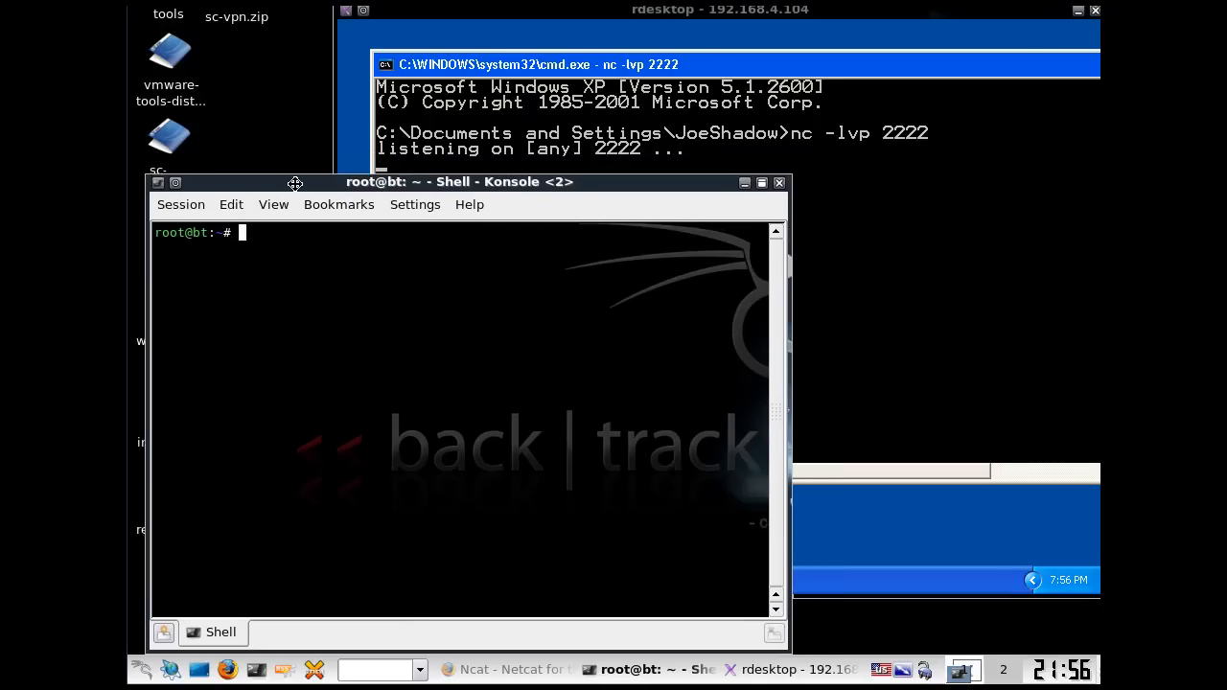
{"action": "left_click_drag", "start_coordinate": [295, 182], "coordinate": [278, 169]}
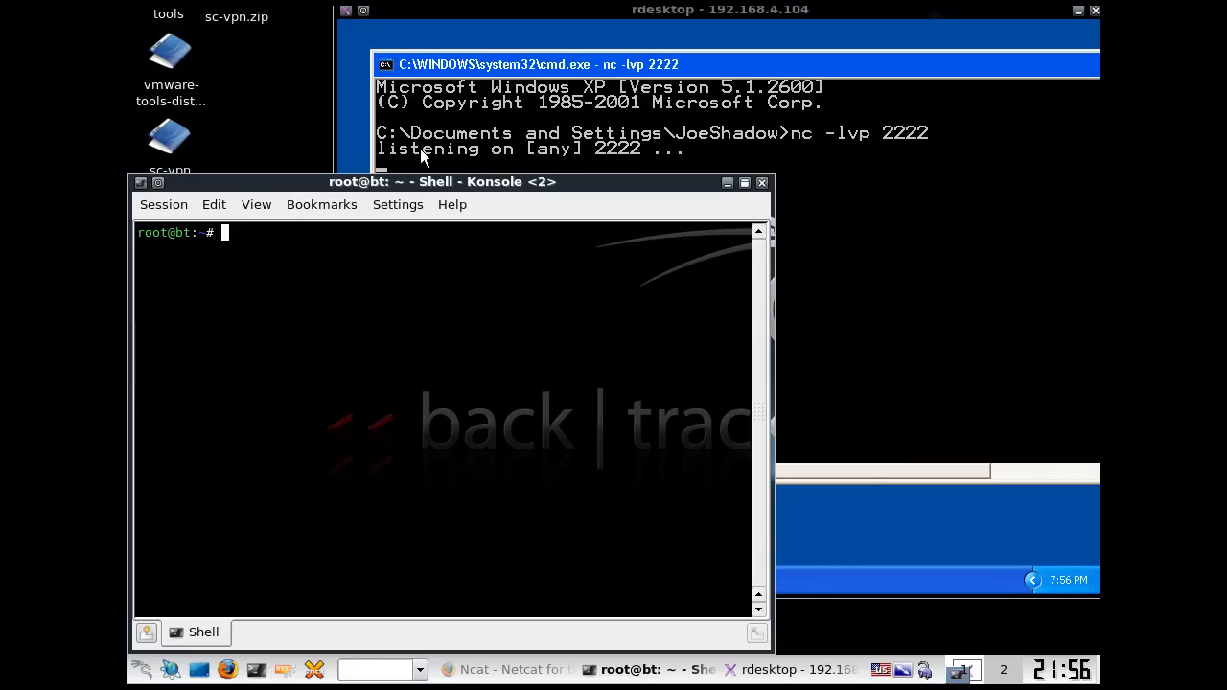
{"action": "mouse_move", "coordinate": [453, 125]}
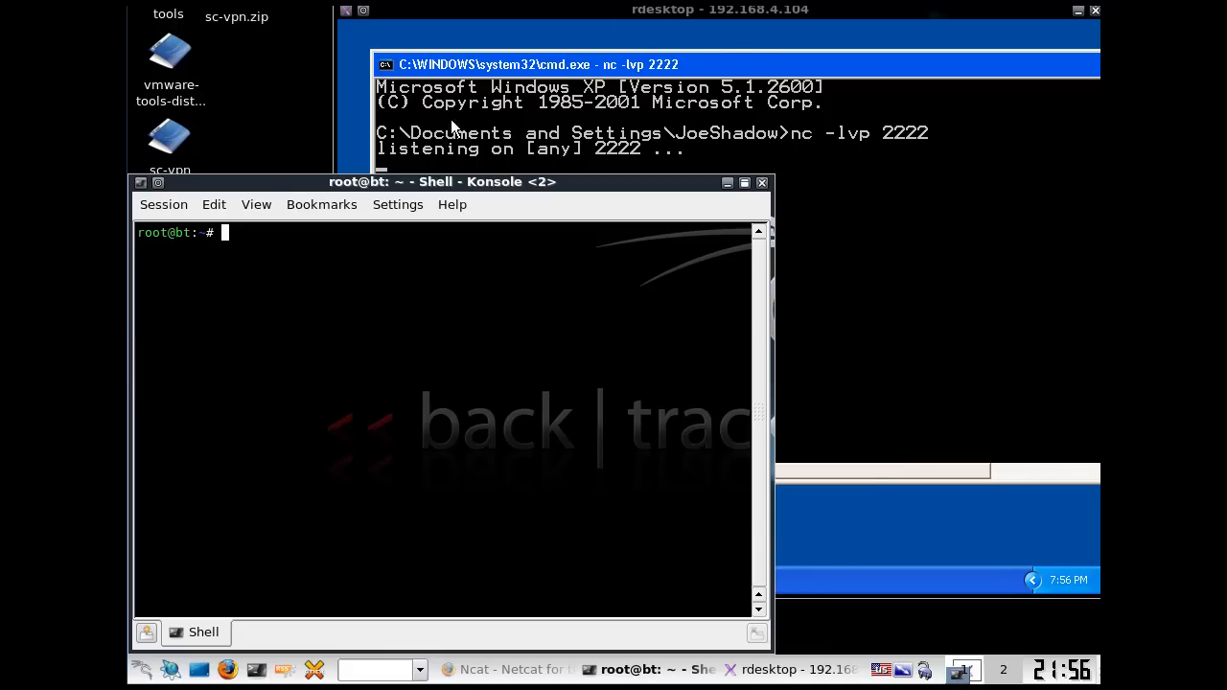
{"action": "mouse_move", "coordinate": [249, 279]}
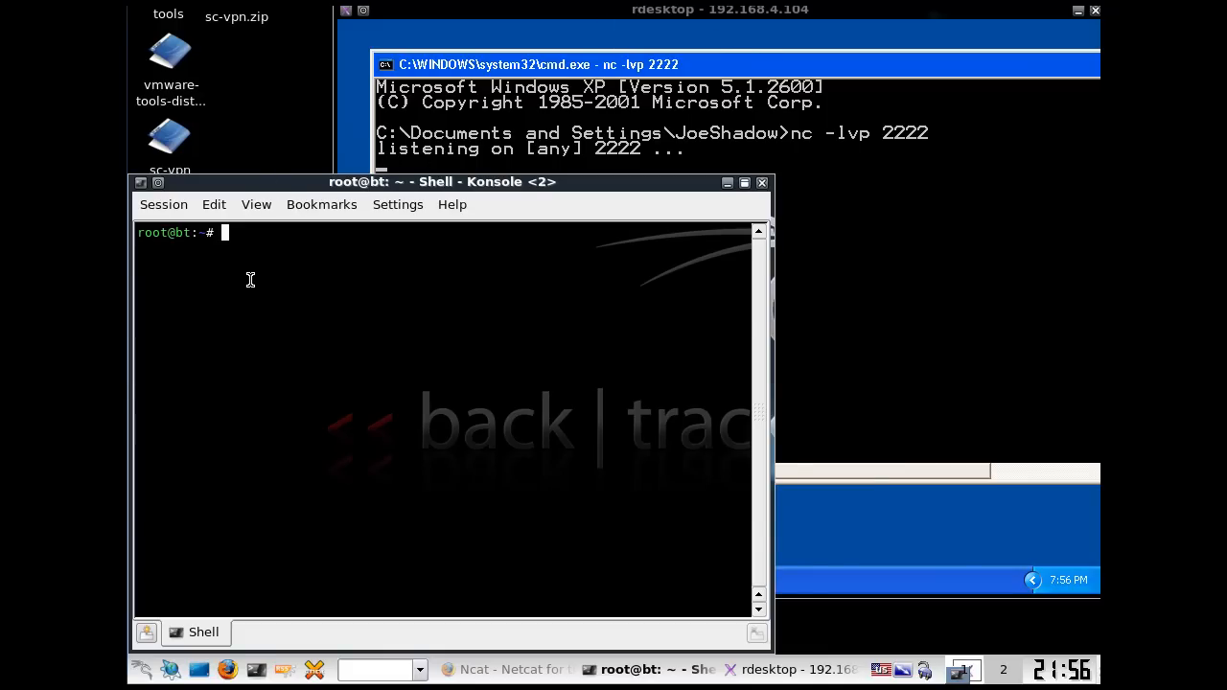
{"action": "type", "text": "nc"}
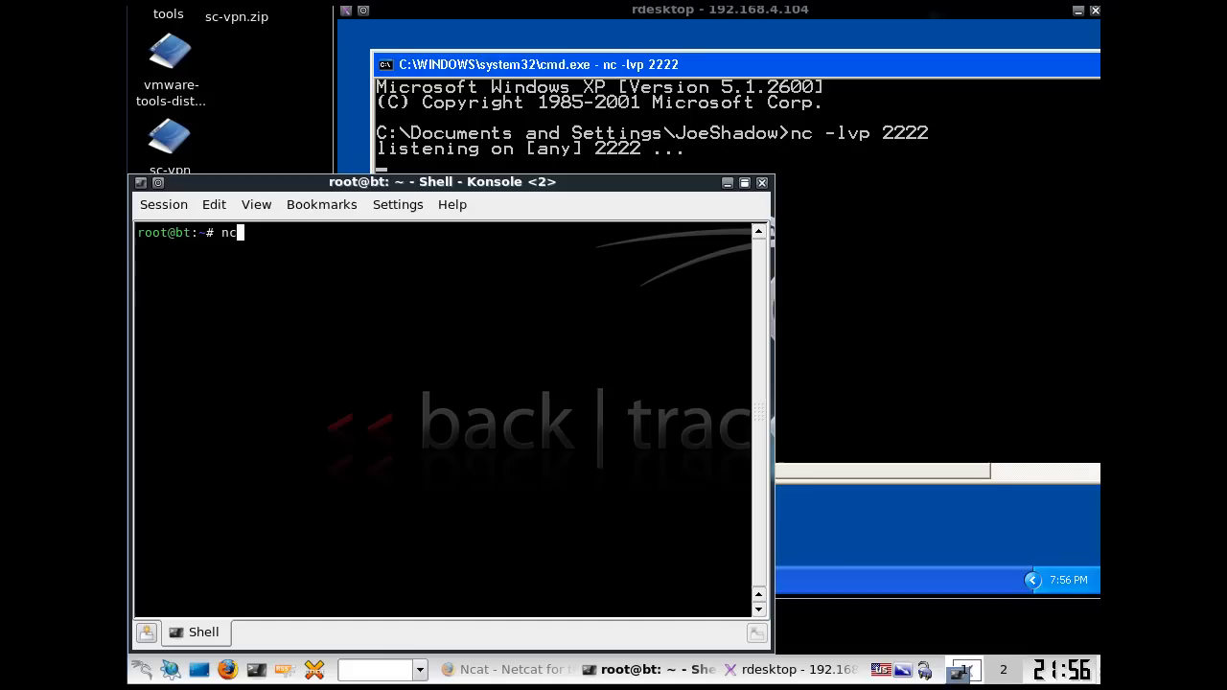
{"action": "type", "text": "192"}
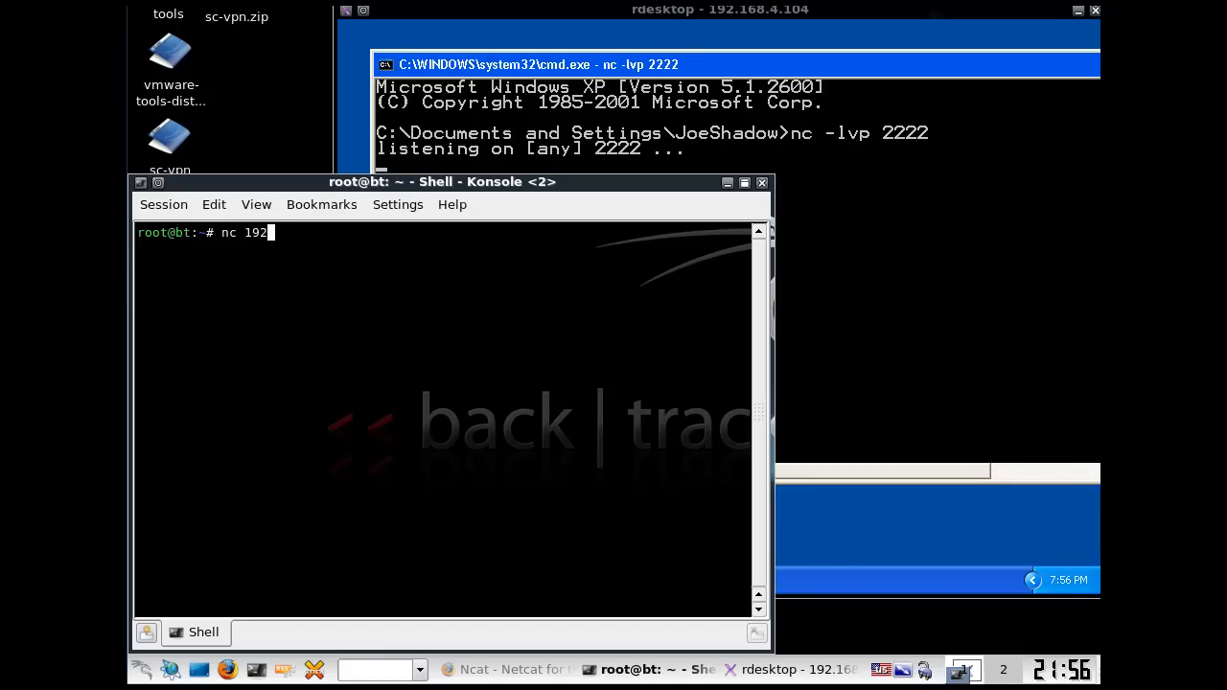
{"action": "type", "text": ".16"}
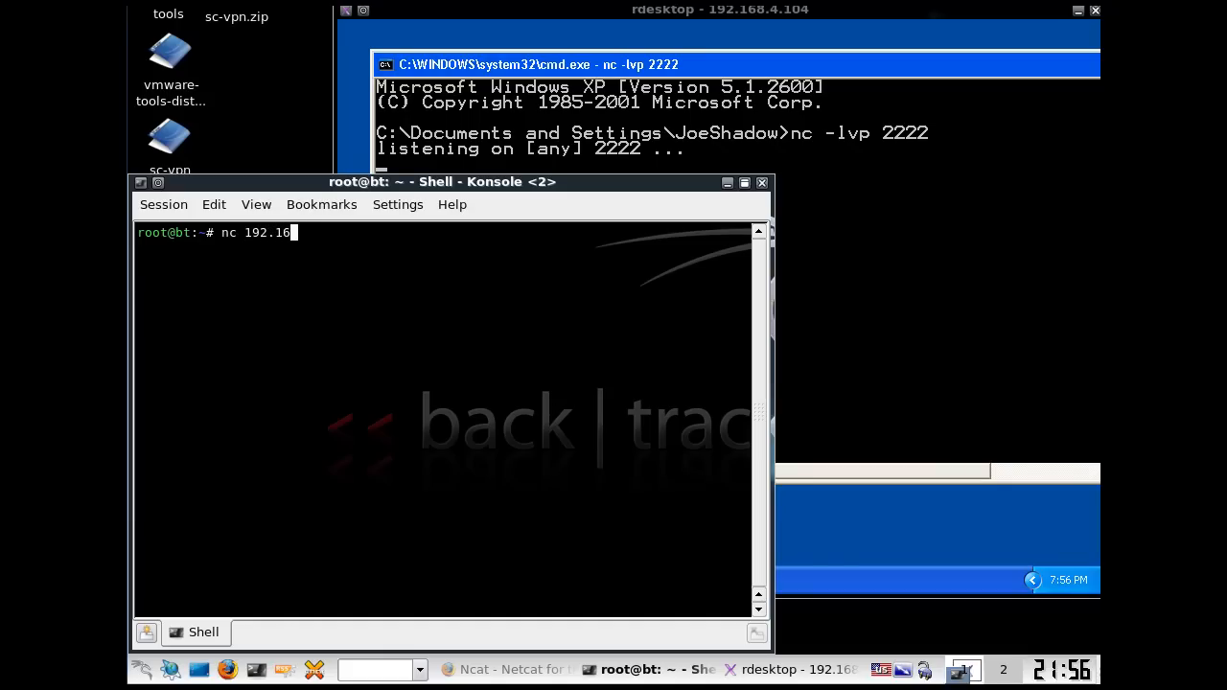
{"action": "type", "text": "8.4"}
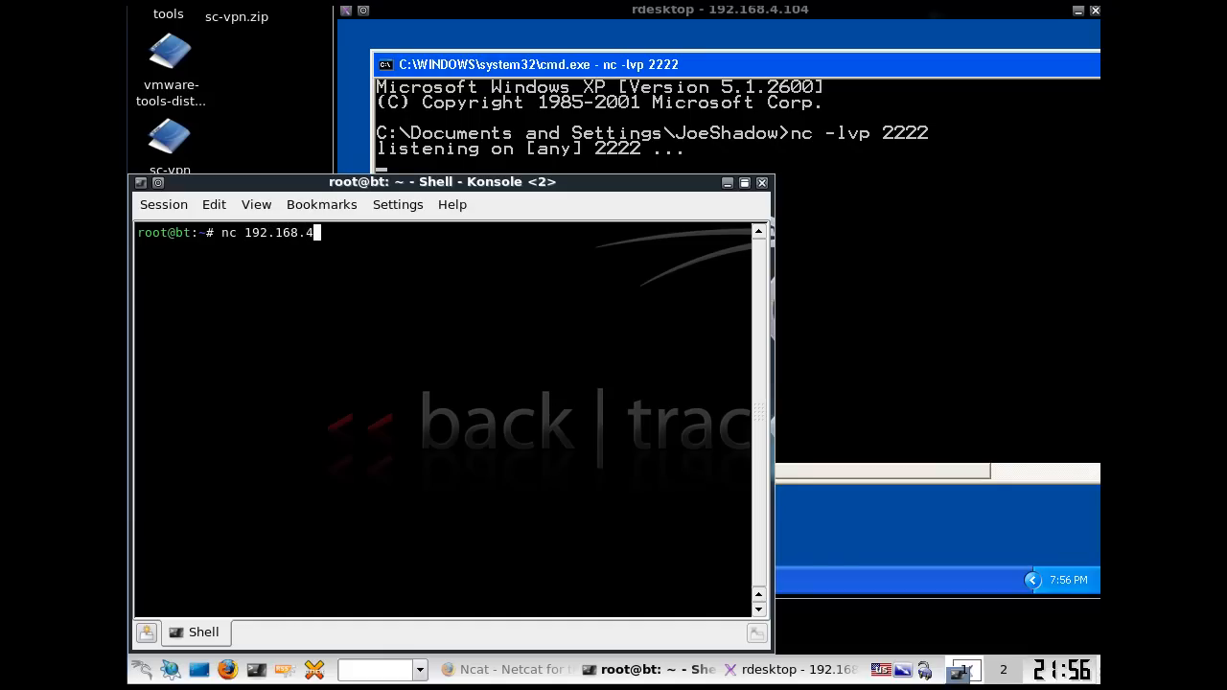
{"action": "type", "text": "10"}
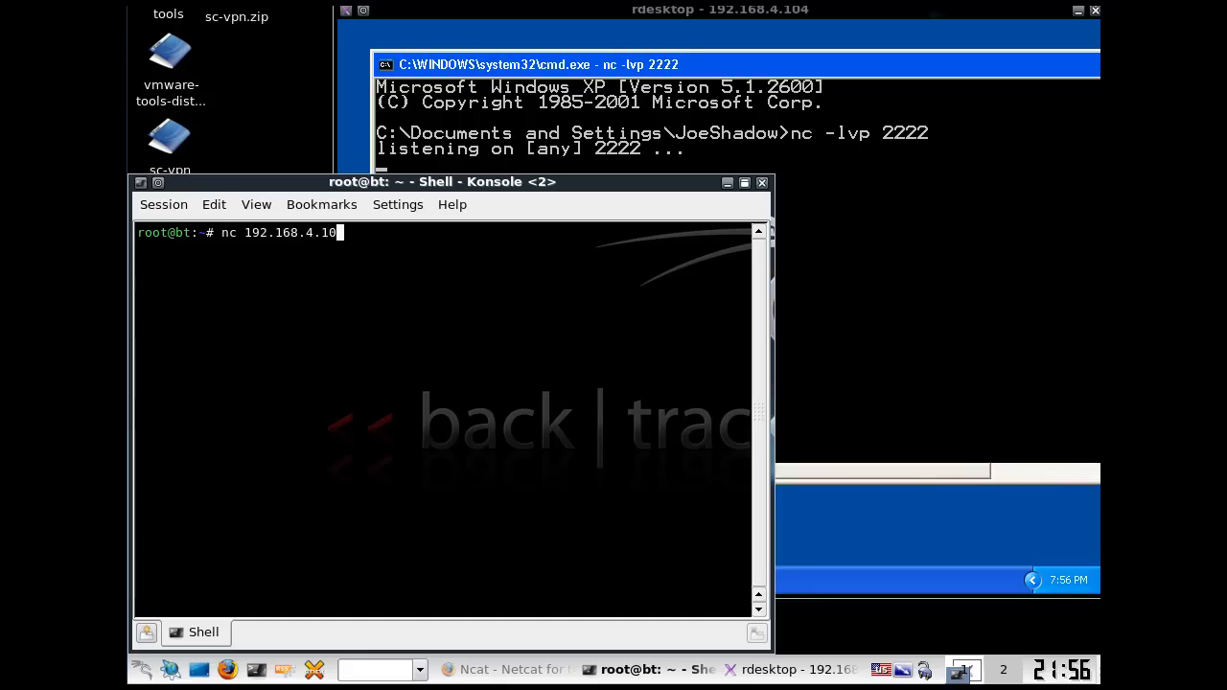
{"action": "type", "text": "4"}
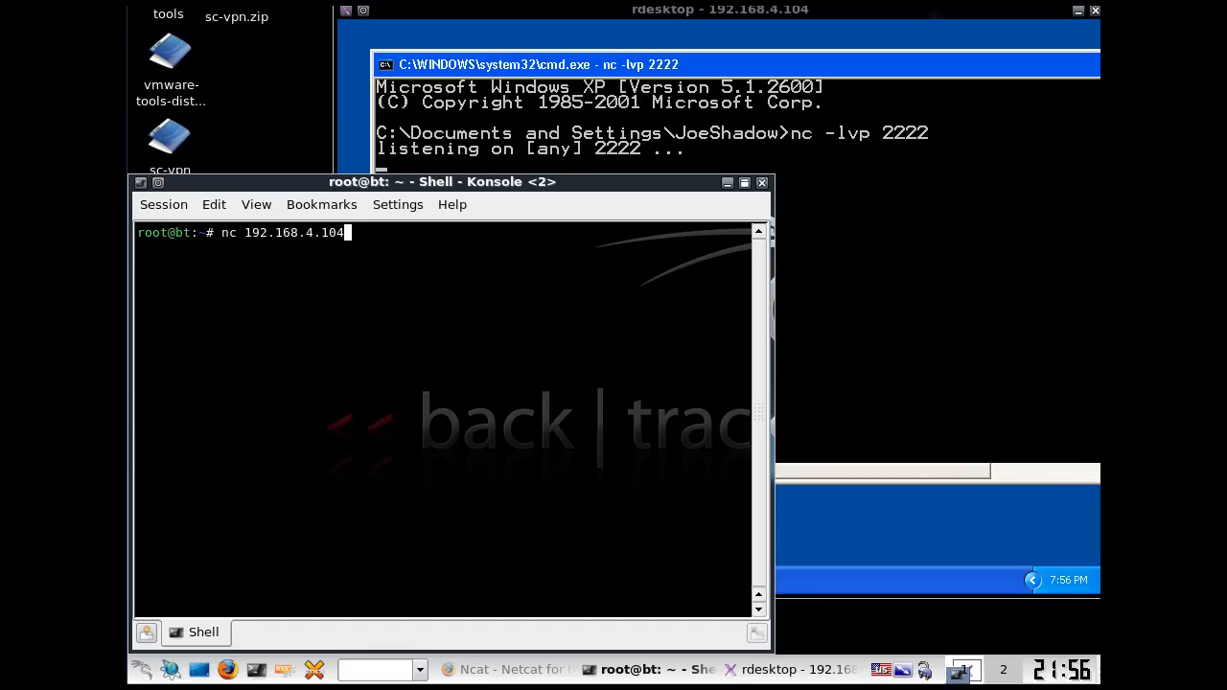
{"action": "type", "text": "\" \""}
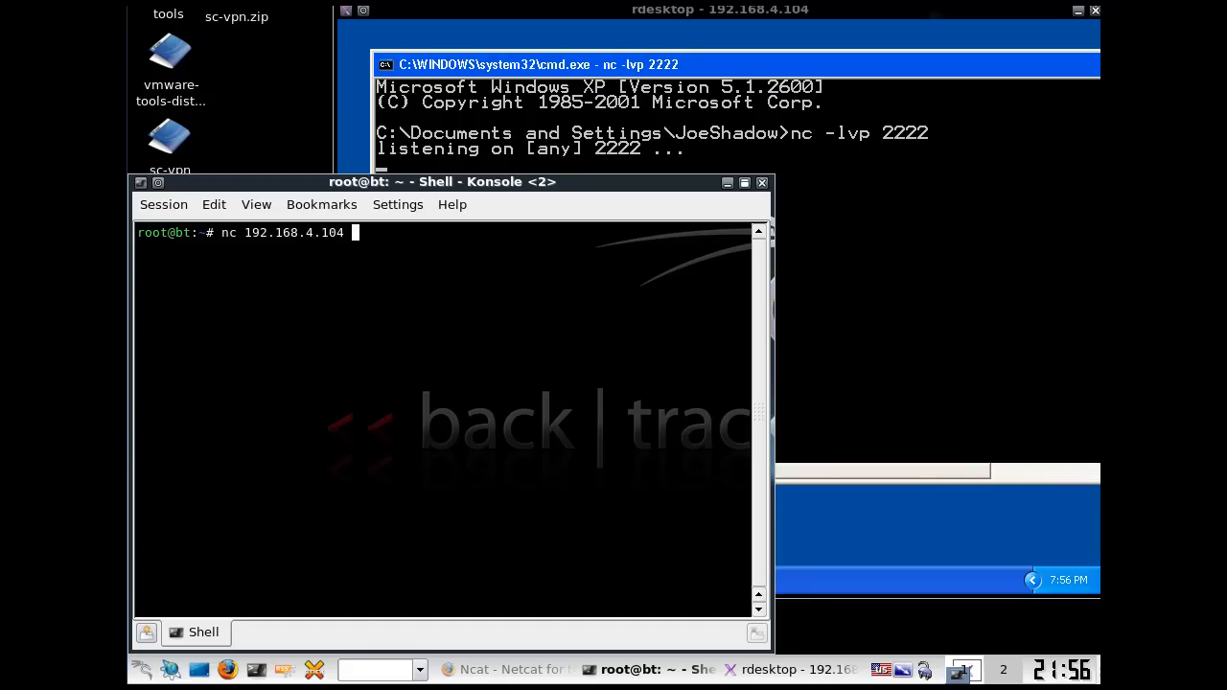
{"action": "type", "text": "2222"}
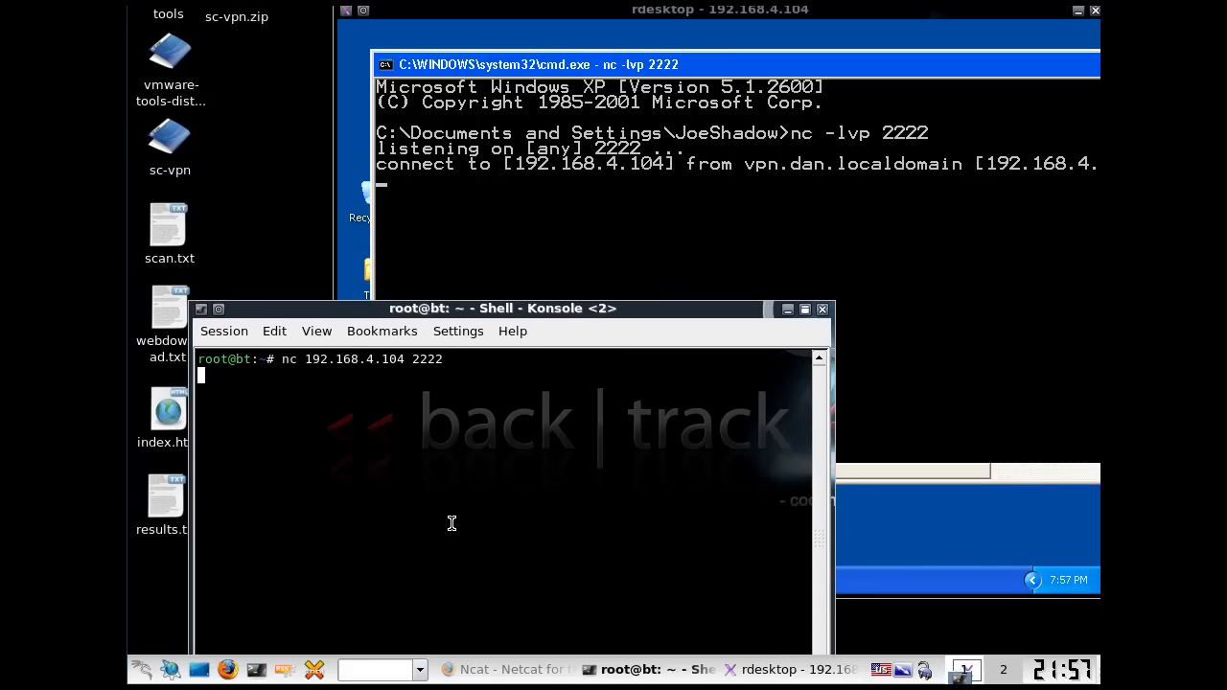
{"action": "mouse_move", "coordinate": [419, 463]}
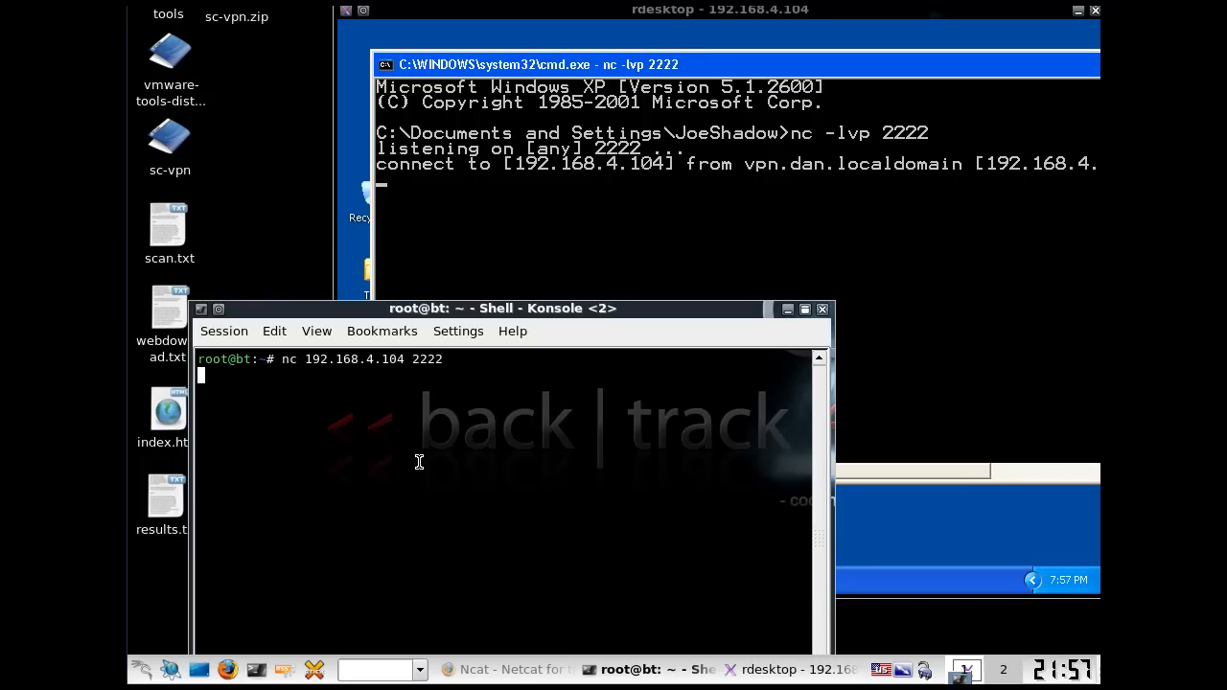
{"action": "mouse_move", "coordinate": [489, 316]}
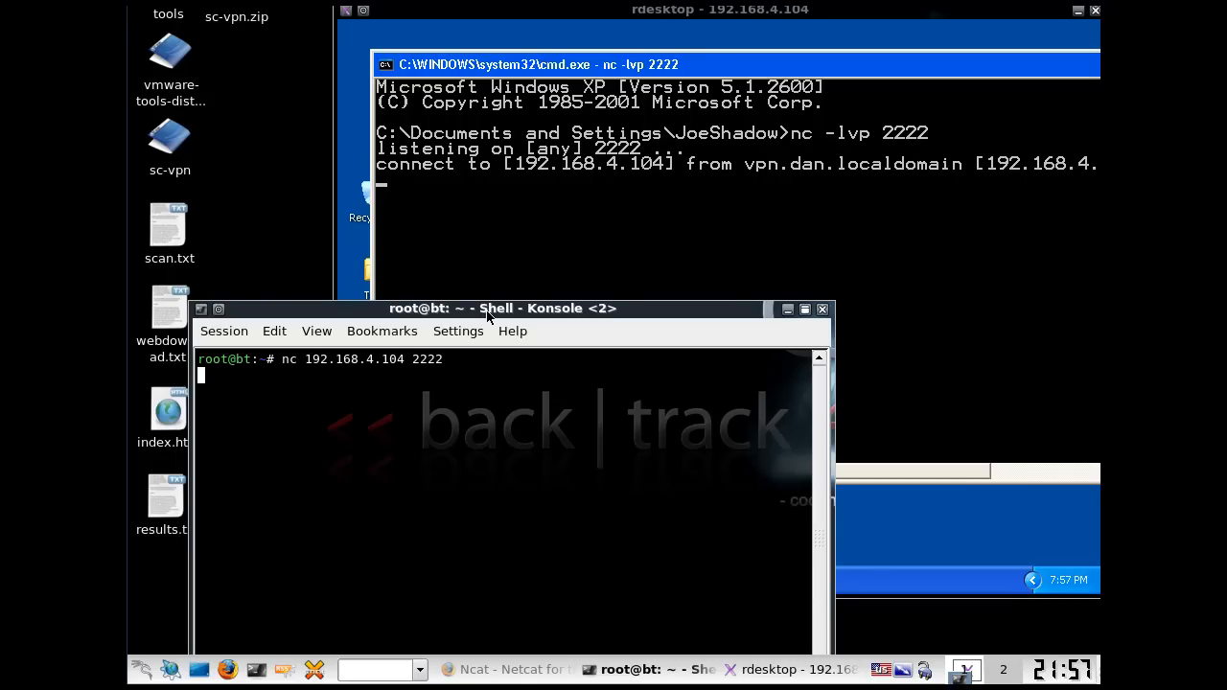
{"action": "mouse_move", "coordinate": [441, 378]}
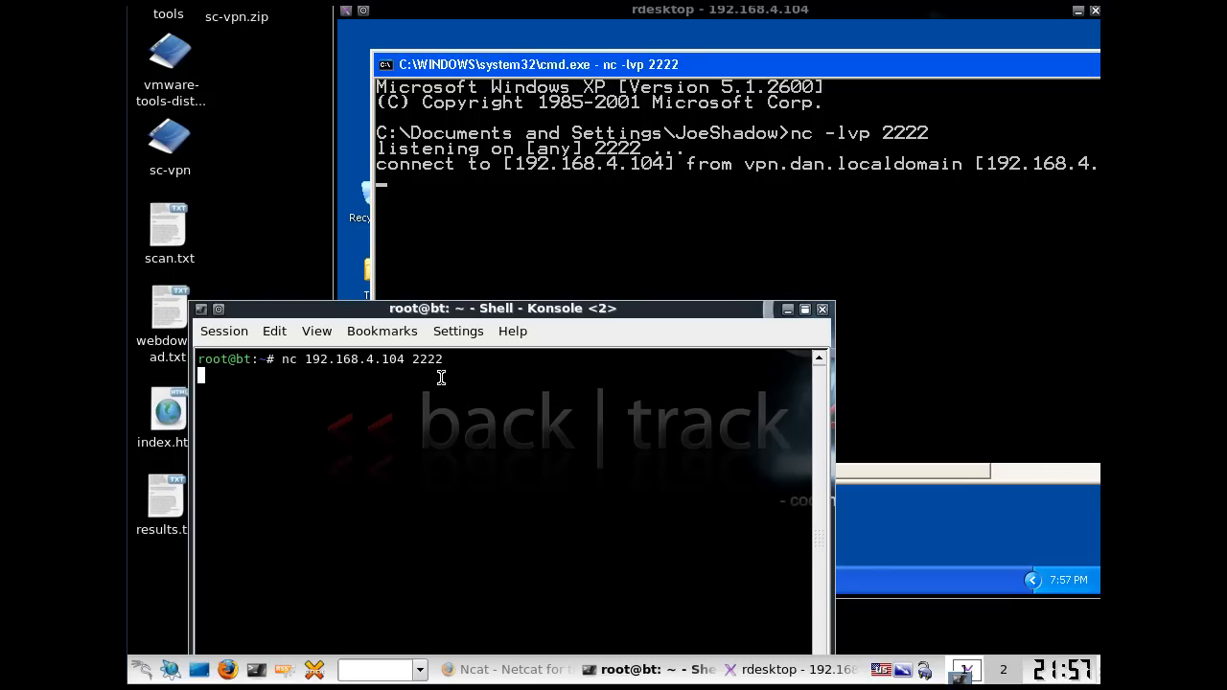
Step: Exchange the chat messages 'Hello', 'this is a chat' and 'hello back' over Netcat
{"action": "type", "text": "Hello"}
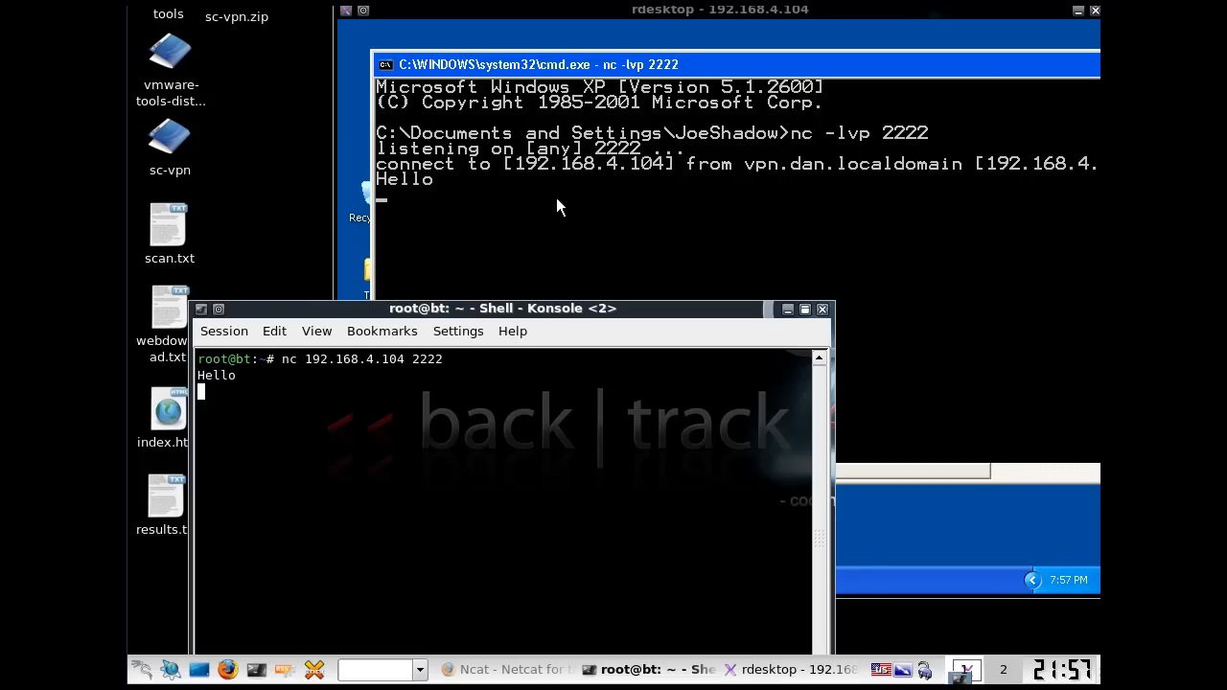
{"action": "left_click_drag", "start_coordinate": [502, 308], "coordinate": [475, 301]}
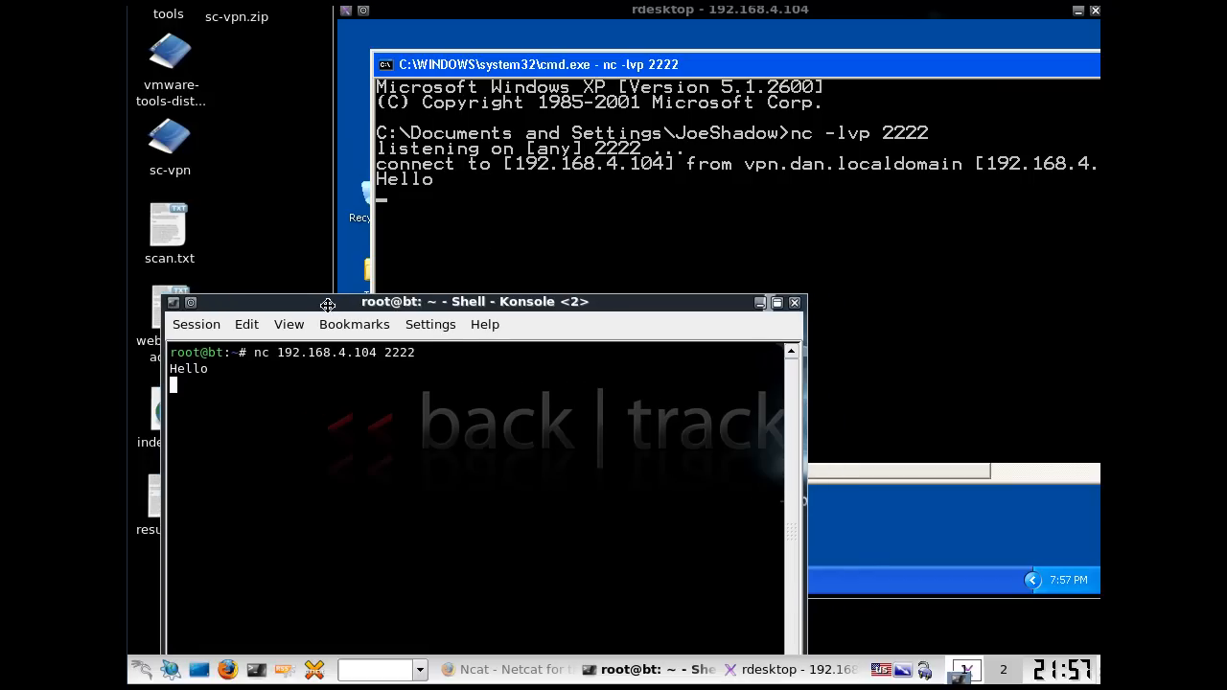
{"action": "mouse_move", "coordinate": [330, 305]}
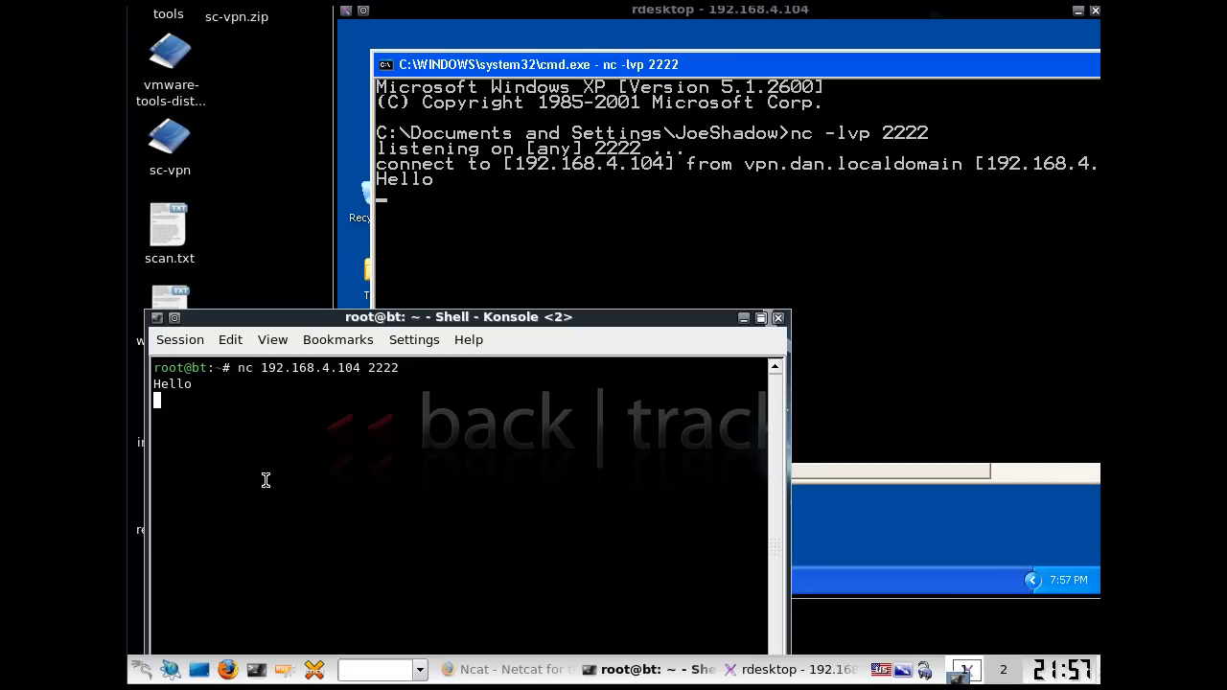
{"action": "type", "text": "this is a chat"}
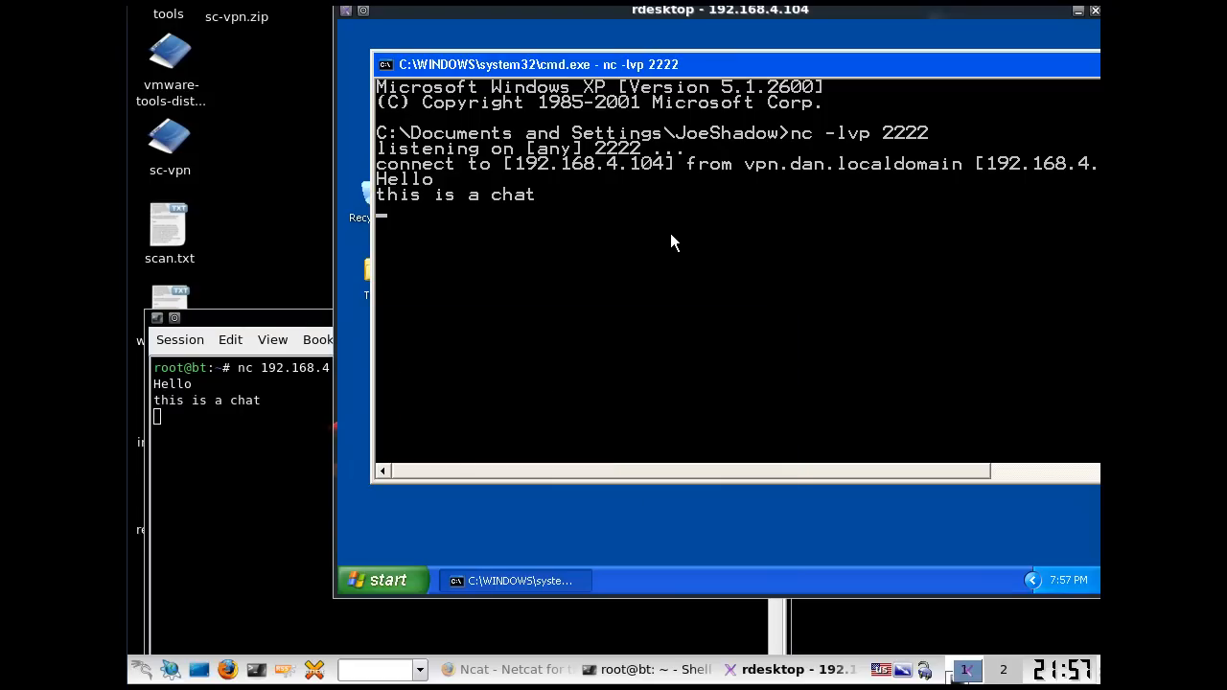
{"action": "mouse_move", "coordinate": [541, 230]}
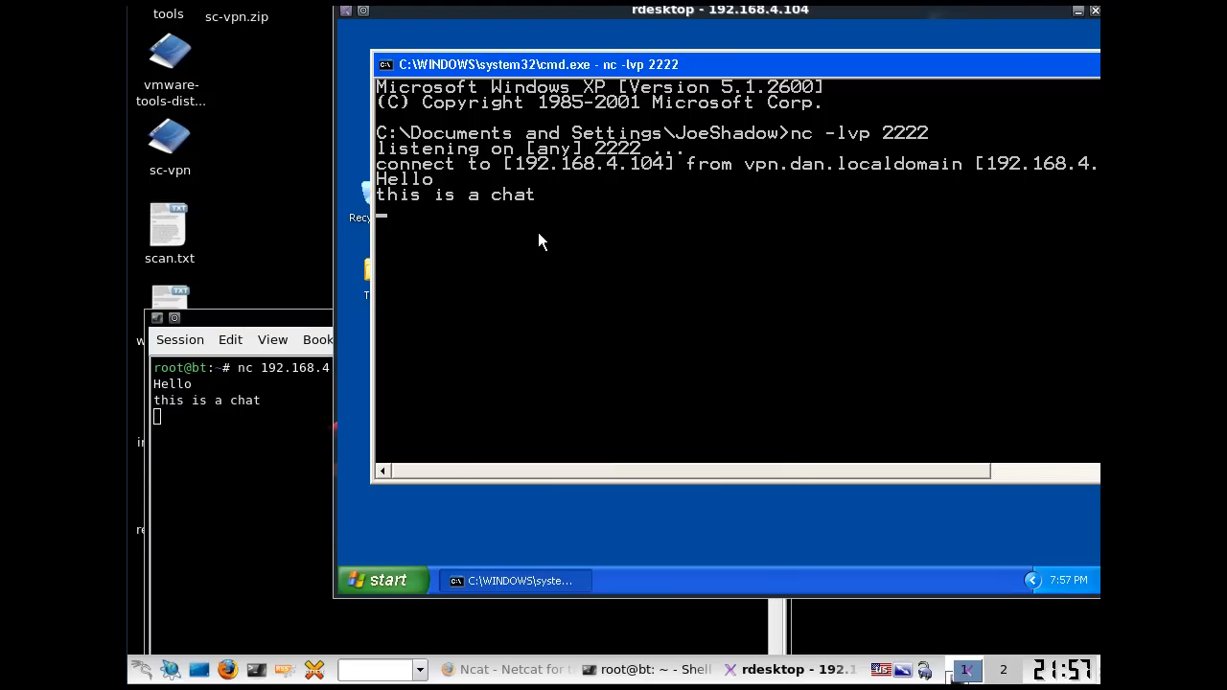
{"action": "type", "text": "hello back"}
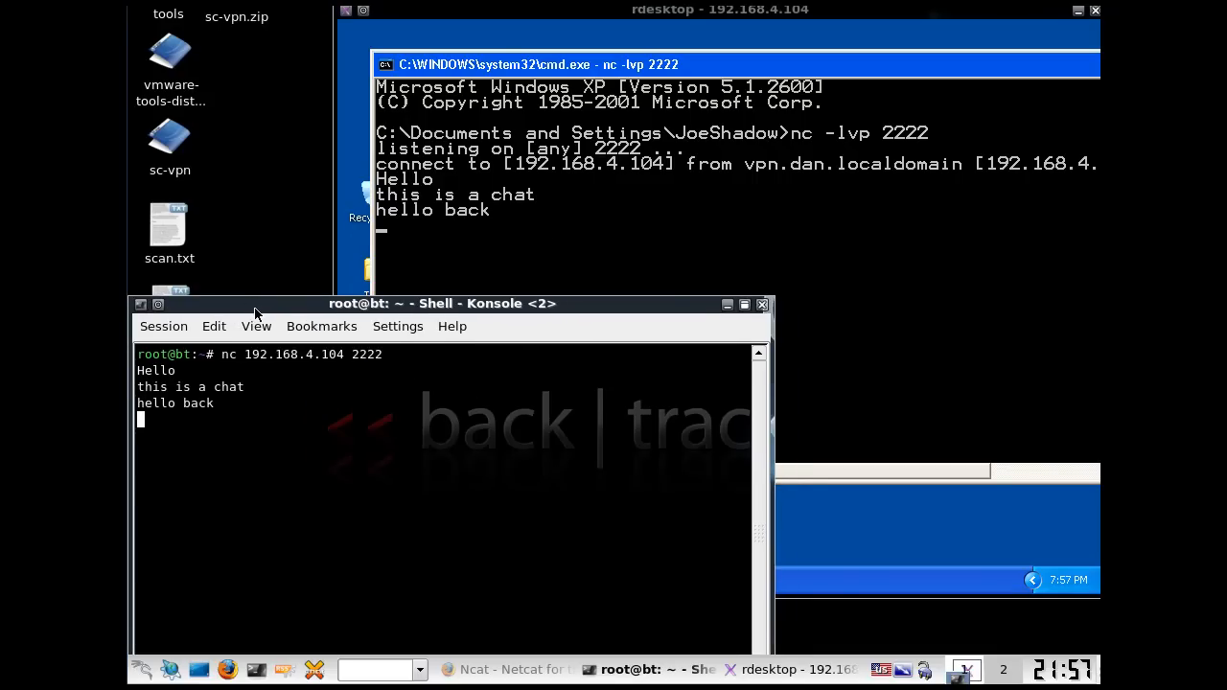
{"action": "mouse_move", "coordinate": [385, 286]}
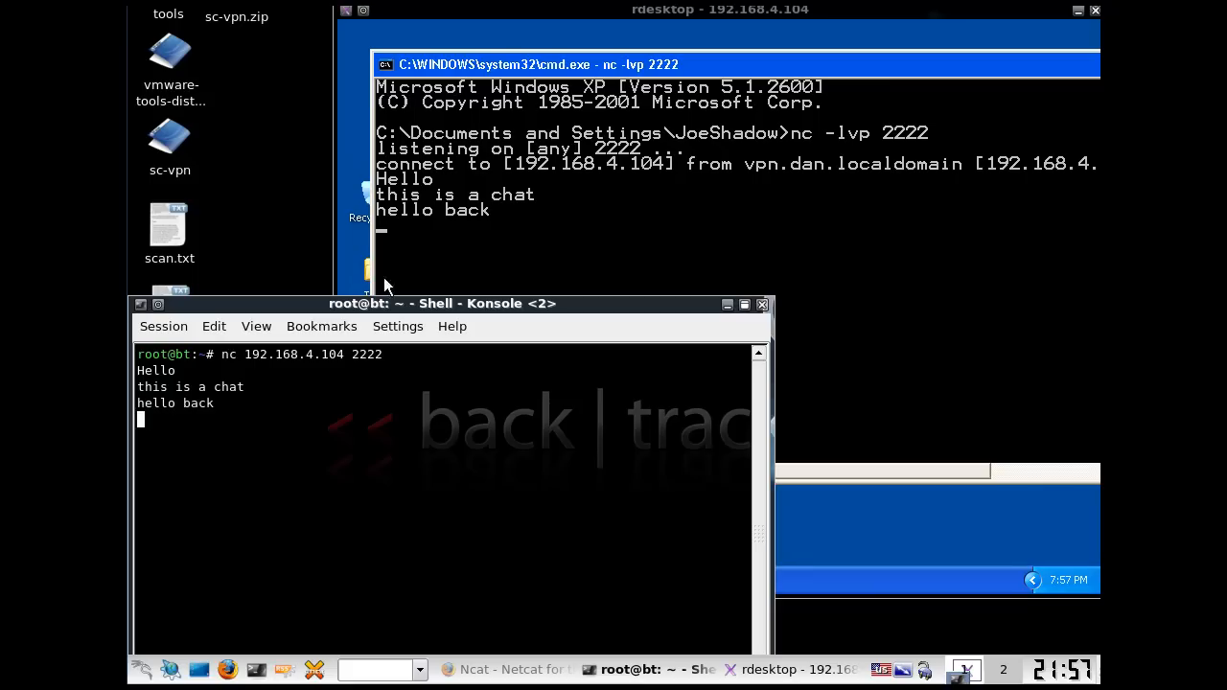
{"action": "mouse_move", "coordinate": [412, 278]}
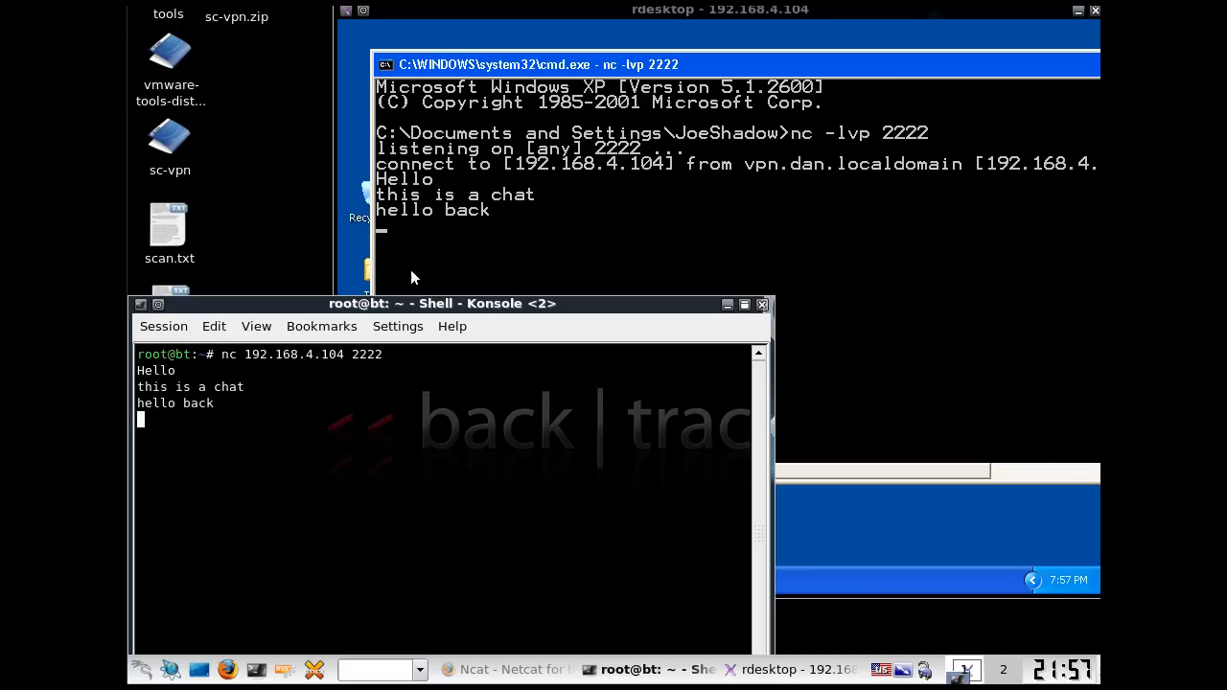
{"action": "mouse_move", "coordinate": [561, 263]}
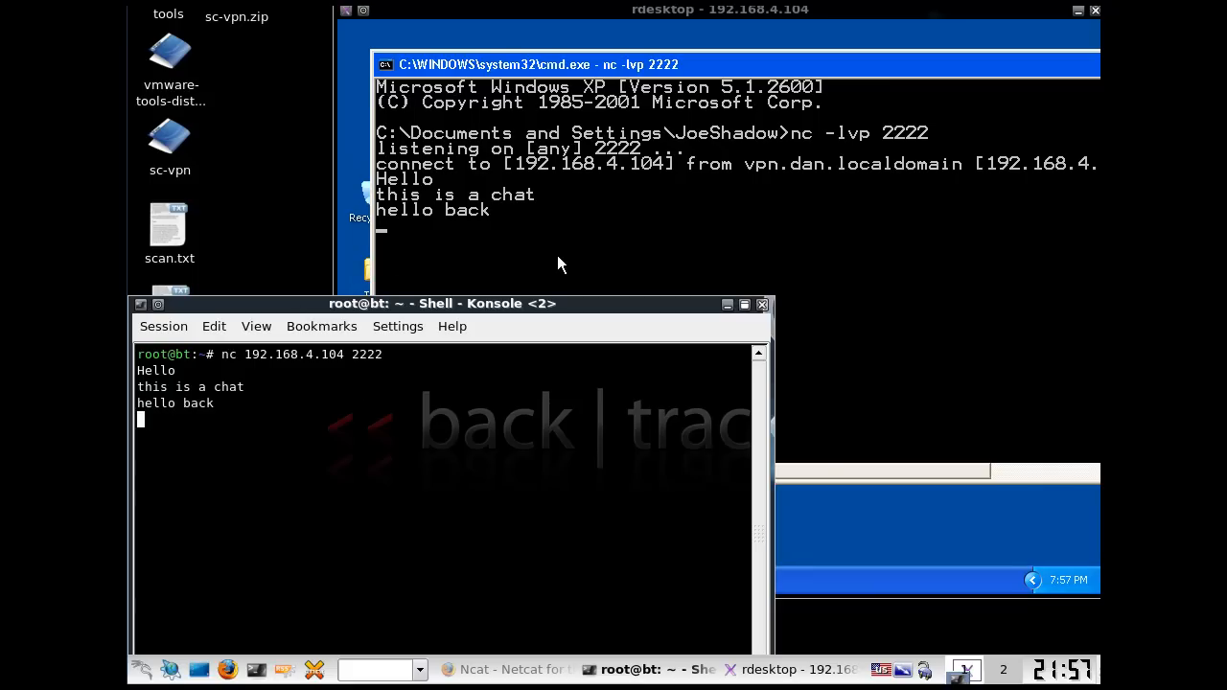
{"action": "mouse_move", "coordinate": [638, 257]}
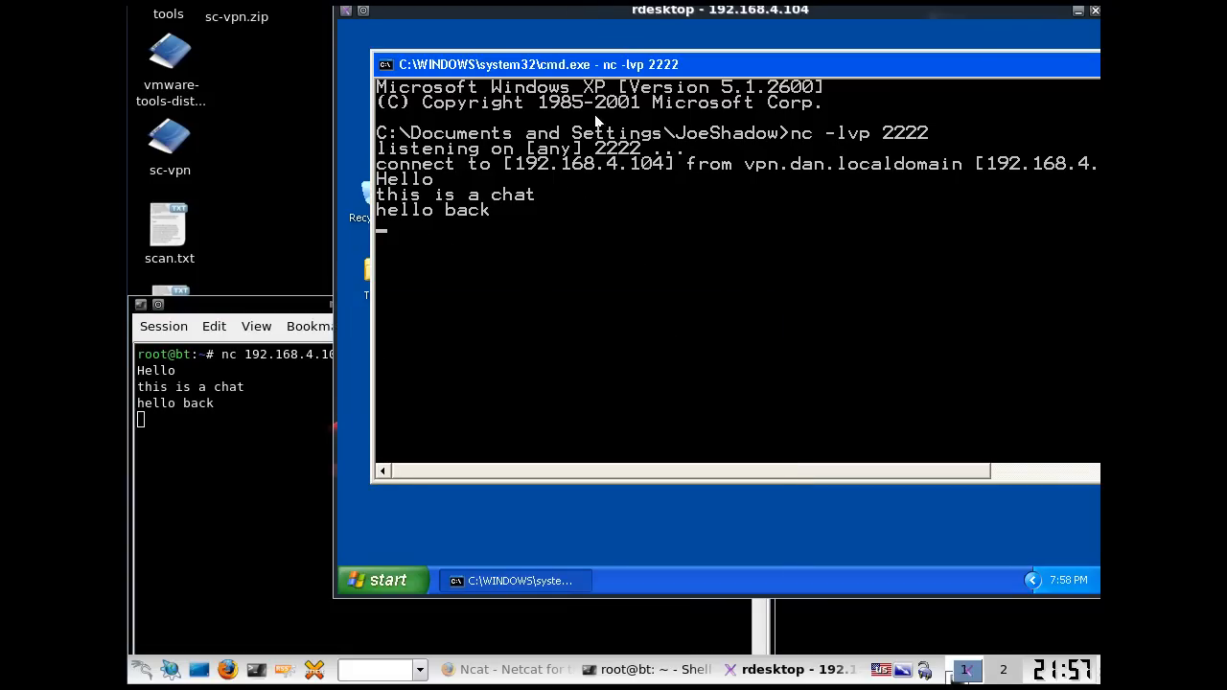
{"action": "mouse_move", "coordinate": [884, 152]}
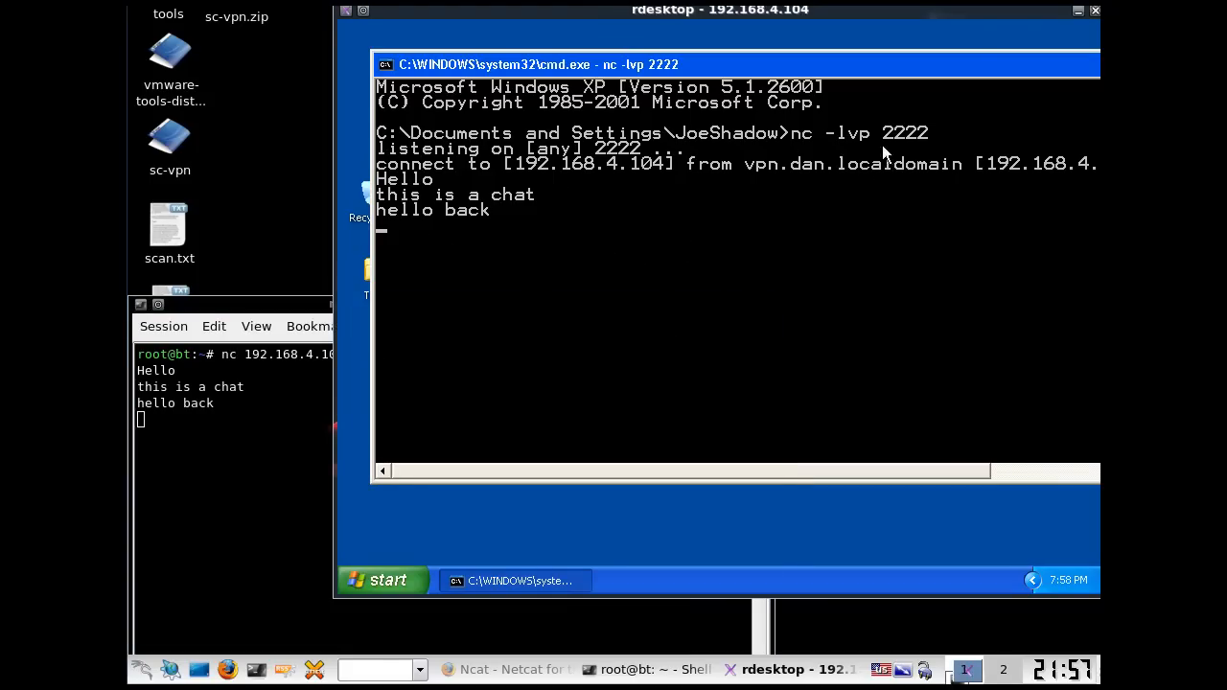
{"action": "mouse_move", "coordinate": [266, 315]}
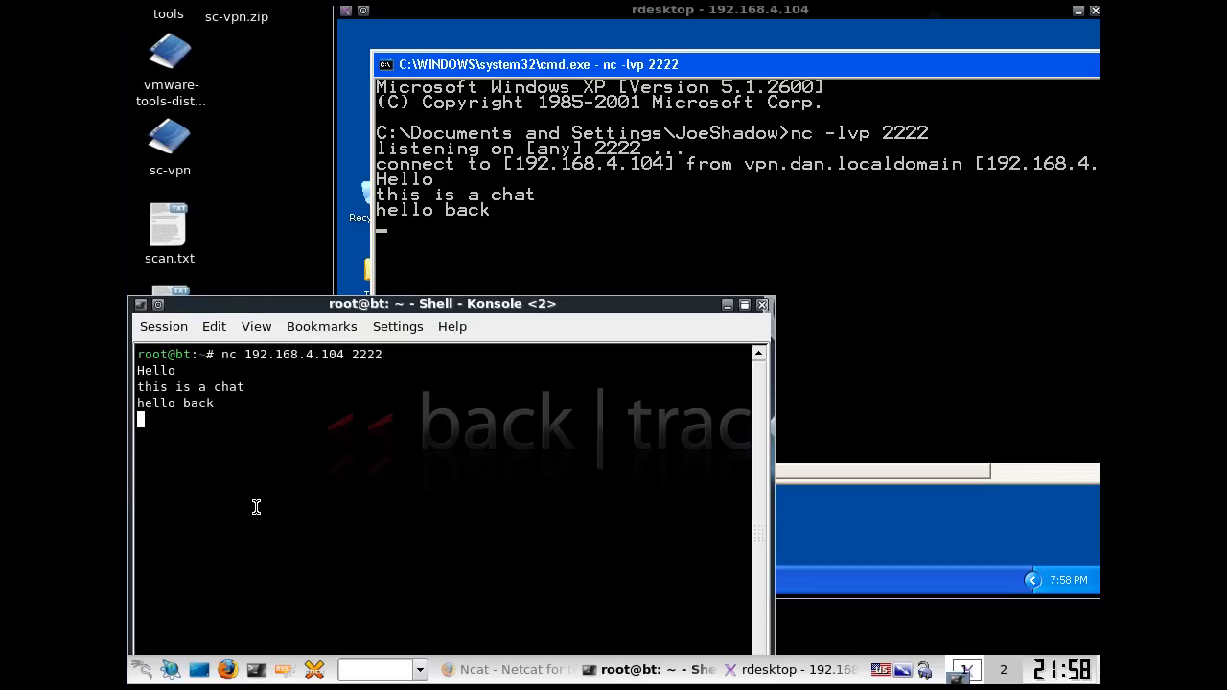
{"action": "mouse_move", "coordinate": [501, 333]}
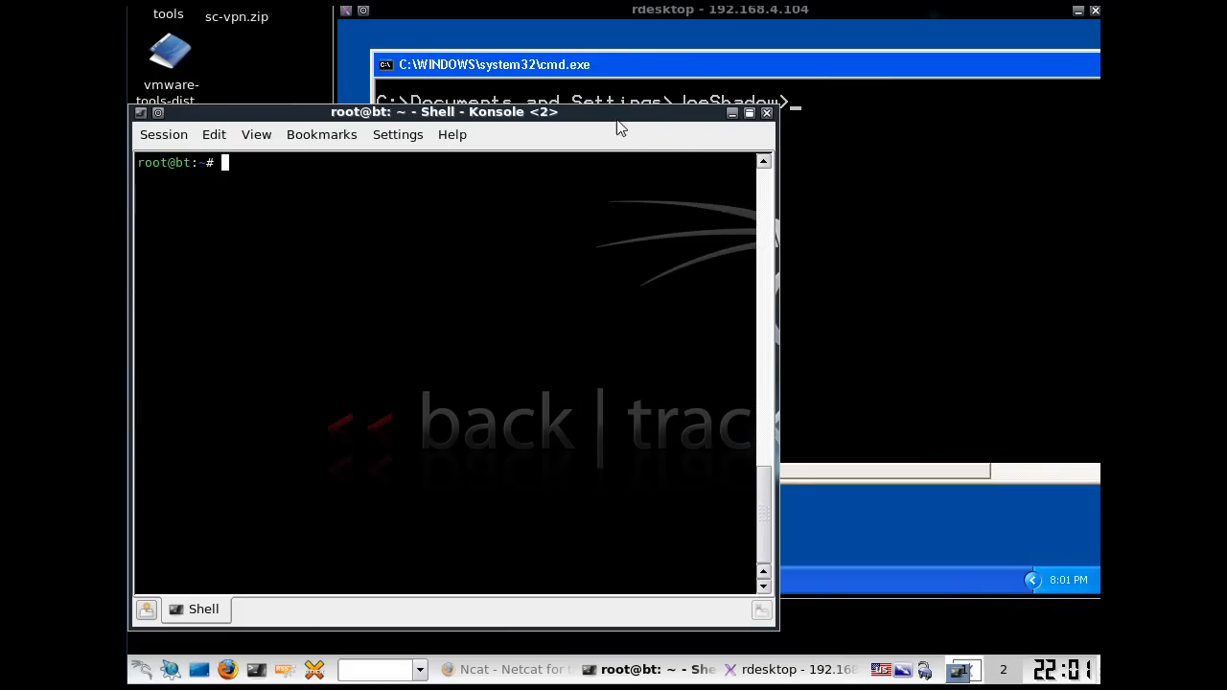
{"action": "mouse_move", "coordinate": [607, 125]}
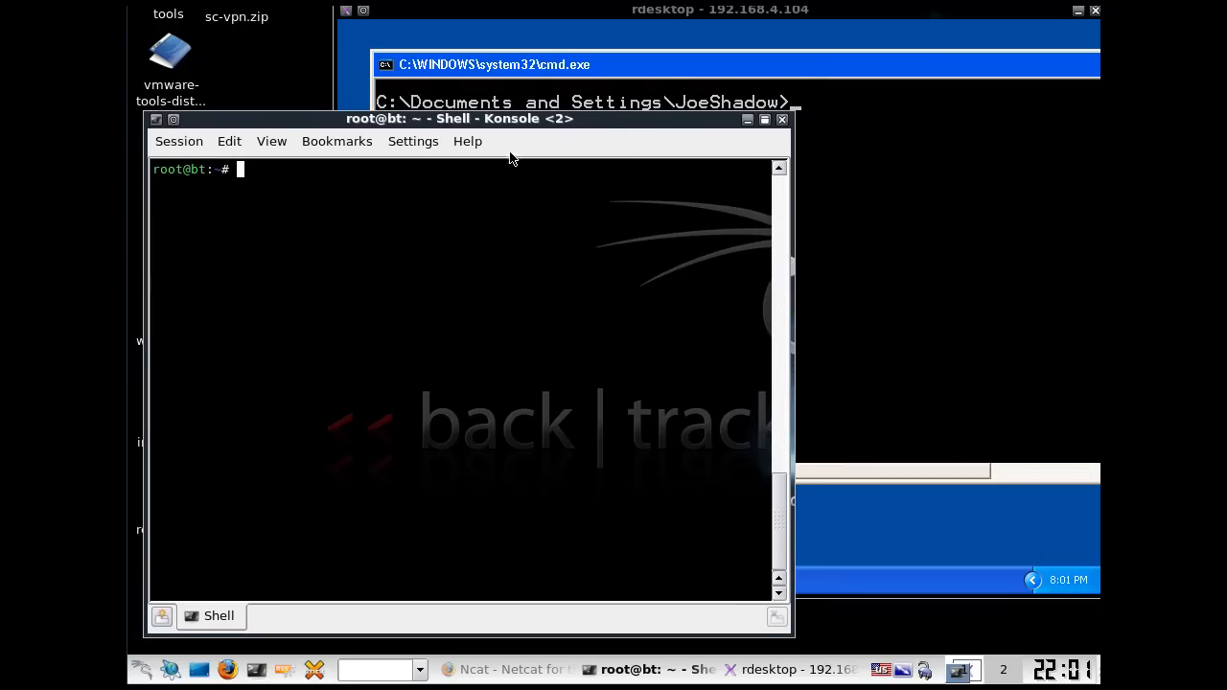
{"action": "mouse_move", "coordinate": [599, 122]}
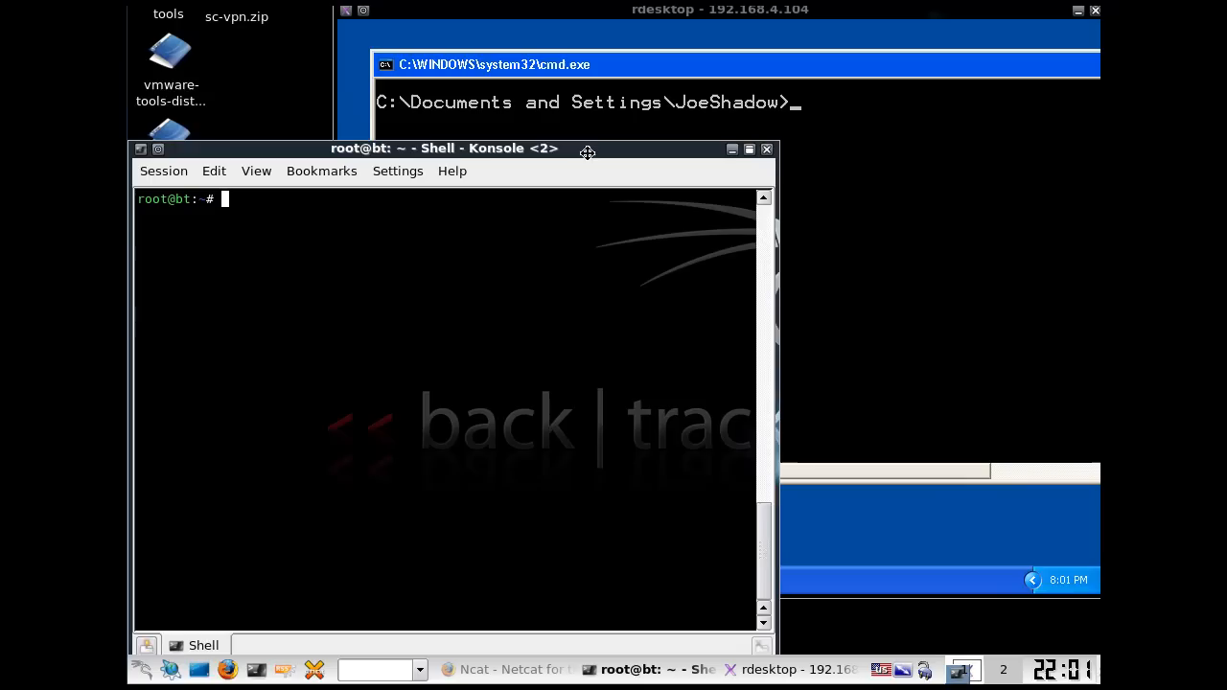
Step: Run 'apt-get install gedit', then launch gedit after correcting the 'geidt' typo
{"action": "left_click_drag", "start_coordinate": [587, 149], "coordinate": [523, 247]}
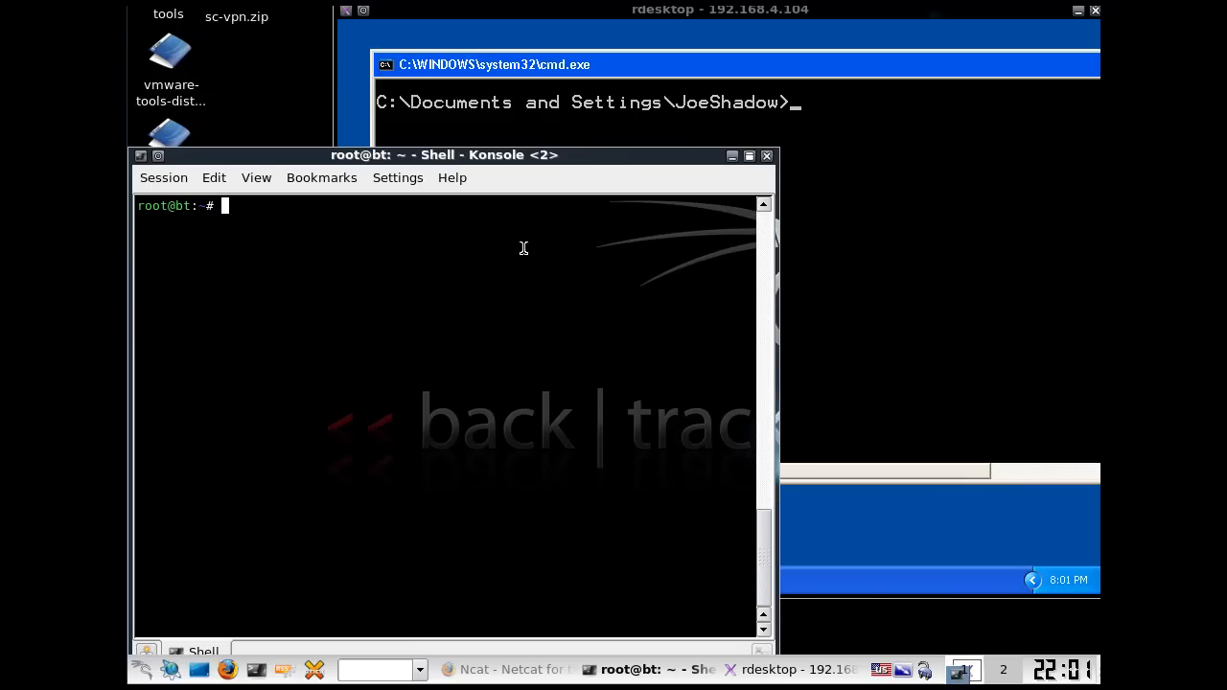
{"action": "mouse_move", "coordinate": [377, 336]}
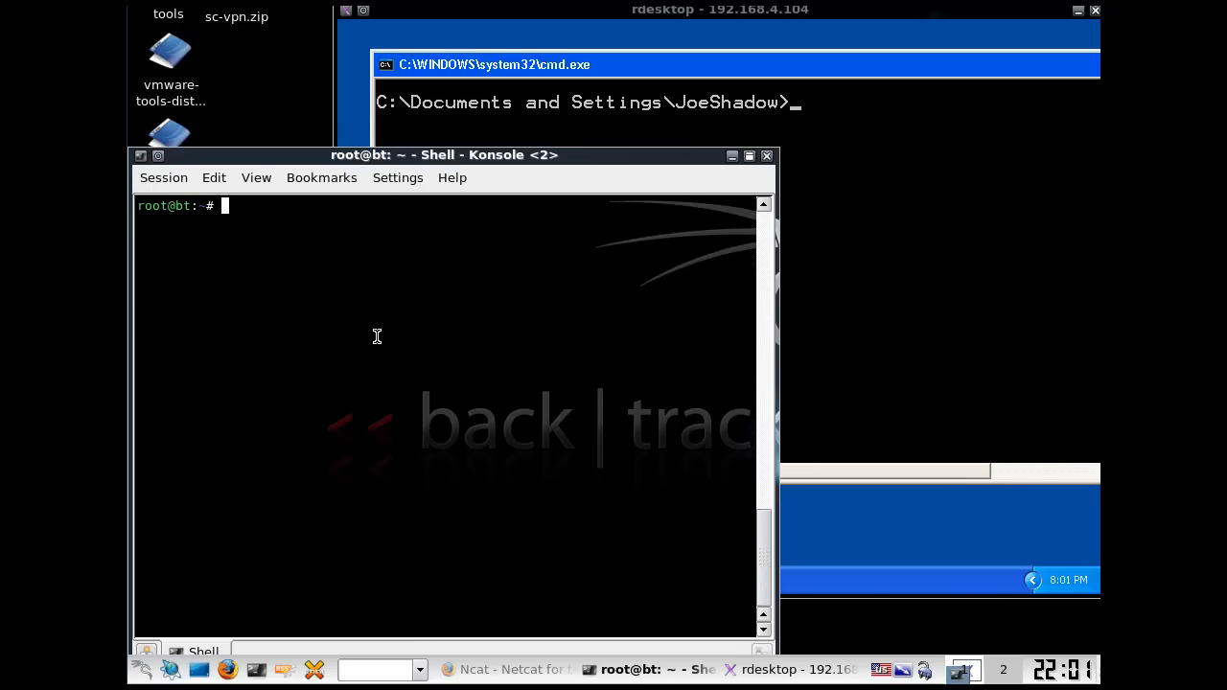
{"action": "type", "text": "apt-get install gedit"}
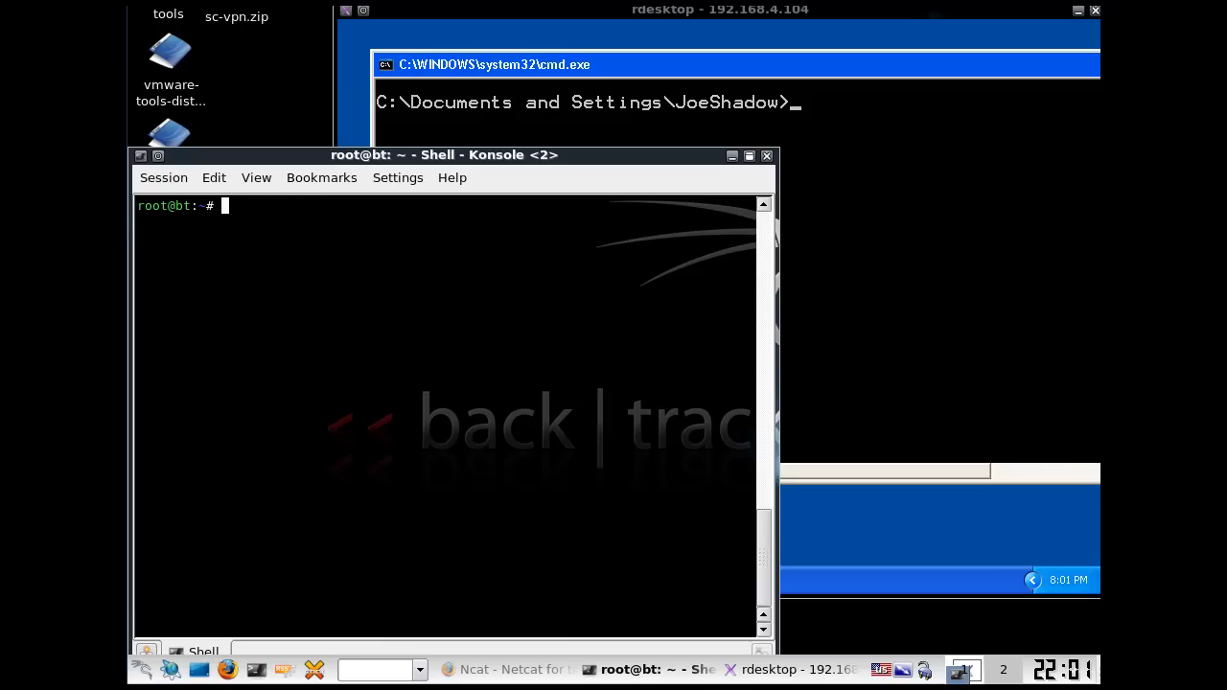
{"action": "type", "text": "geidt"}
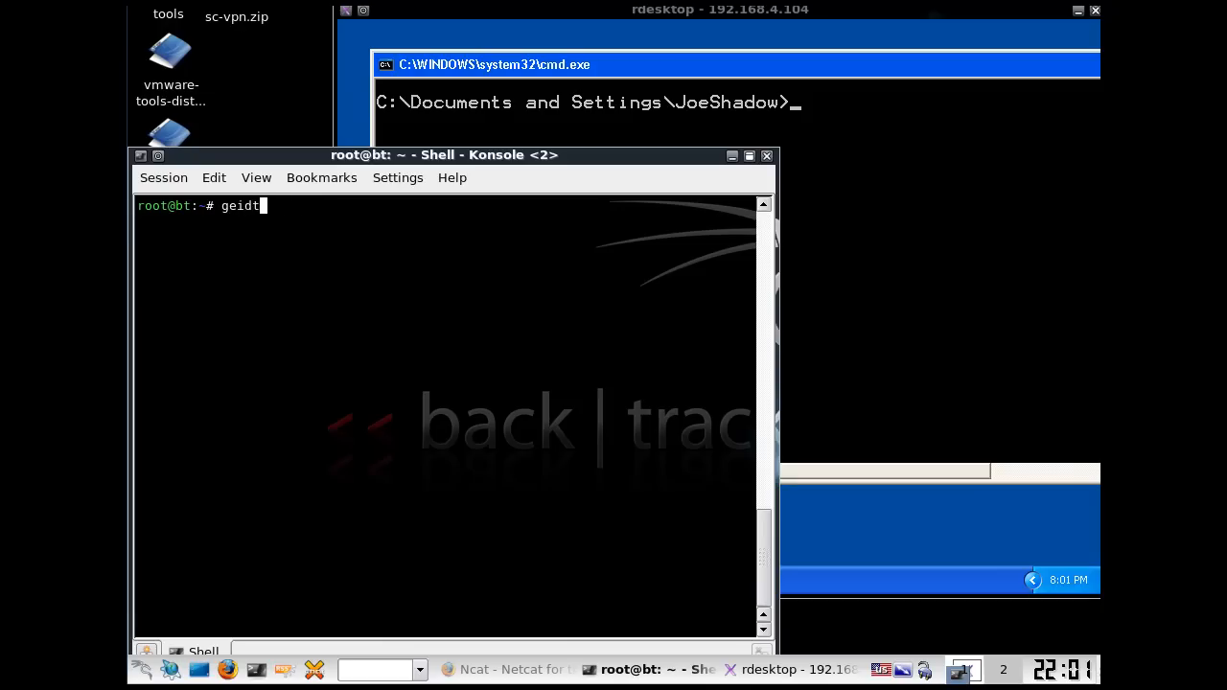
{"action": "key", "text": "BackSpace"}
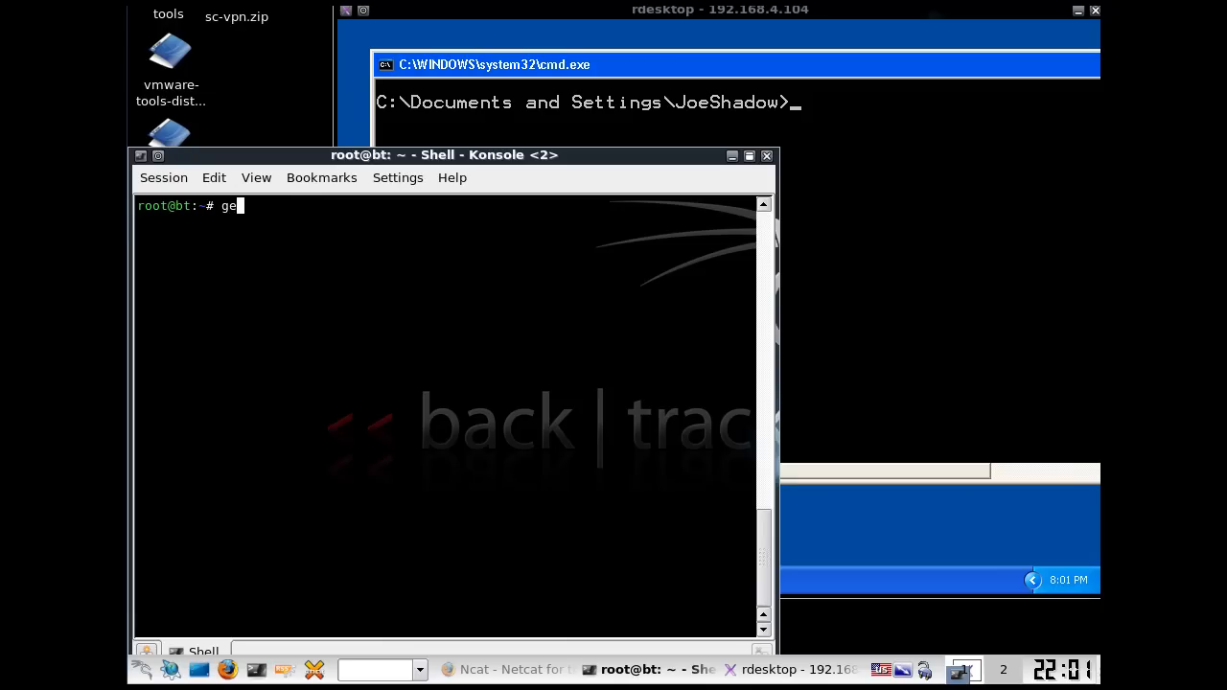
{"action": "type", "text": "dit"}
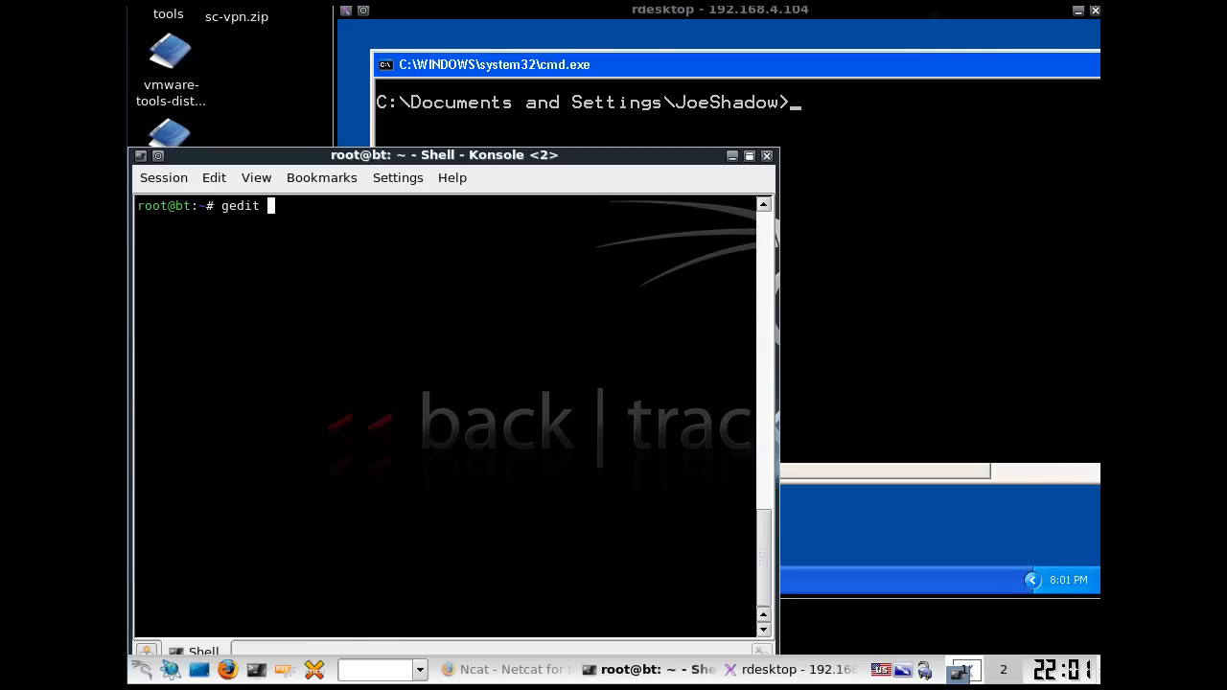
{"action": "key", "text": "Return"}
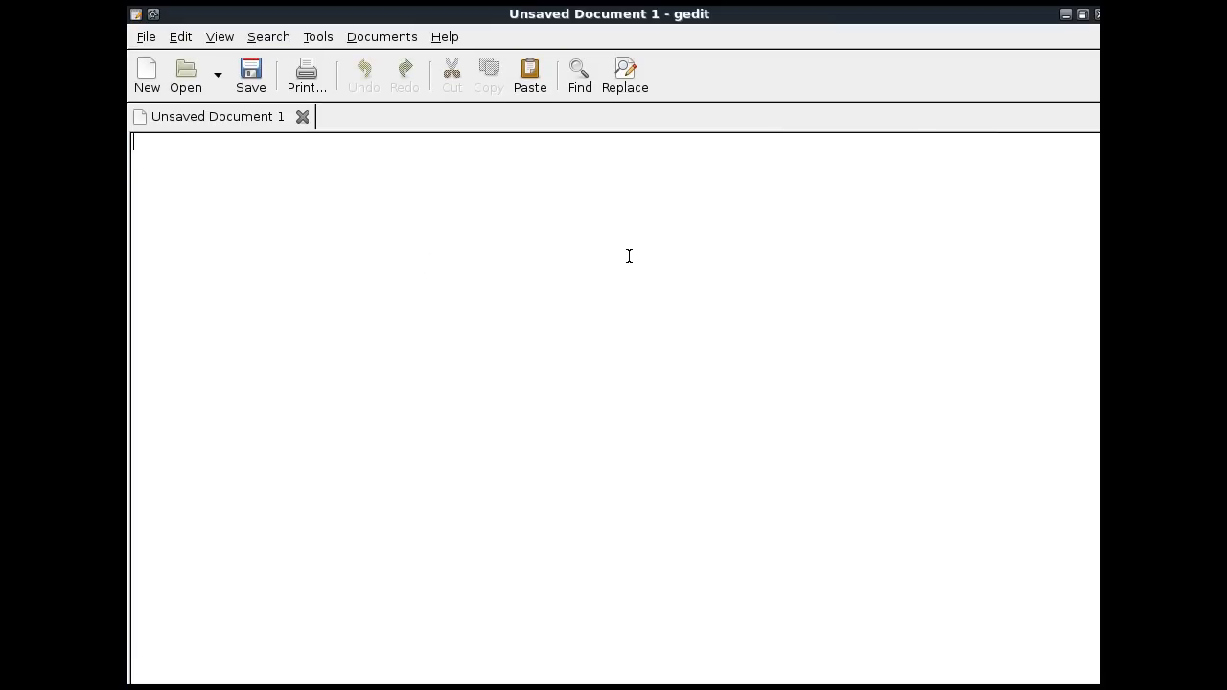
Step: Type 'this is a sample text file' into the blank document and start saving
{"action": "type", "text": "this is"}
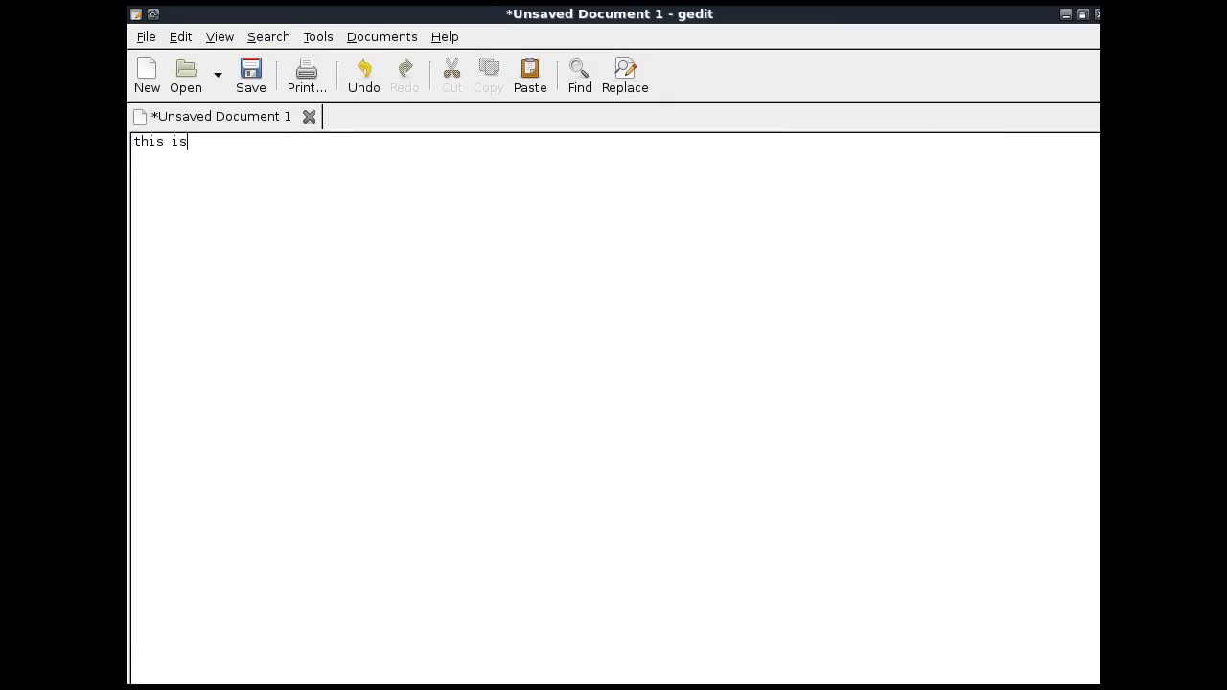
{"action": "type", "text": "a sample"}
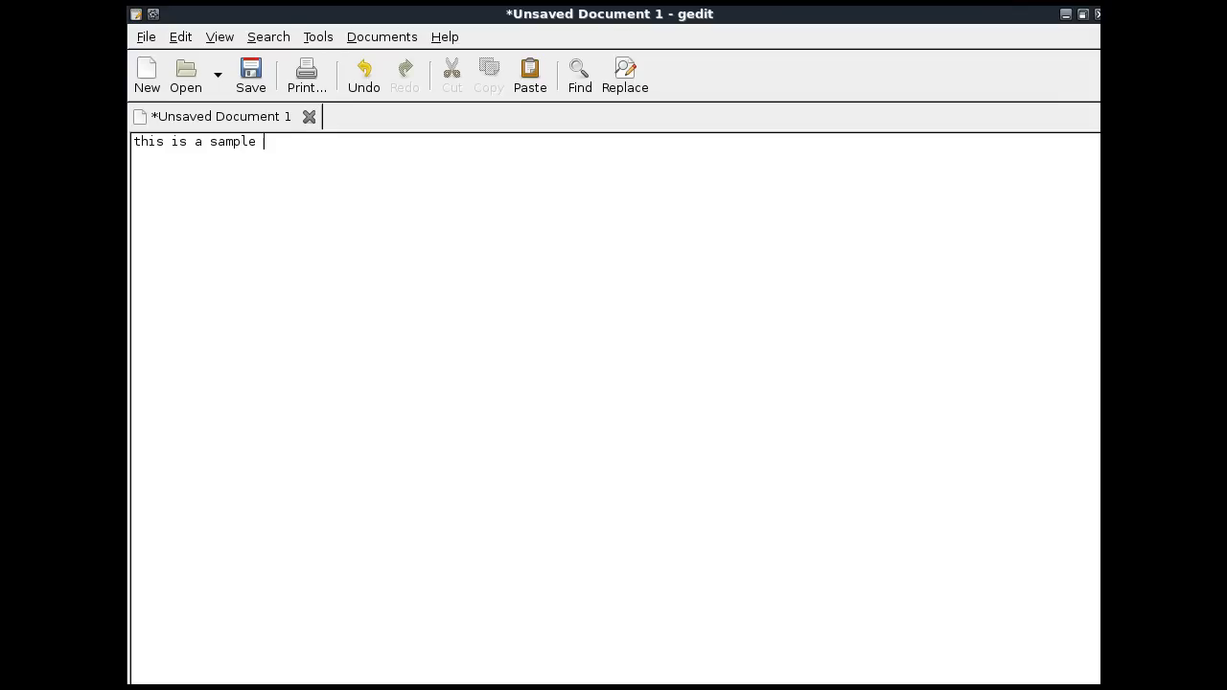
{"action": "type", "text": "text file"}
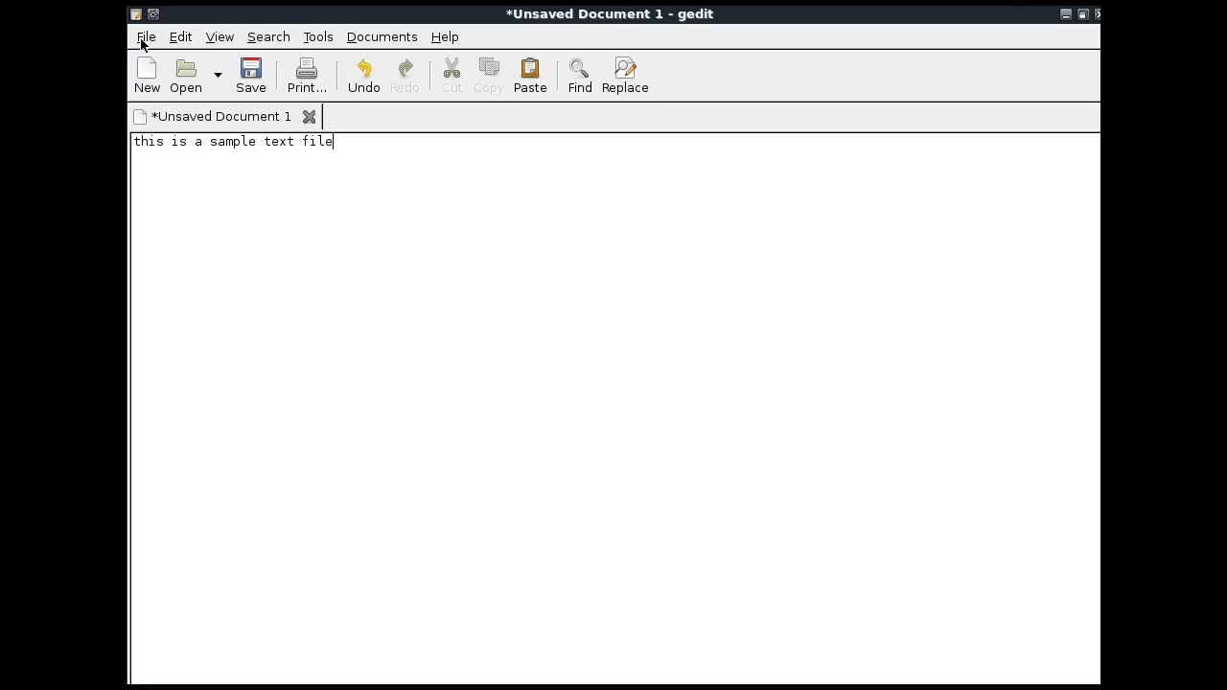
{"action": "left_click", "coordinate": [250, 75]}
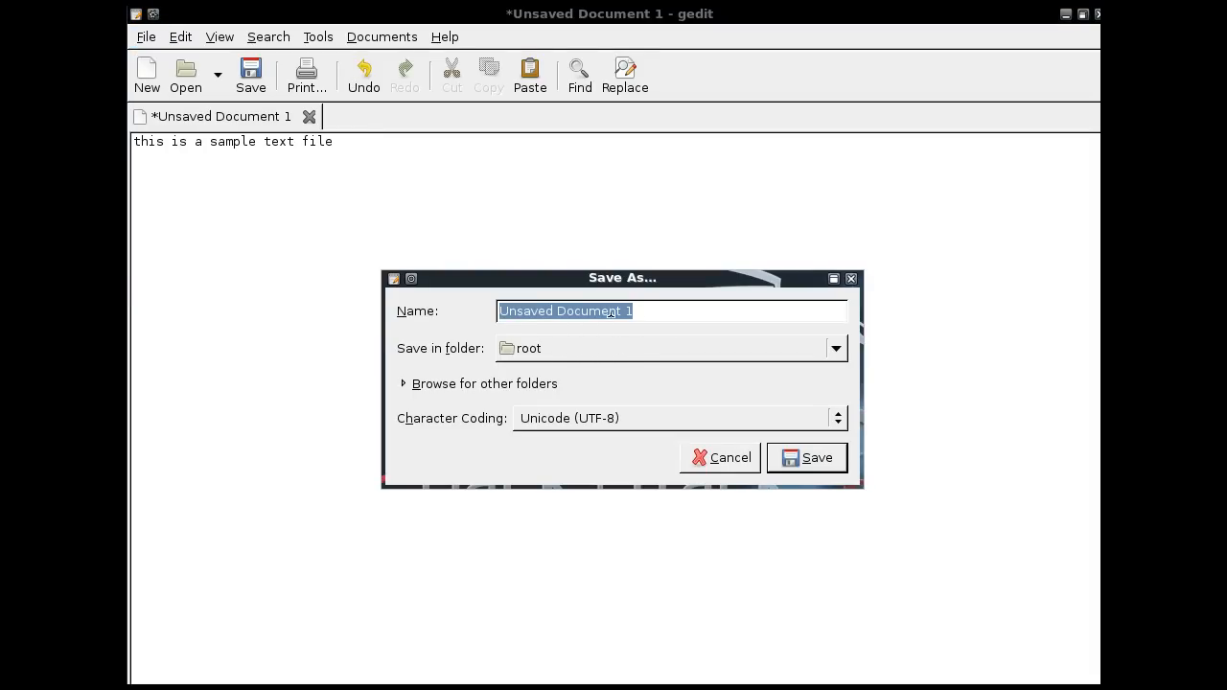
Step: Enter the file name test.txt in Save As and save
{"action": "type", "text": "test"}
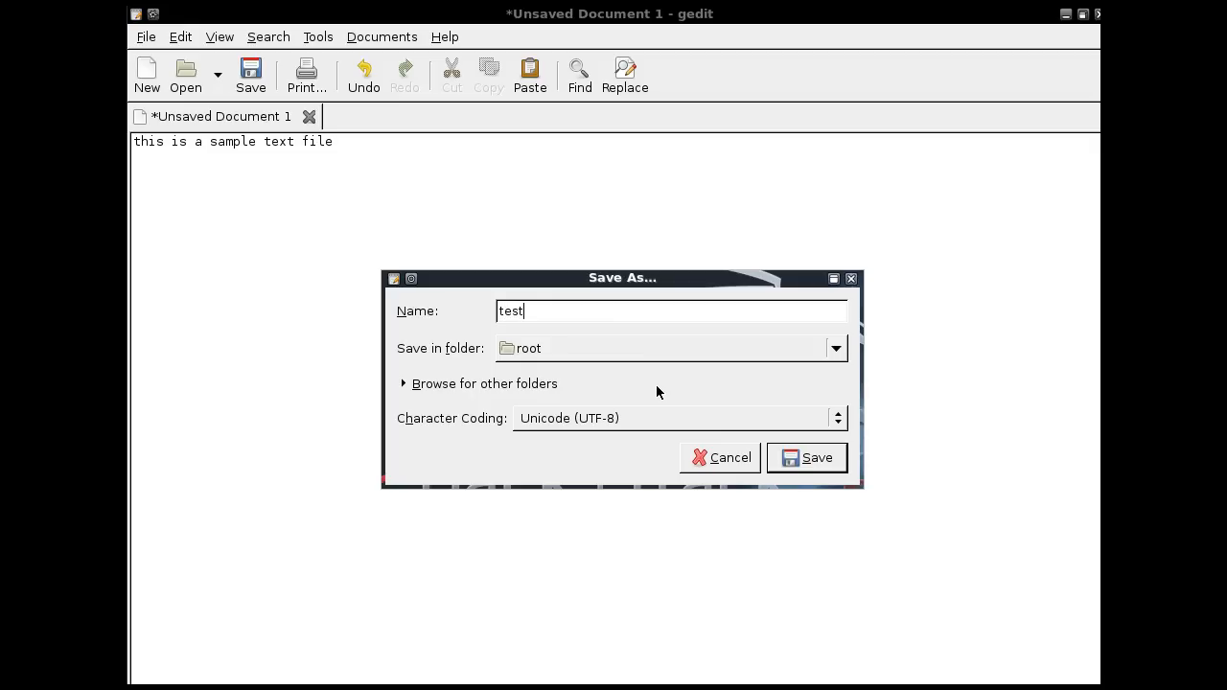
{"action": "type", "text": ".t"}
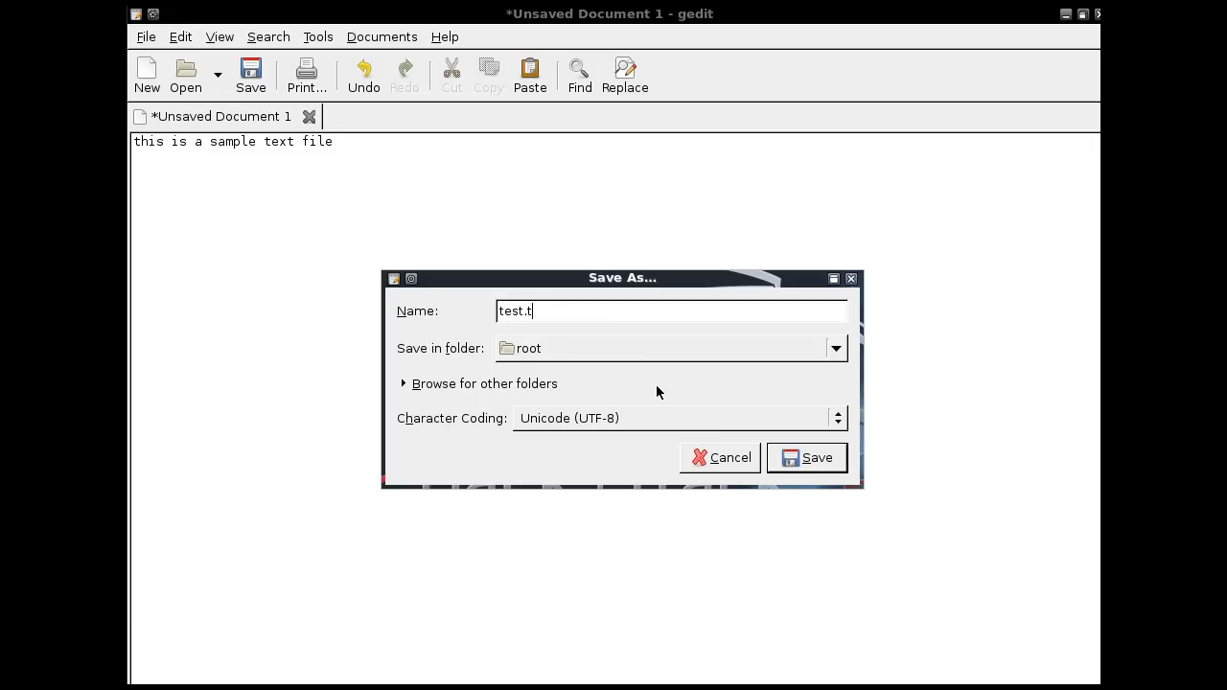
{"action": "type", "text": "xt"}
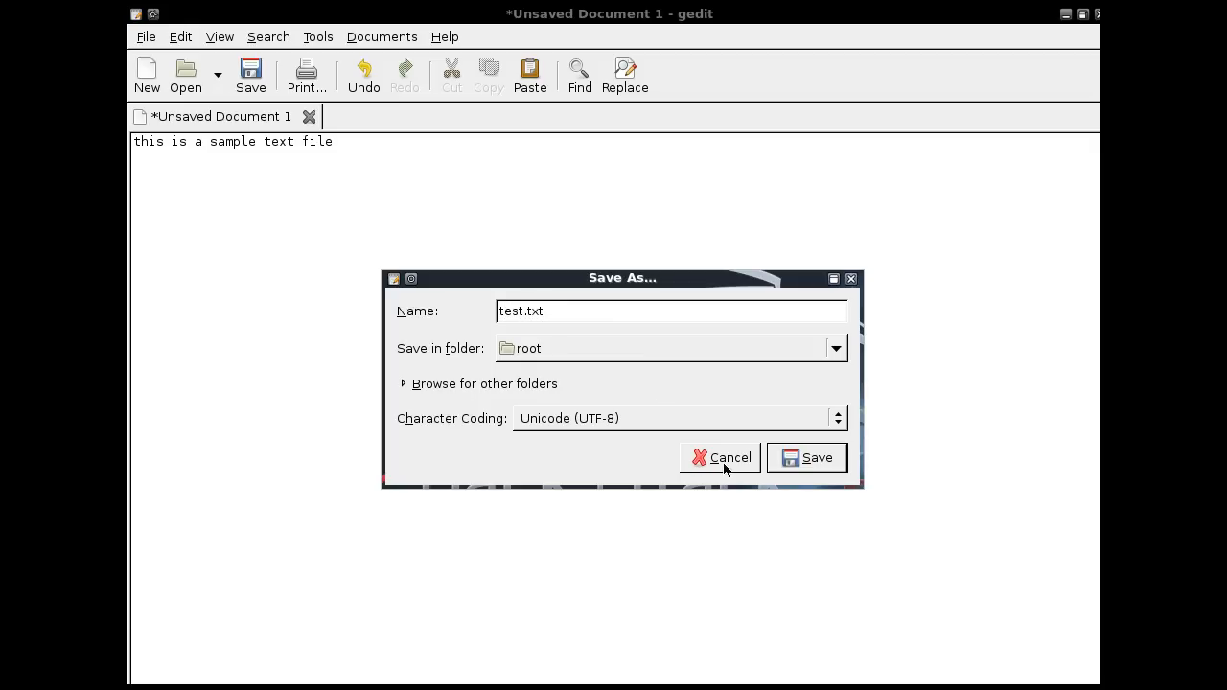
{"action": "left_click", "coordinate": [807, 458]}
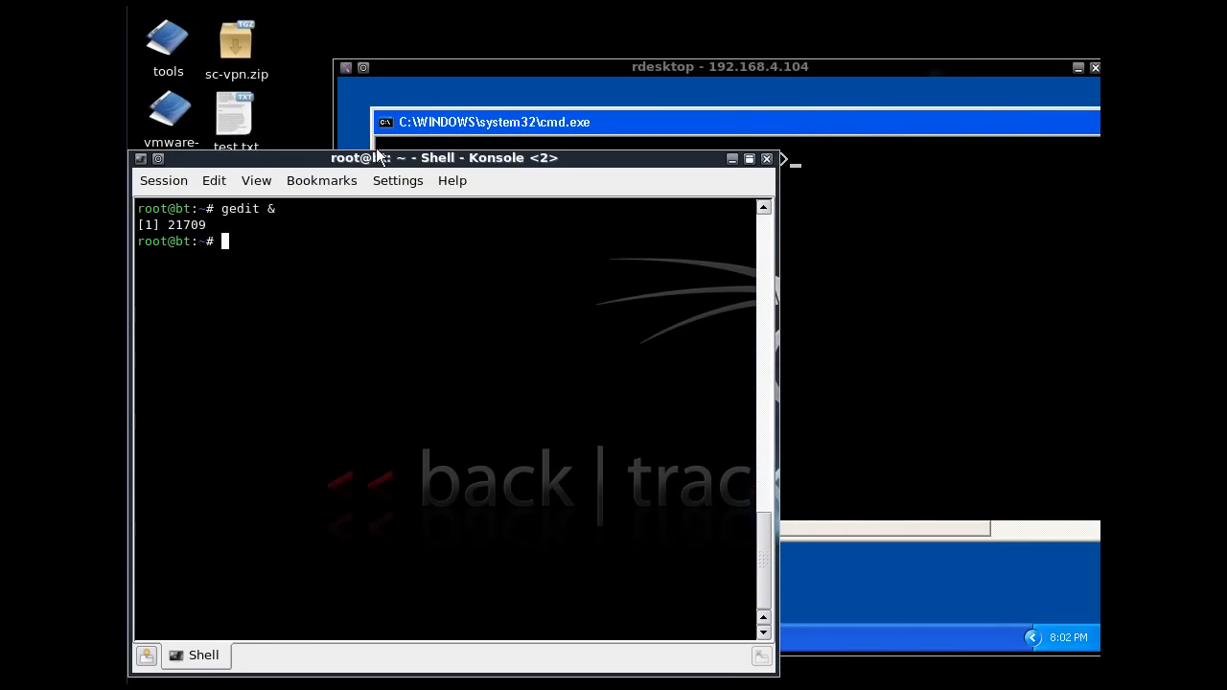
{"action": "mouse_move", "coordinate": [356, 217]}
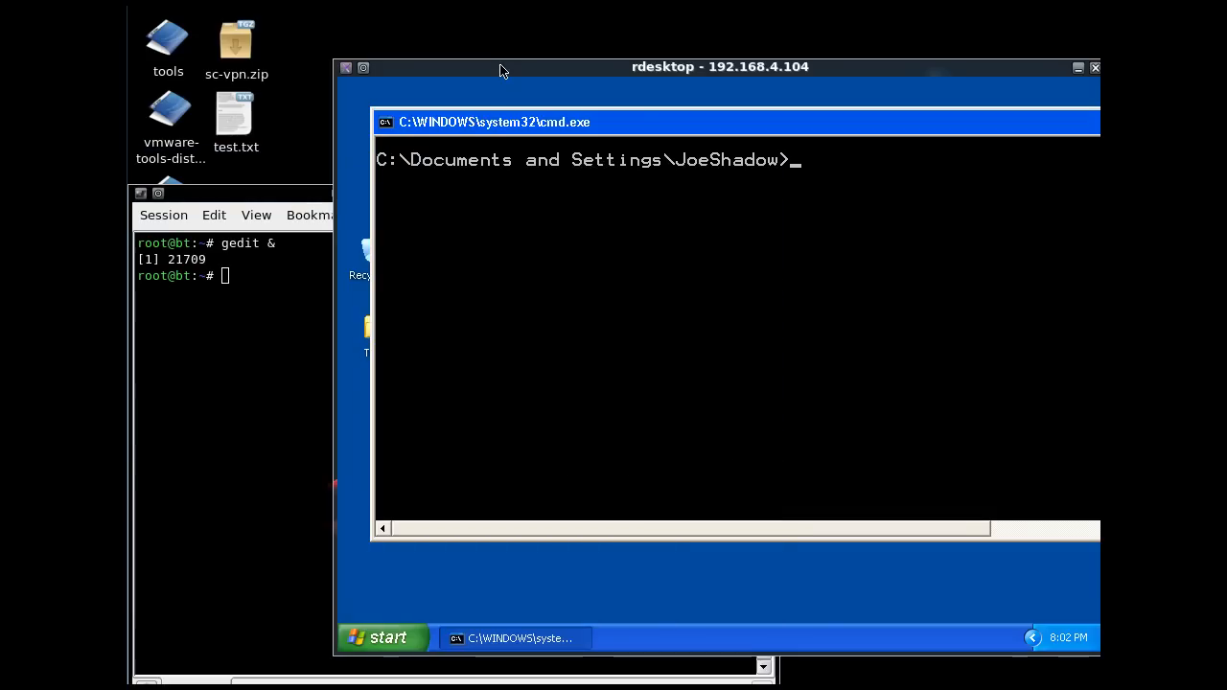
{"action": "mouse_move", "coordinate": [319, 252]}
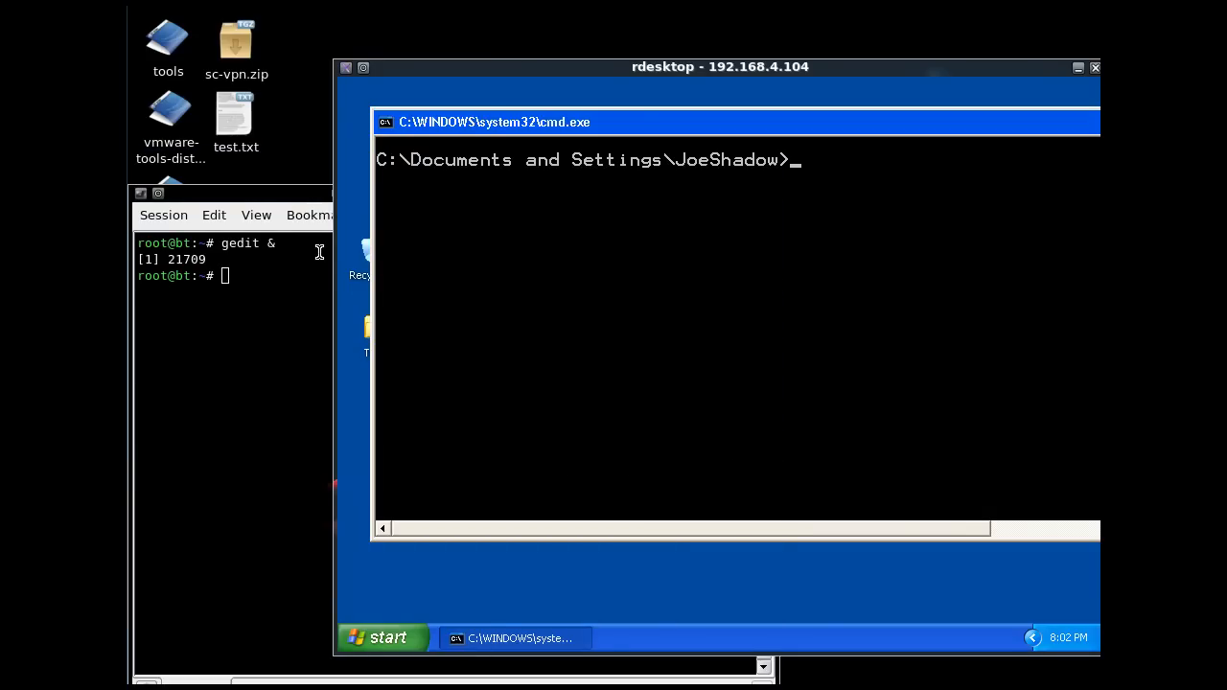
Step: Focus the XP command prompt window in the JoeShadow folder
{"action": "left_click", "coordinate": [236, 115]}
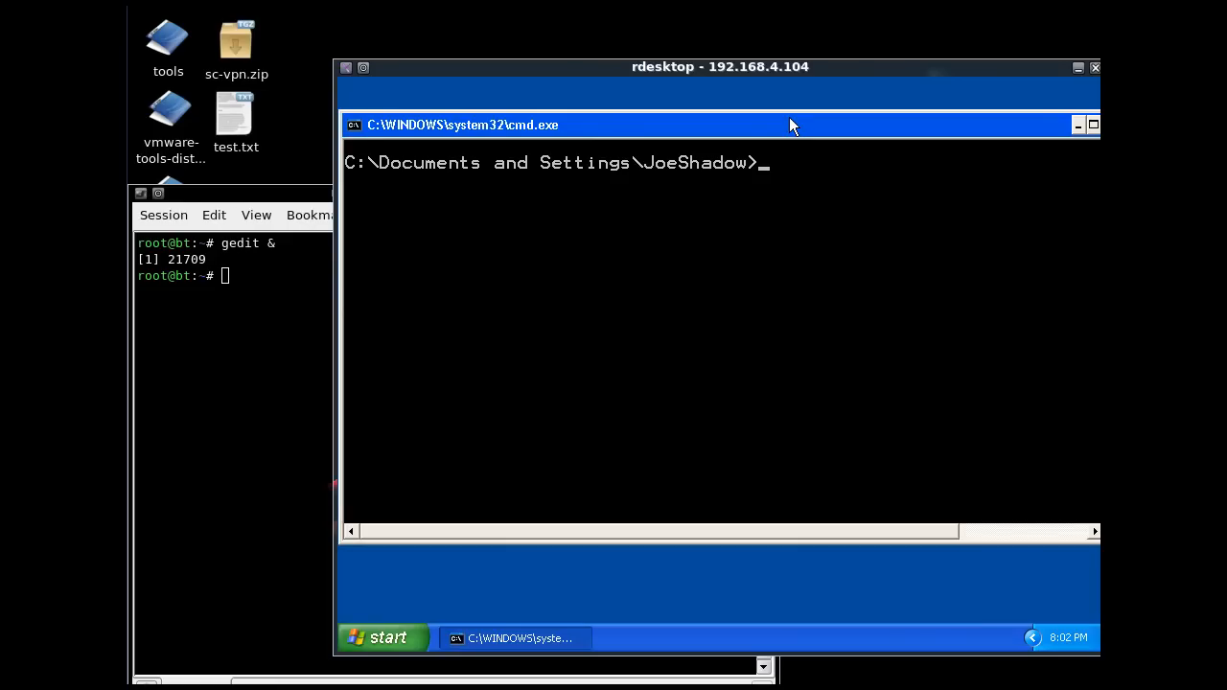
{"action": "mouse_move", "coordinate": [804, 238]}
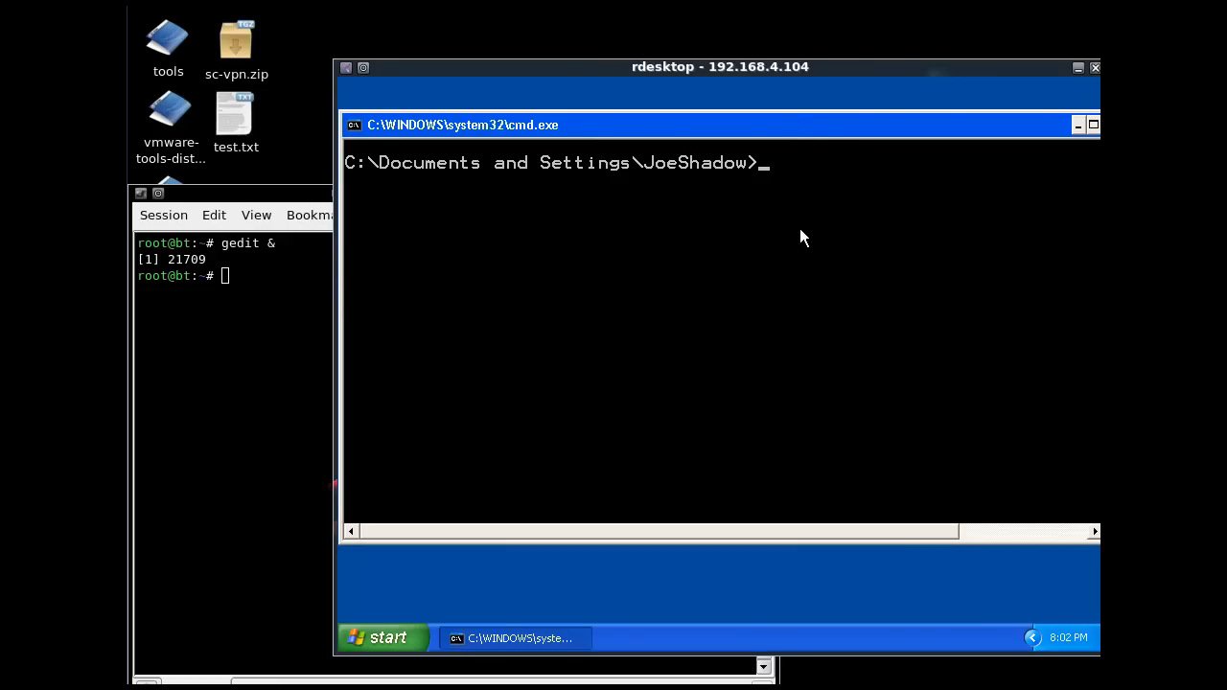
Step: Run 'nc -lvp 2222 > fileshare.txt' on XP to listen on port 2222
{"action": "type", "text": "nc"}
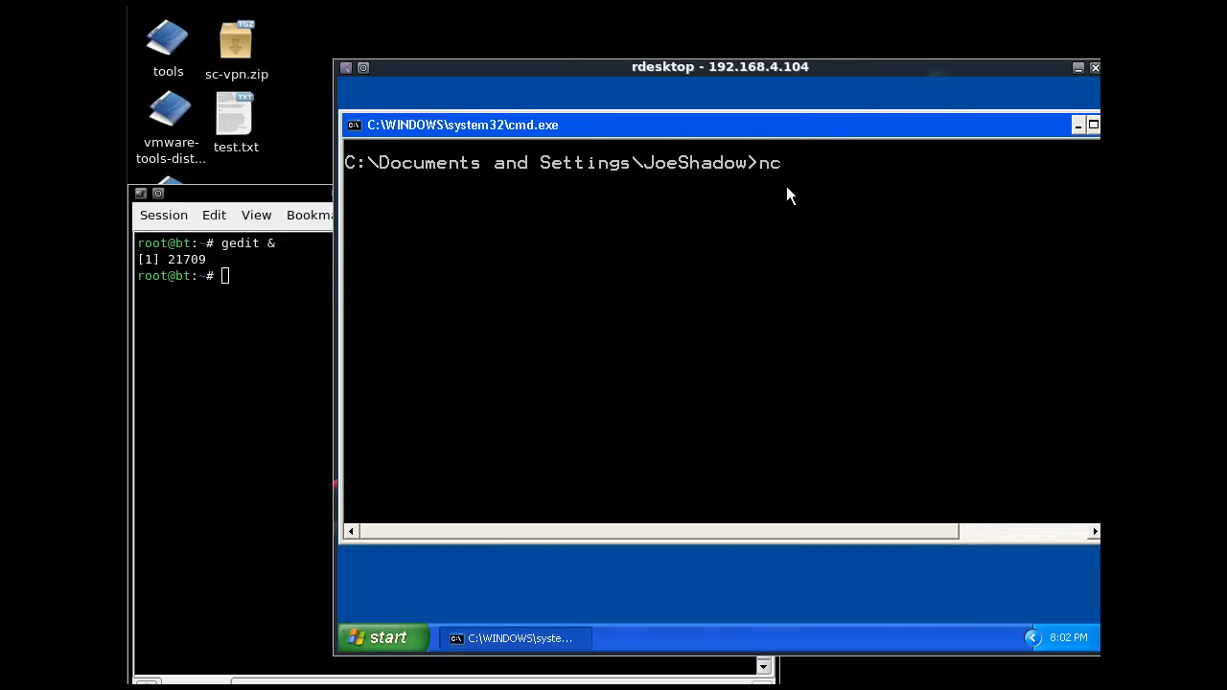
{"action": "type", "text": "-"}
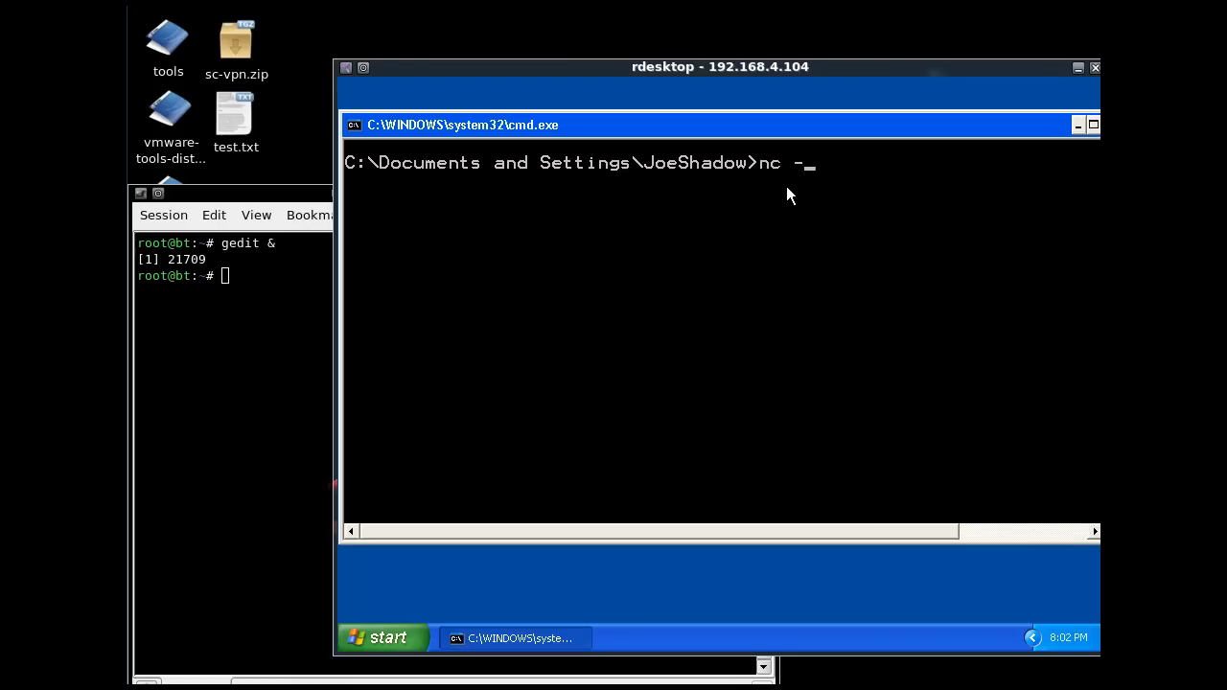
{"action": "type", "text": "lvp"}
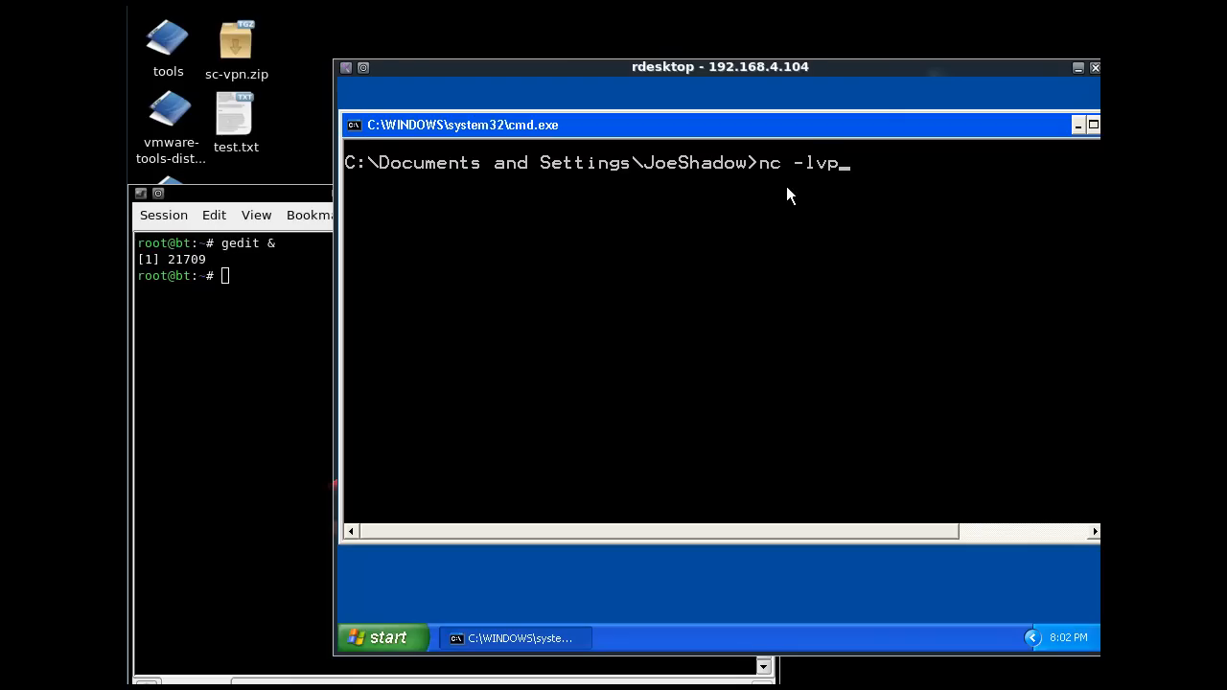
{"action": "type", "text": "2222"}
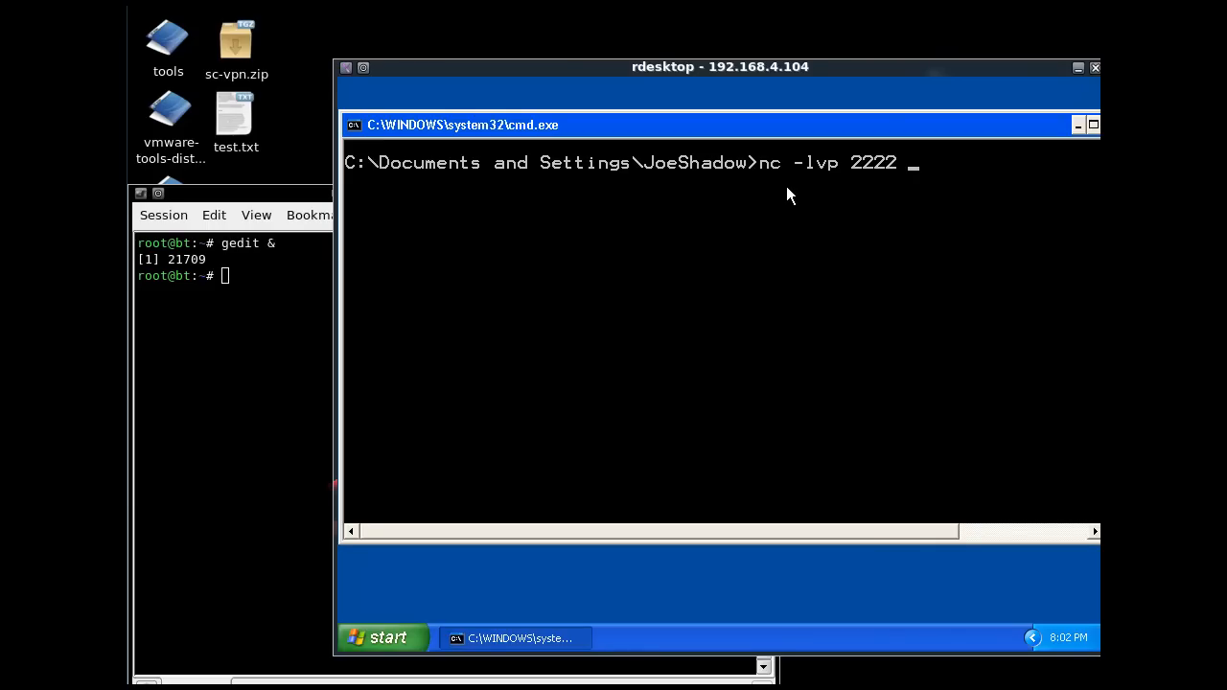
{"action": "type", "text": ">"}
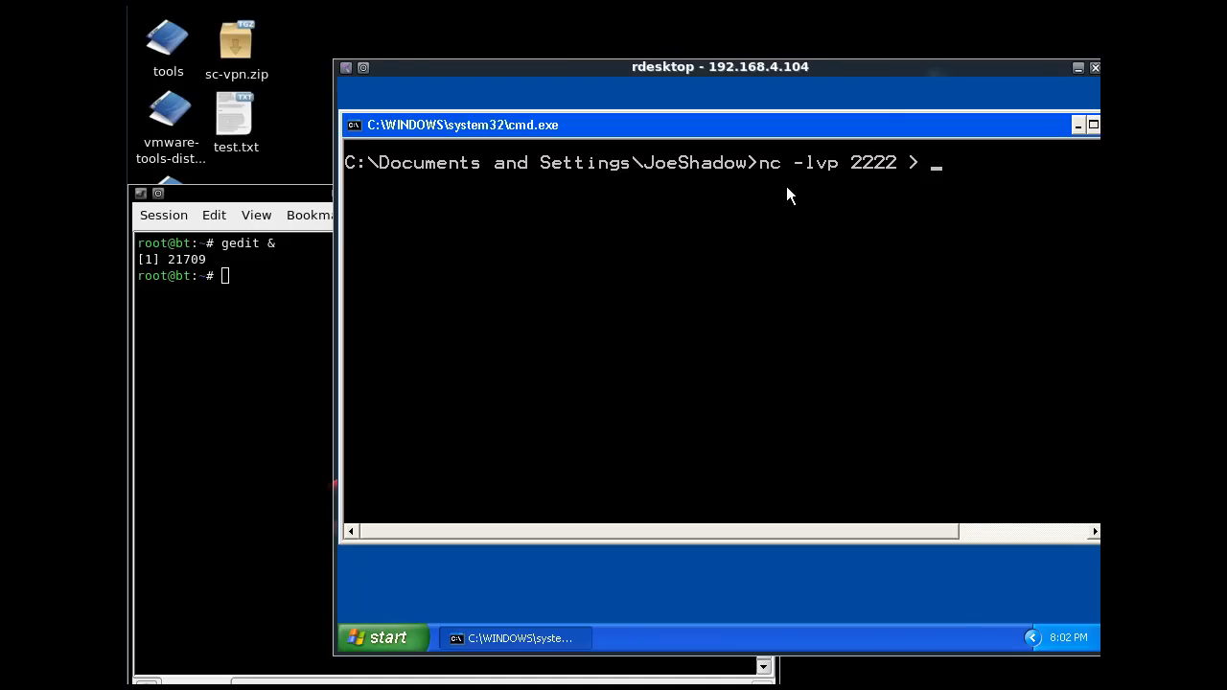
{"action": "type", "text": "file"}
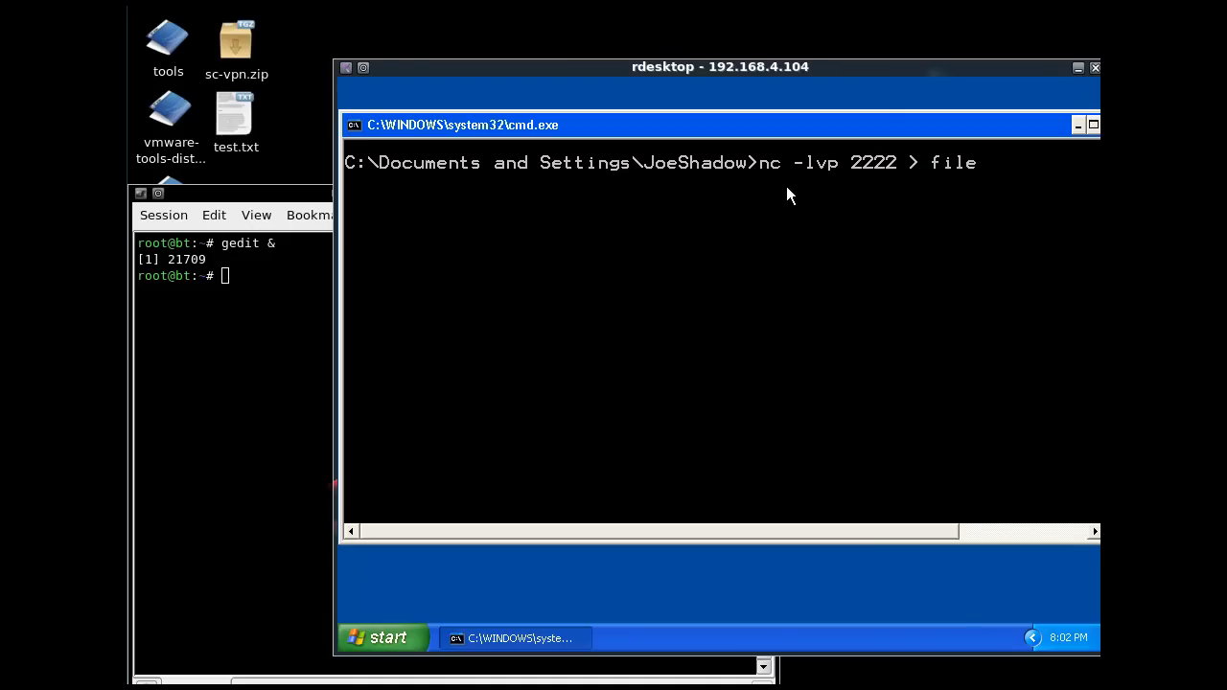
{"action": "type", "text": "share.tx"}
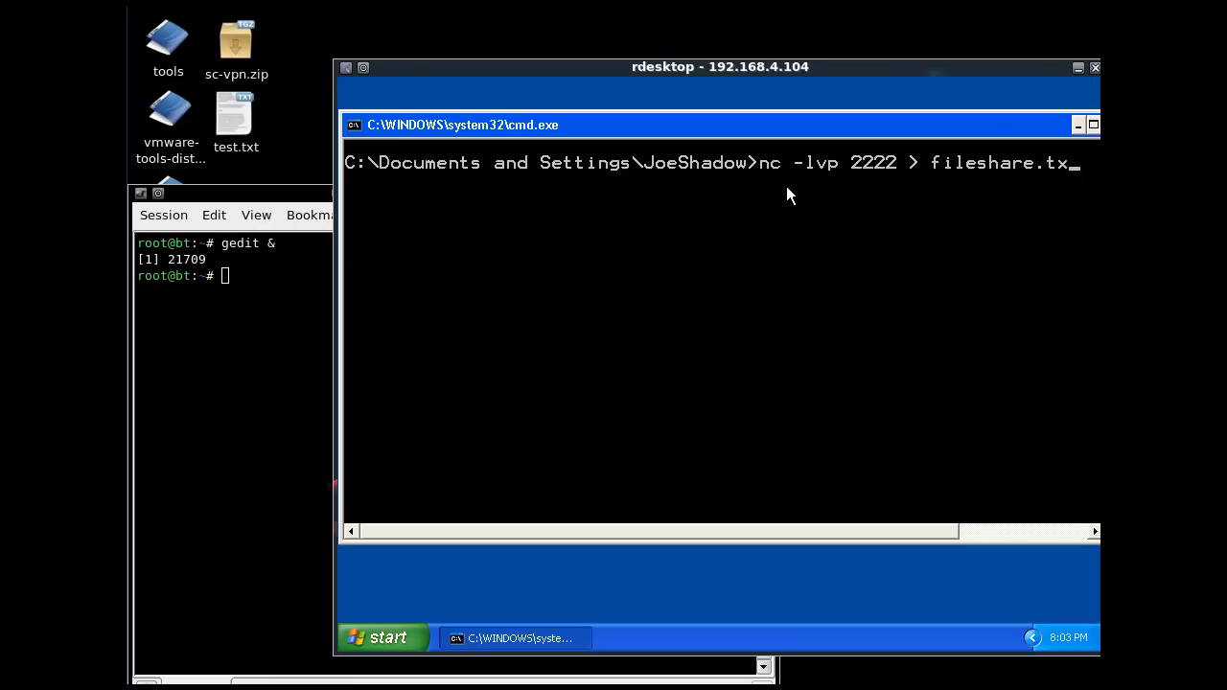
{"action": "type", "text": "t"}
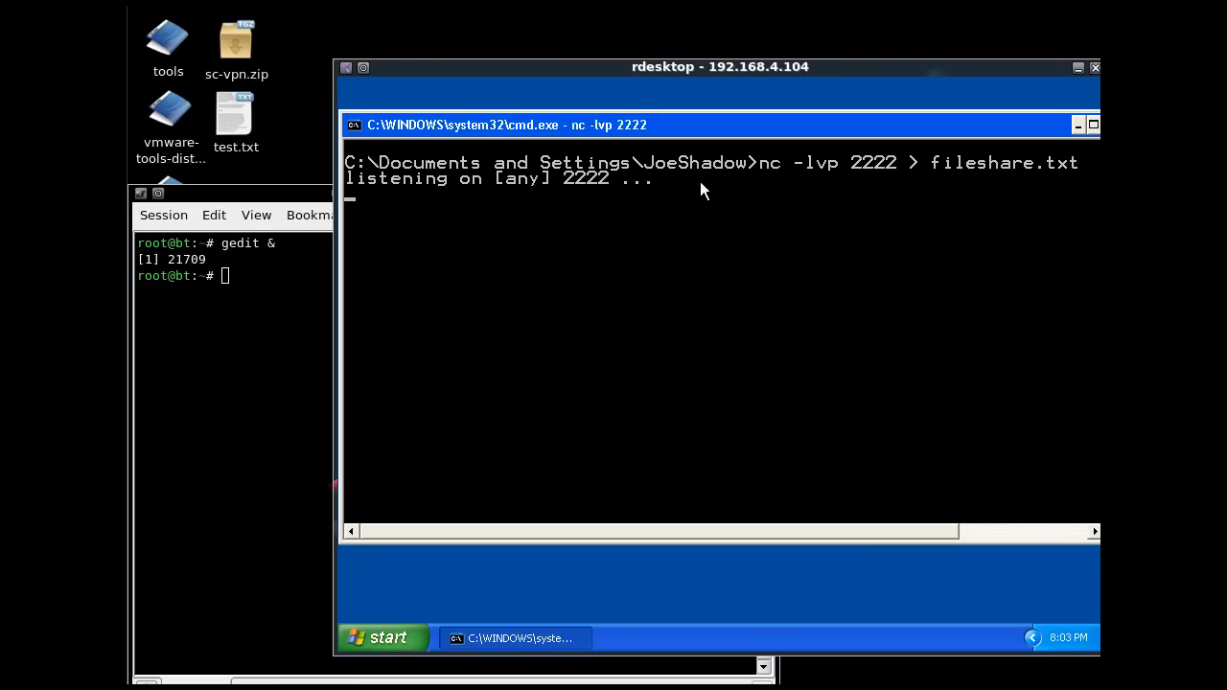
{"action": "mouse_move", "coordinate": [766, 187]}
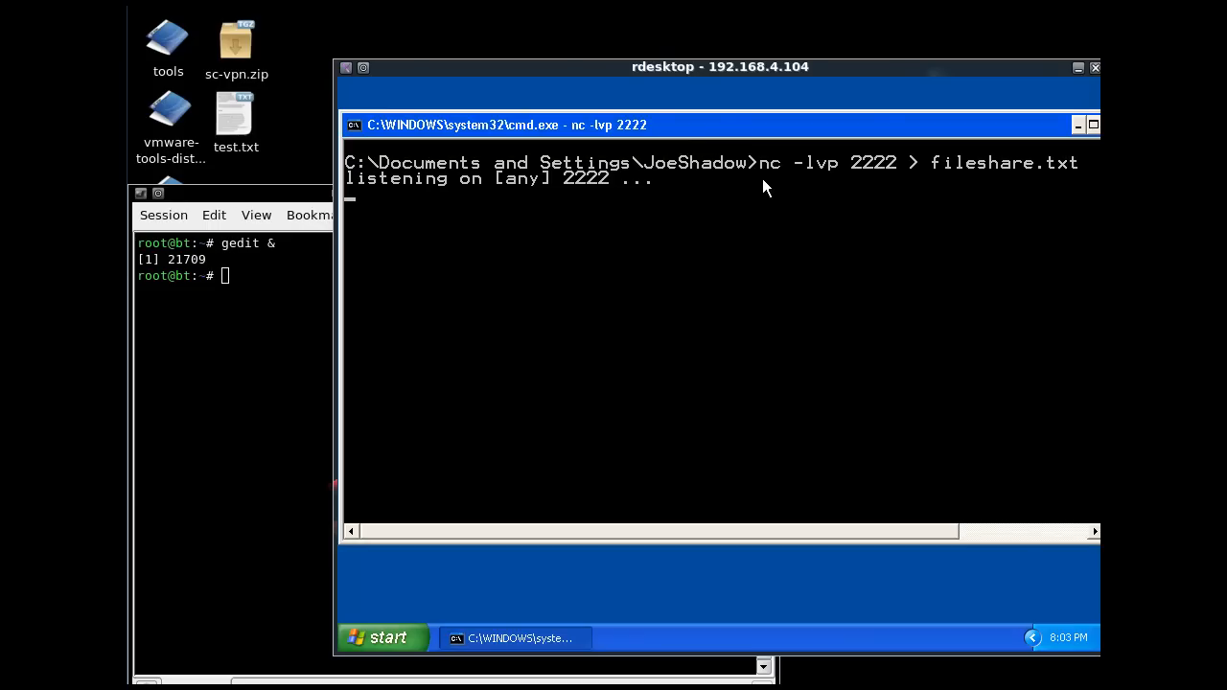
{"action": "mouse_move", "coordinate": [814, 192]}
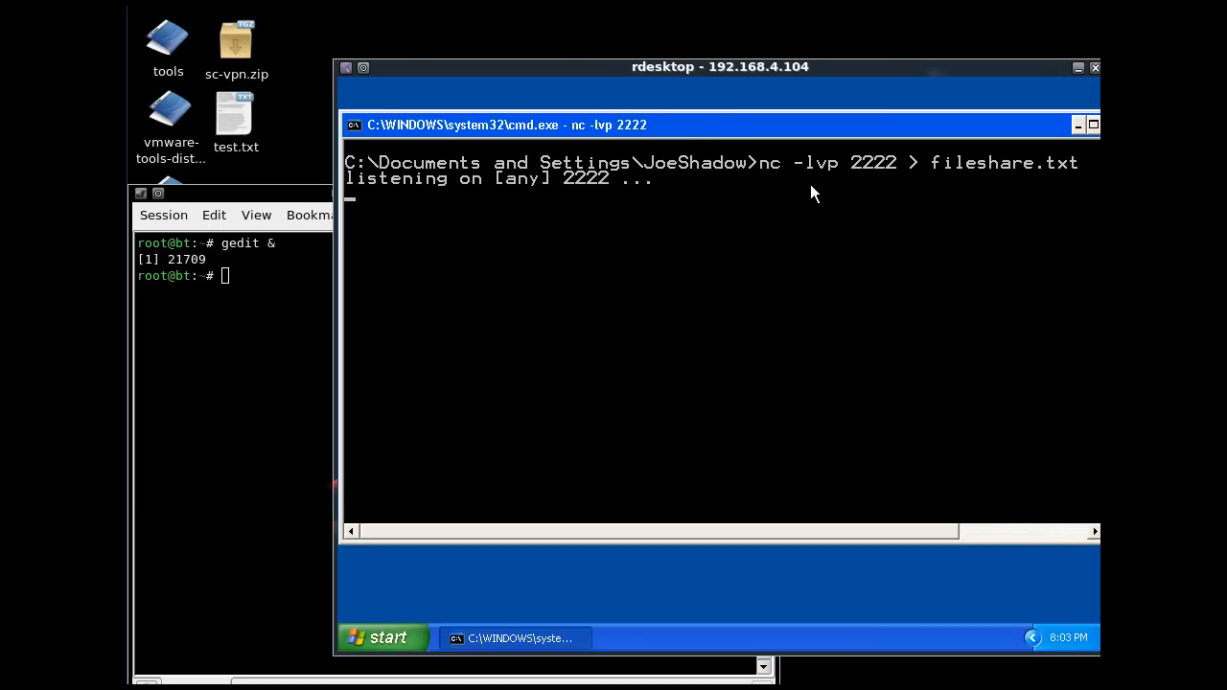
{"action": "mouse_move", "coordinate": [848, 172]}
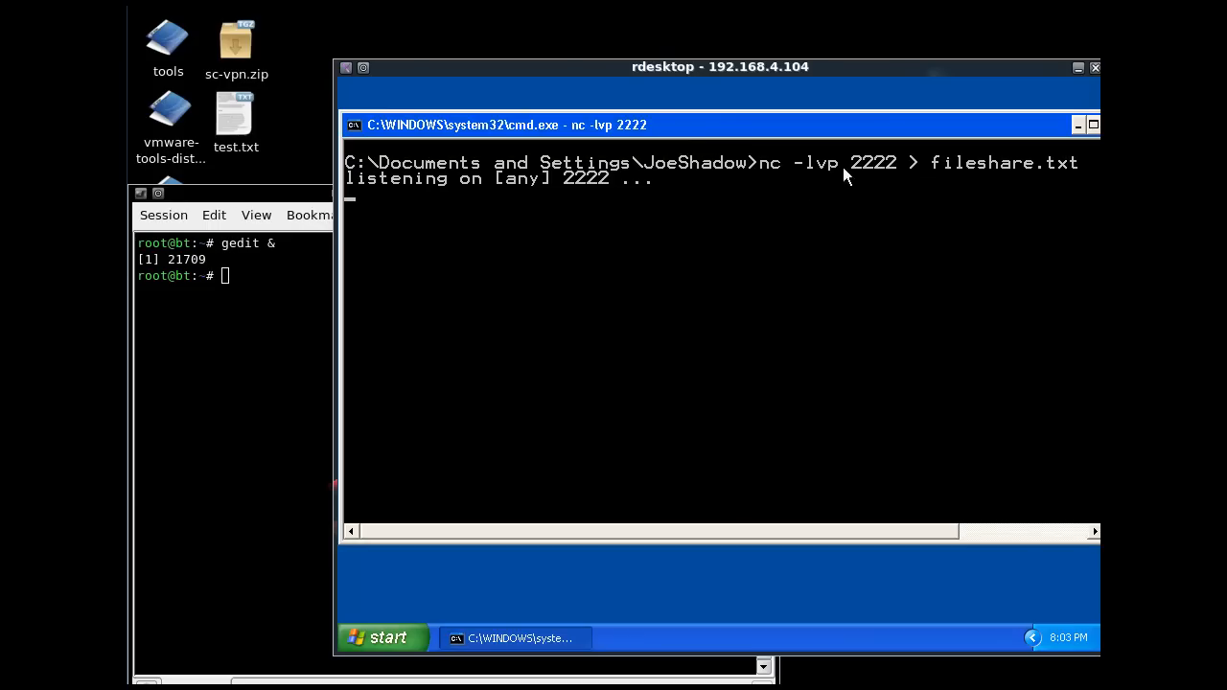
{"action": "mouse_move", "coordinate": [1035, 197]}
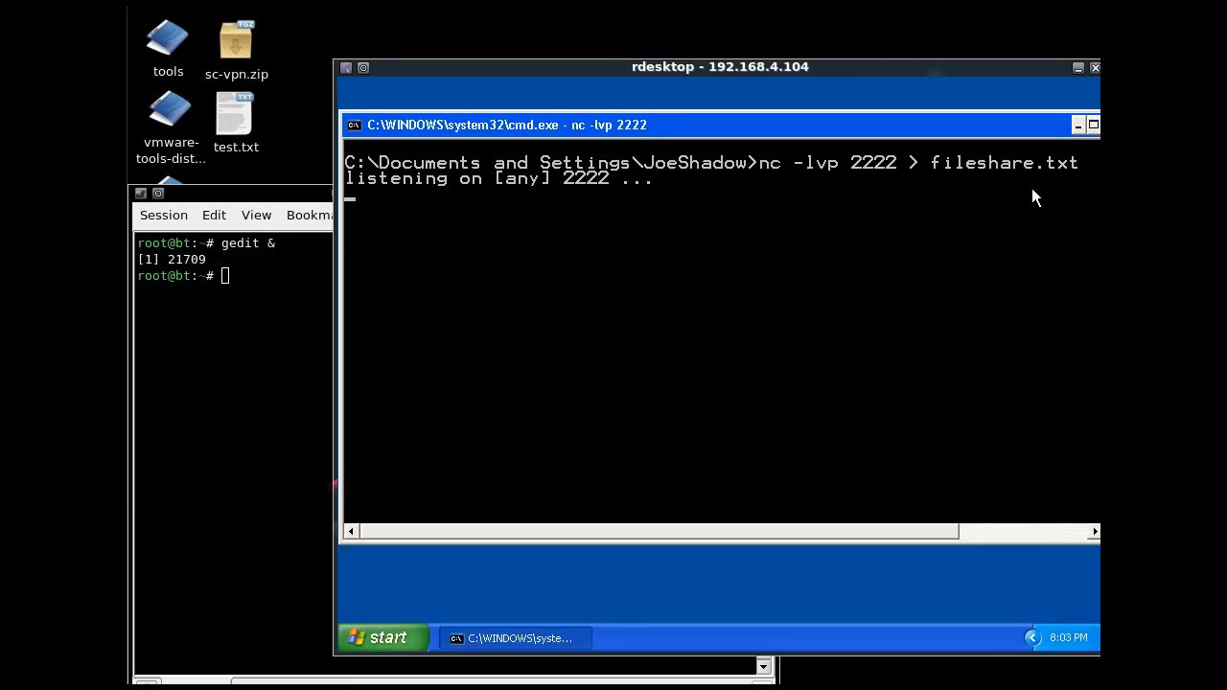
{"action": "mouse_move", "coordinate": [1050, 194]}
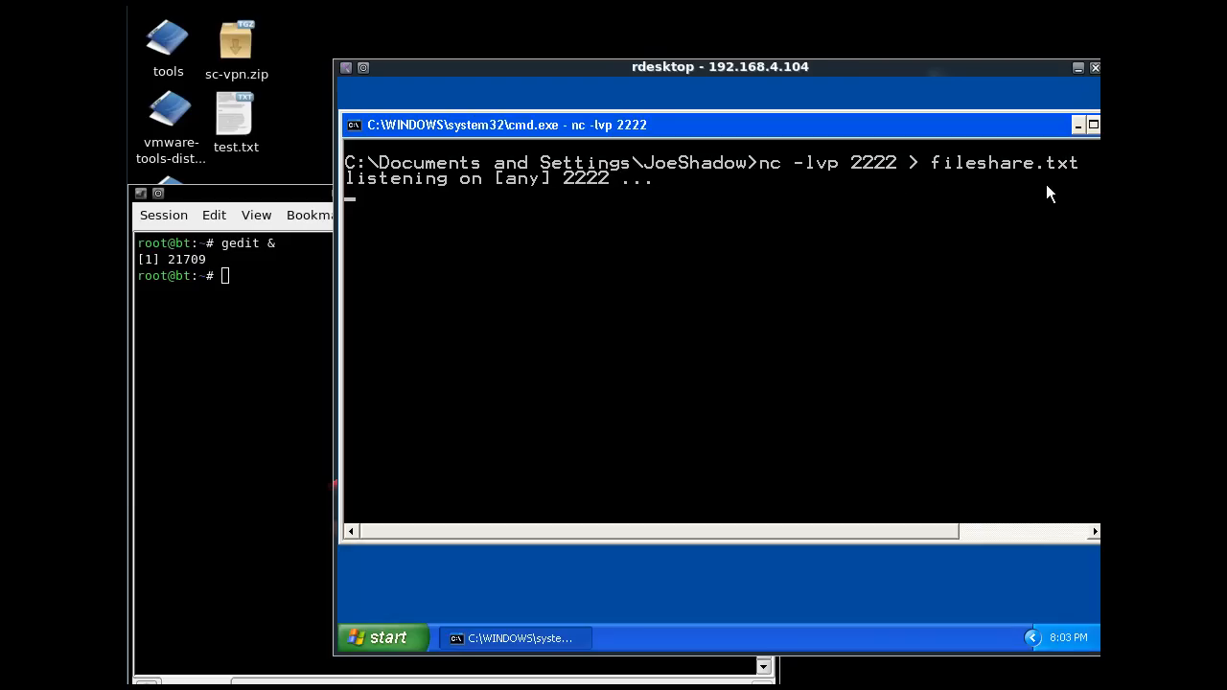
{"action": "mouse_move", "coordinate": [309, 205]}
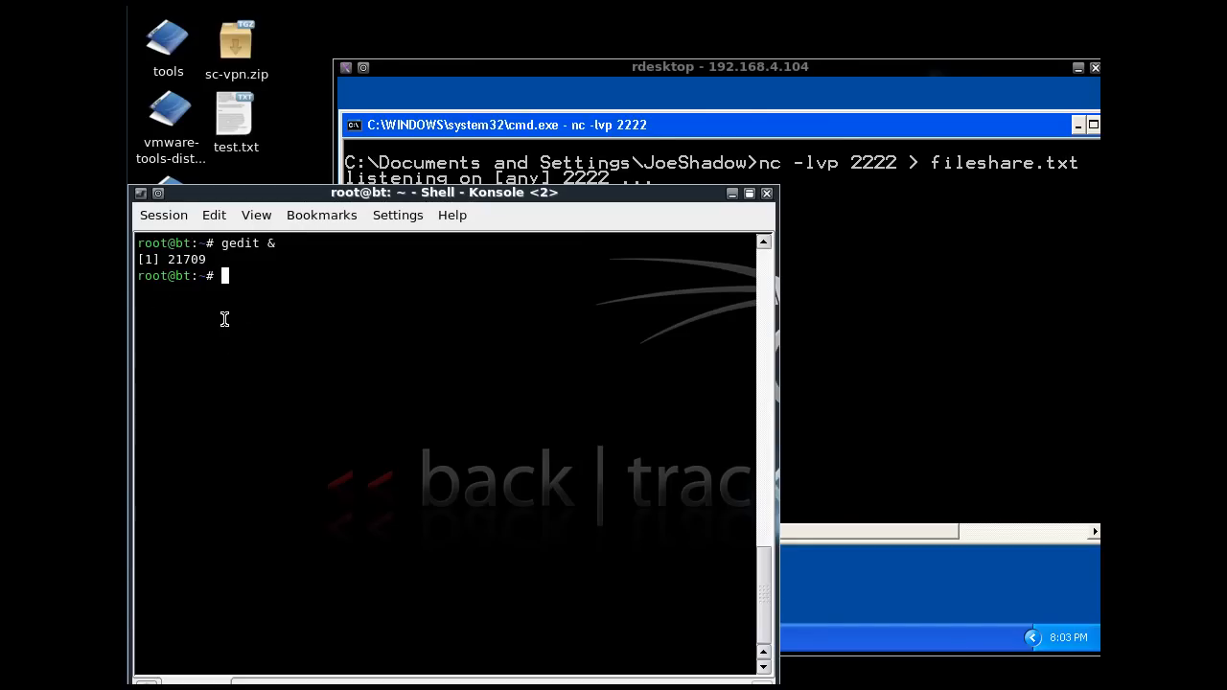
Step: Run 'nc 192.168.4.104 2222 < test.txt' in the BackTrack terminal
{"action": "type", "text": "nc"}
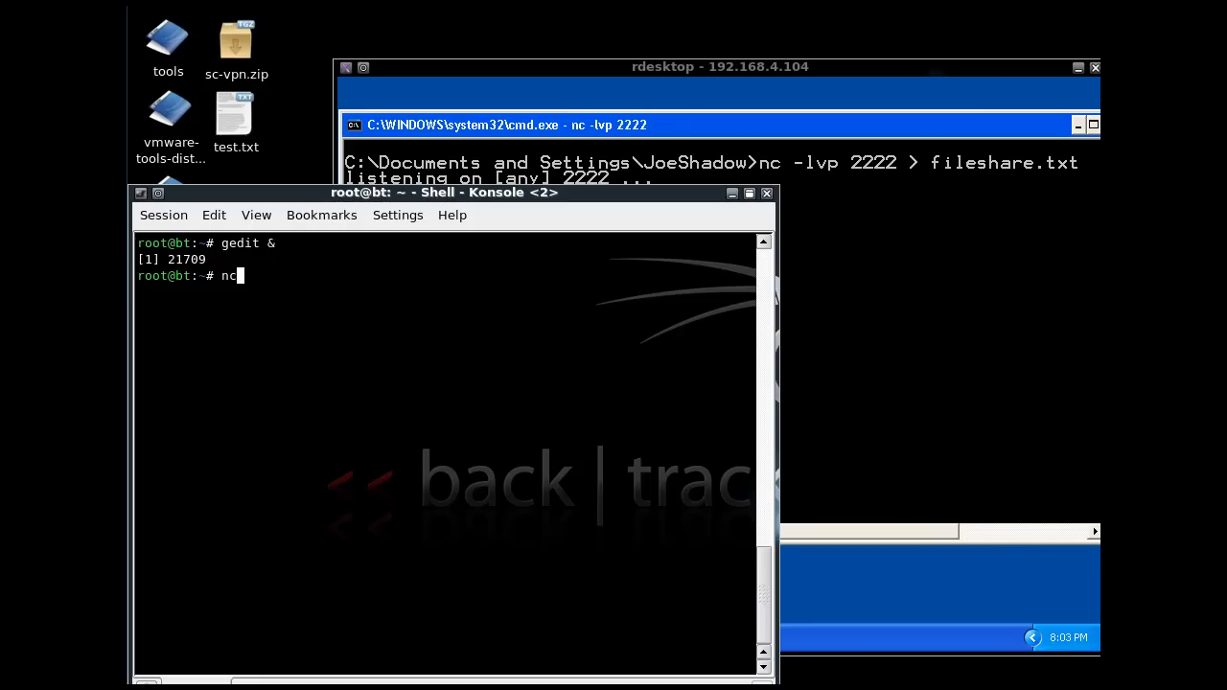
{"action": "type", "text": "192.168.4"}
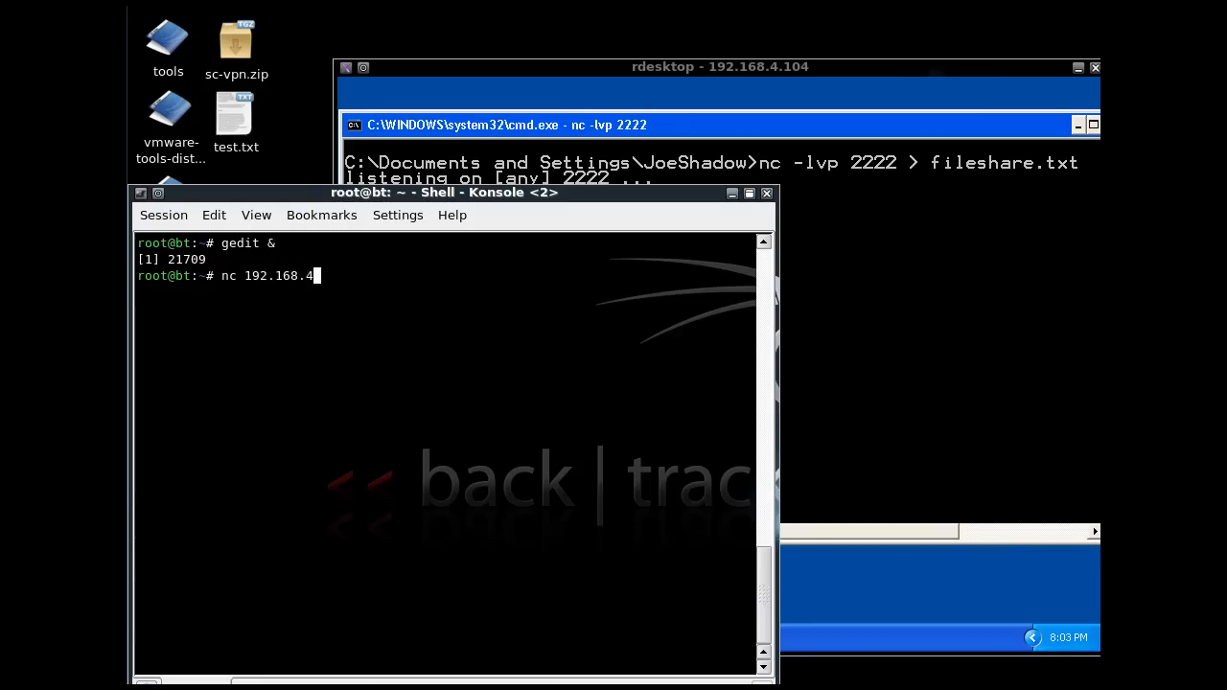
{"action": "type", "text": ".104"}
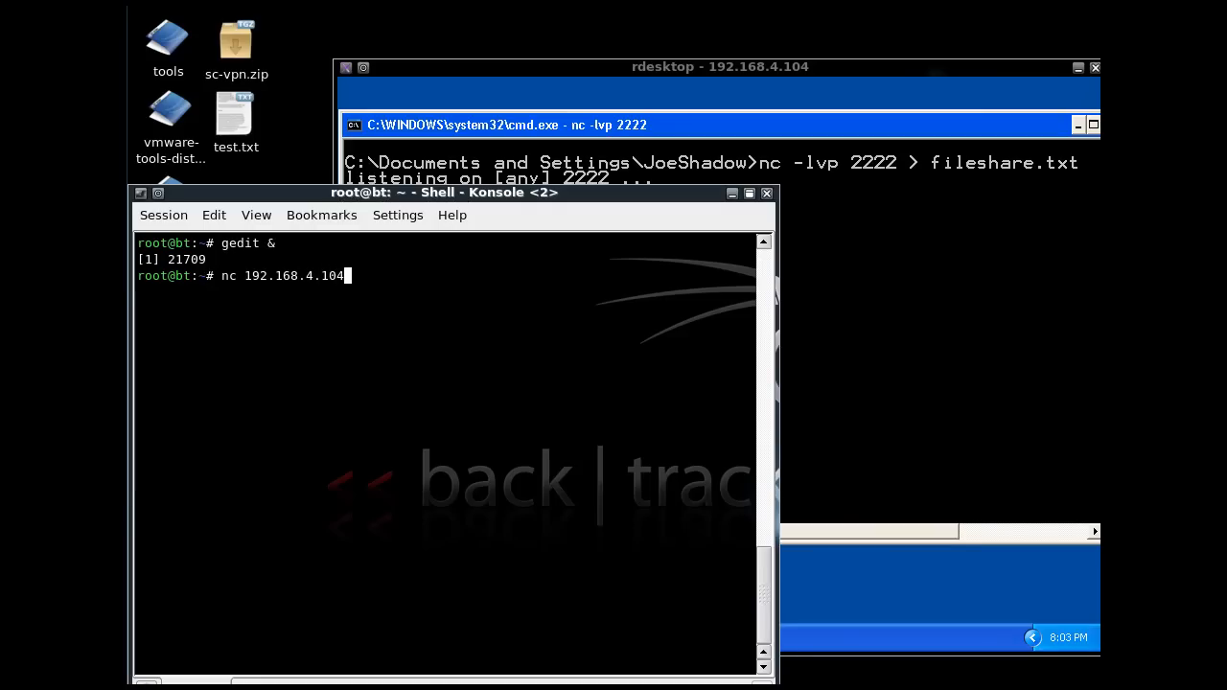
{"action": "type", "text": "222"}
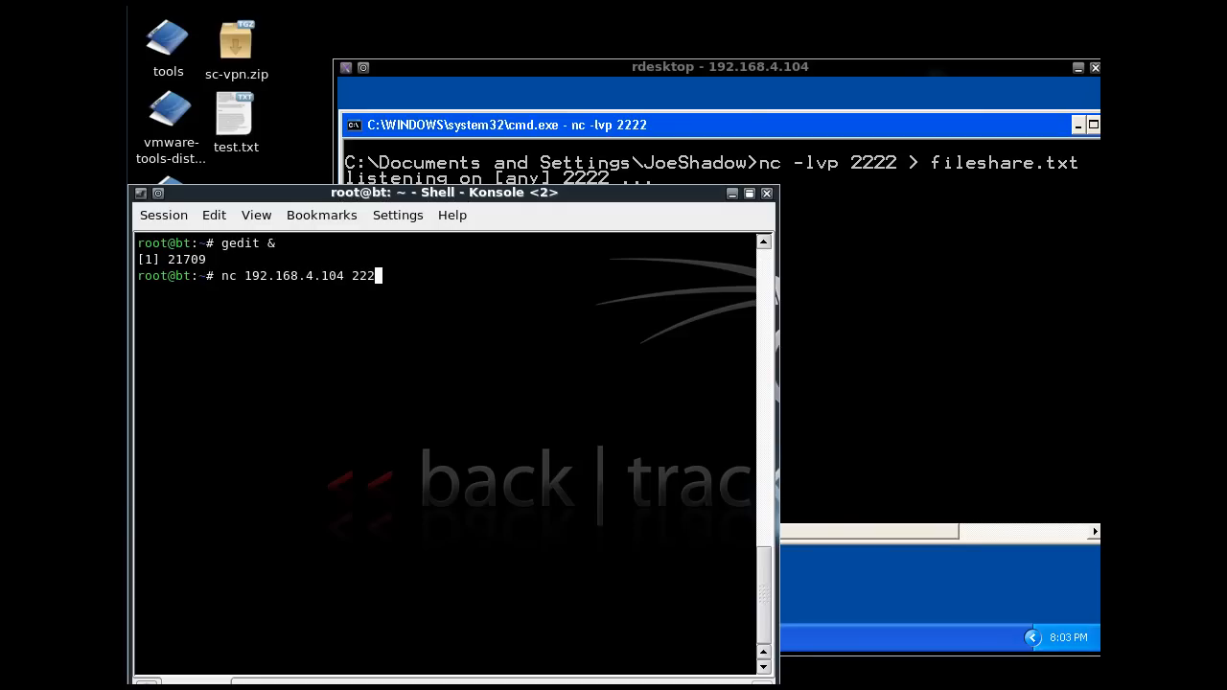
{"action": "type", "text": "2 <"}
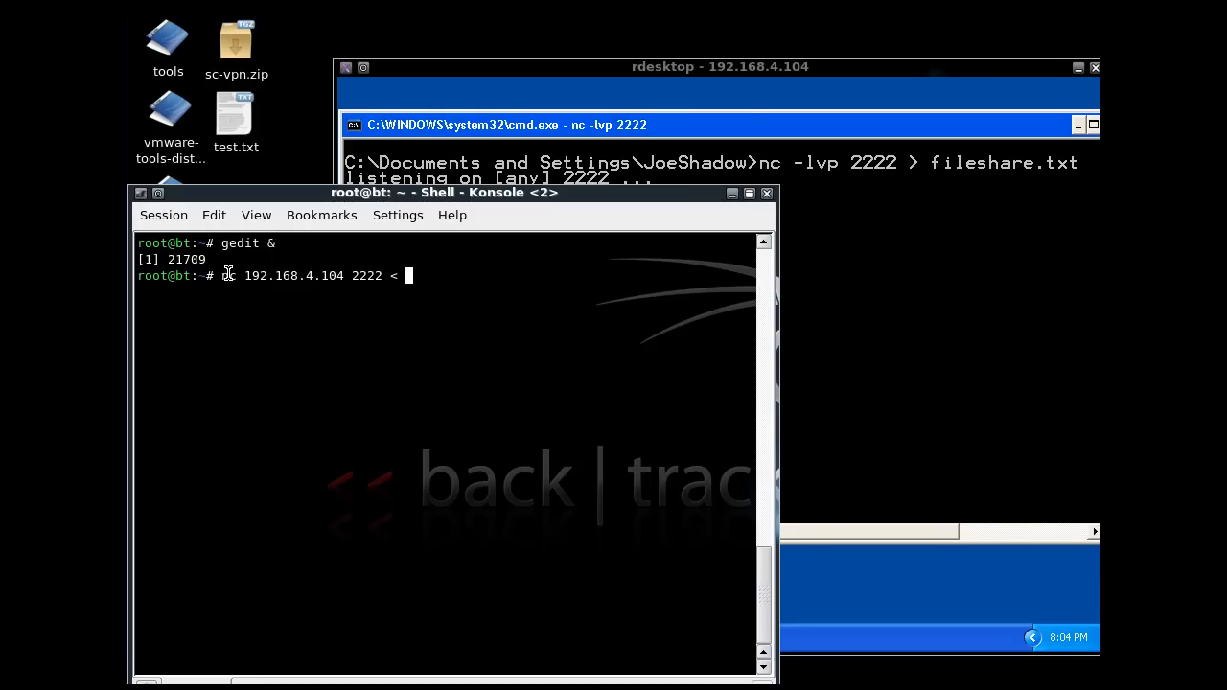
{"action": "type", "text": "test.t"}
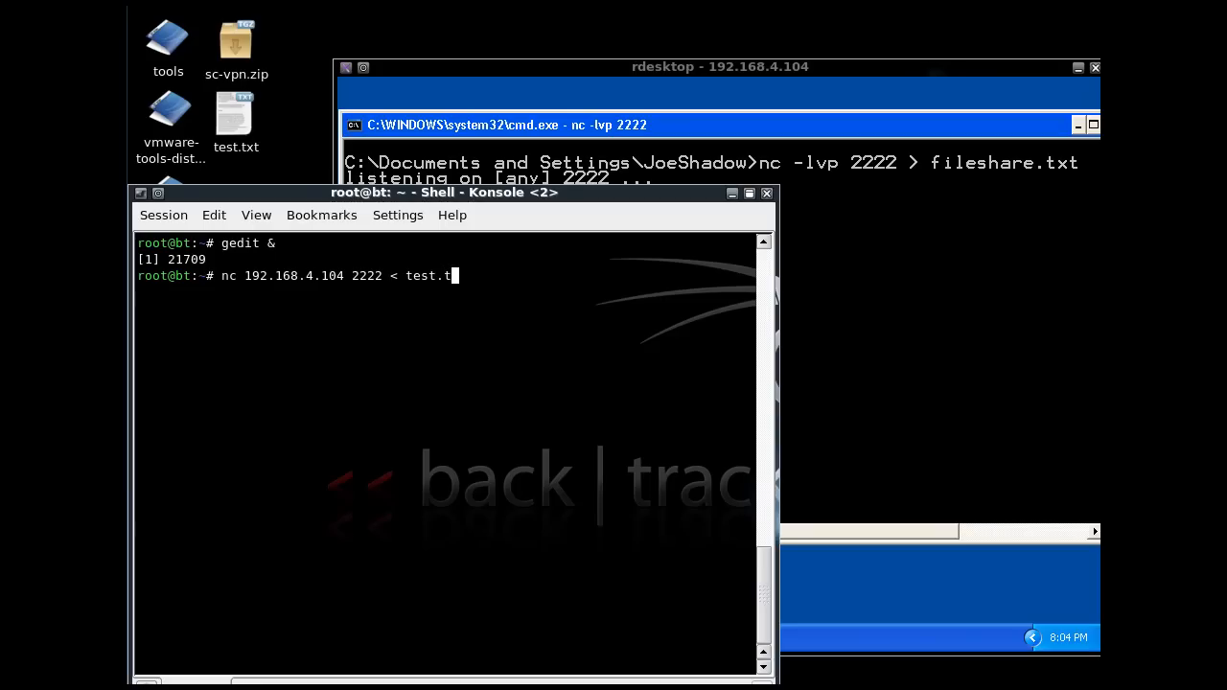
{"action": "type", "text": "xt"}
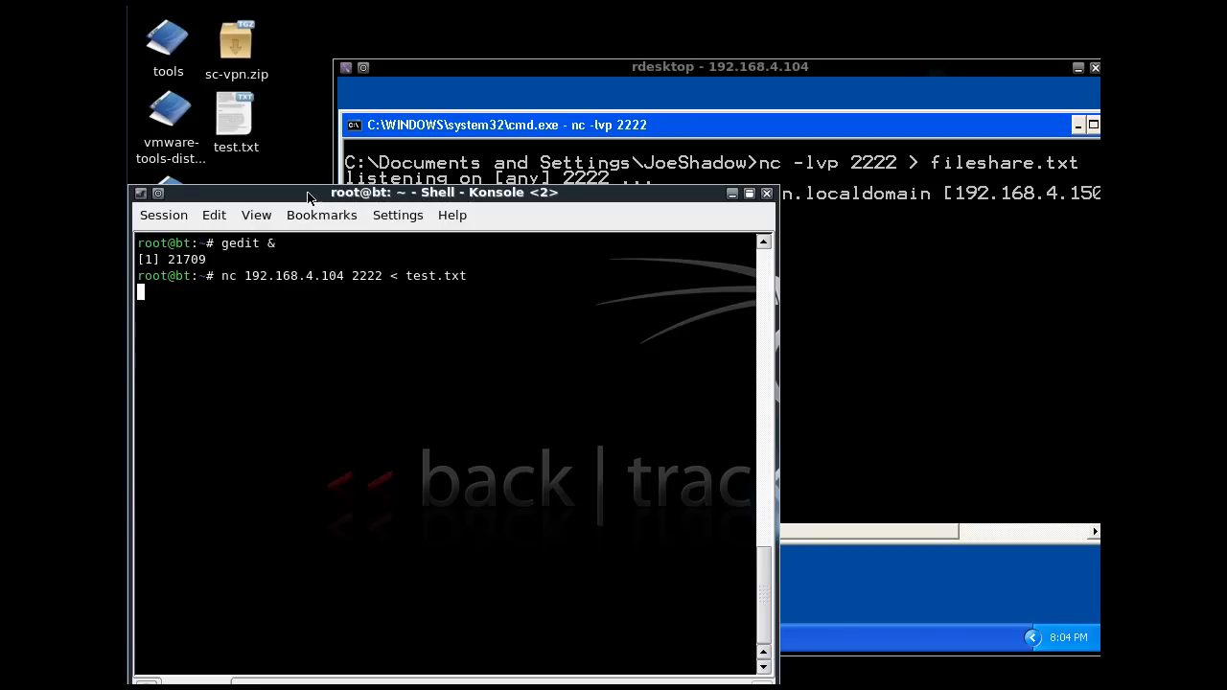
Step: Move the BackTrack terminal aside to reveal the XP listener's connection message
{"action": "left_click_drag", "start_coordinate": [444, 192], "coordinate": [457, 293]}
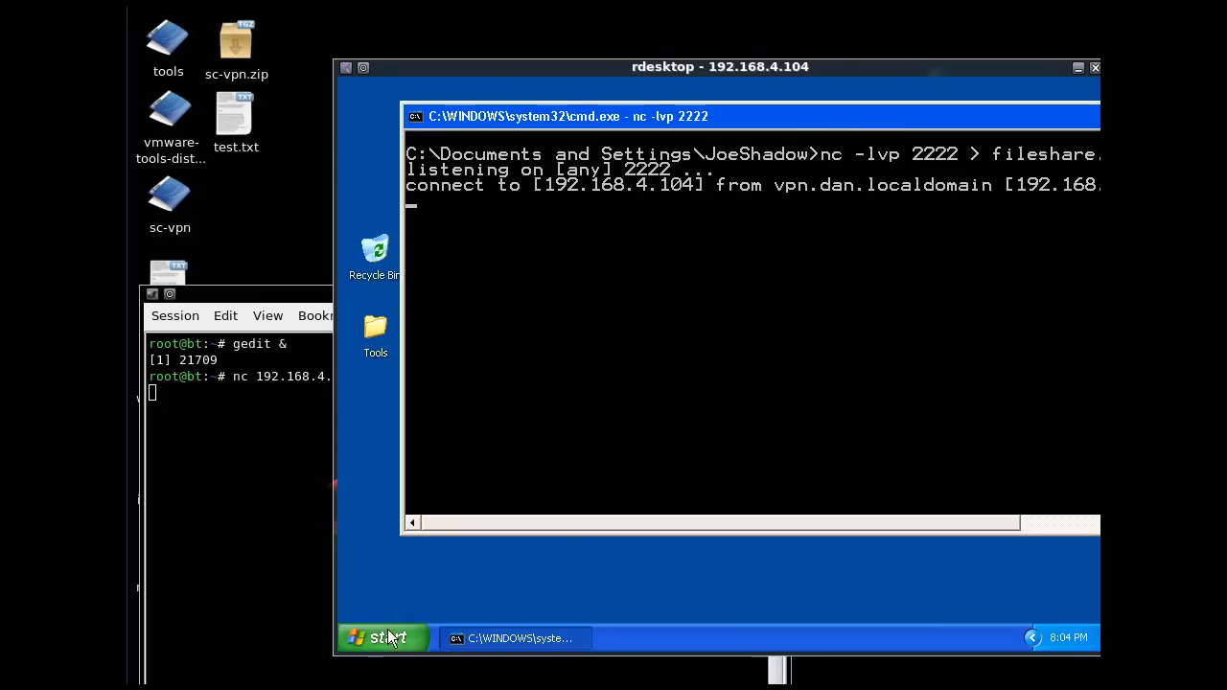
{"action": "left_click", "coordinate": [381, 637]}
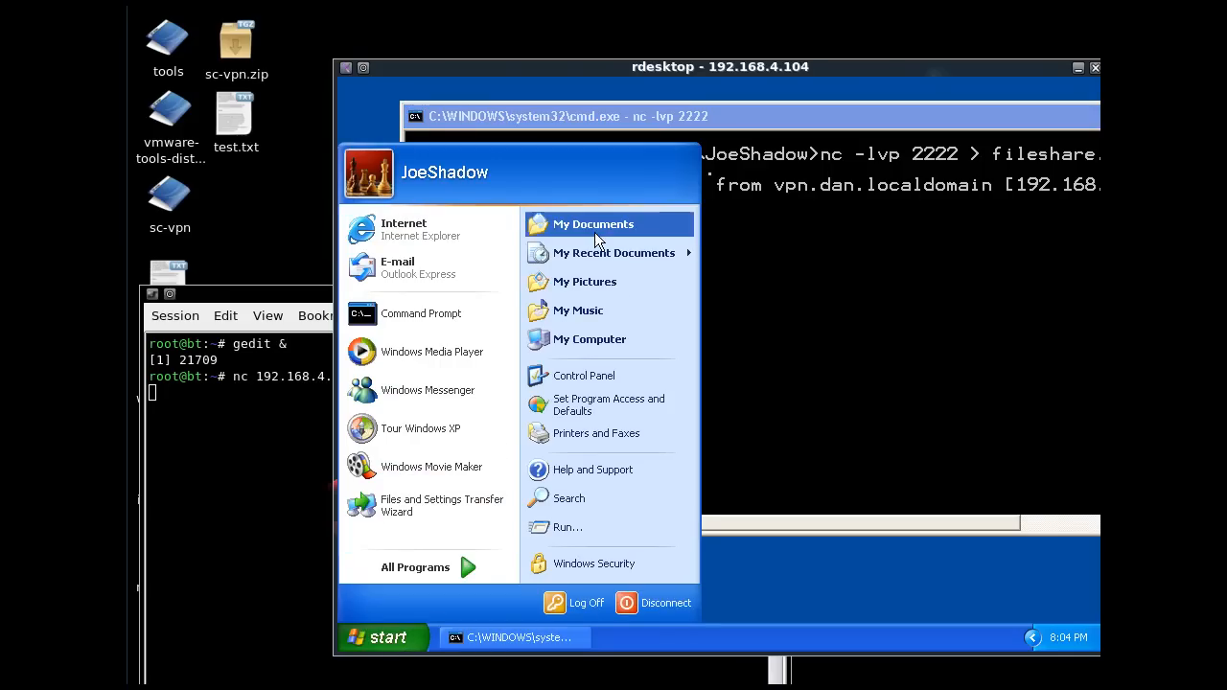
{"action": "left_click", "coordinate": [592, 224]}
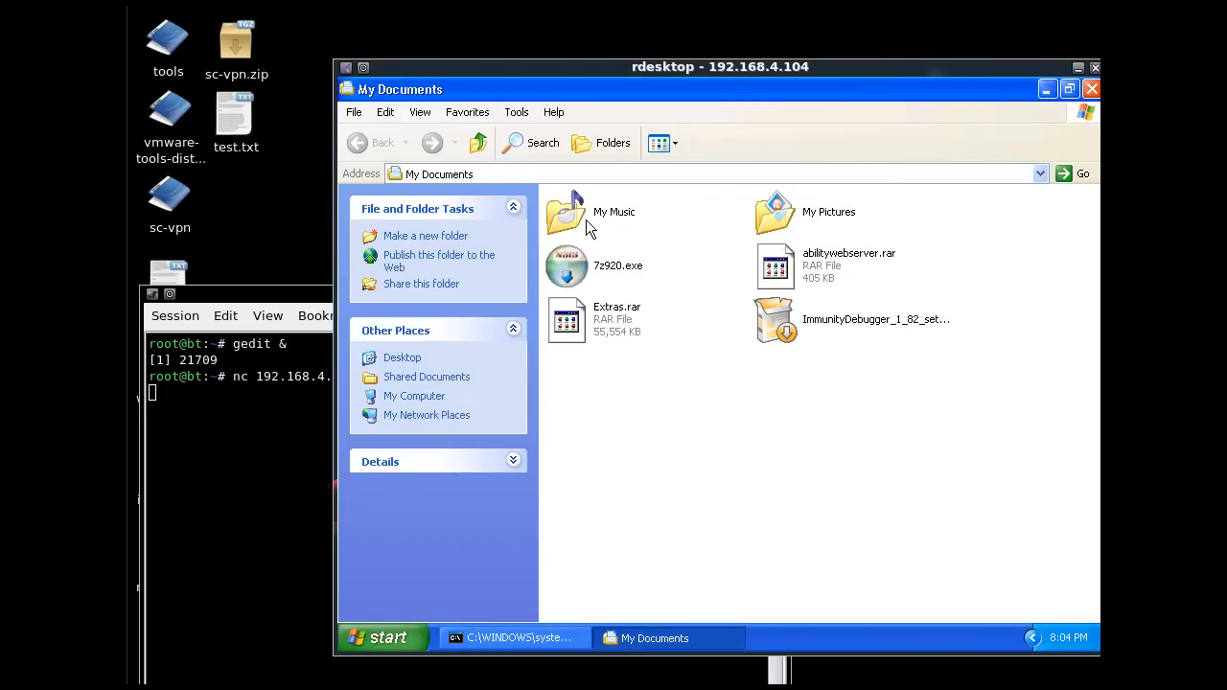
{"action": "mouse_move", "coordinate": [467, 128]}
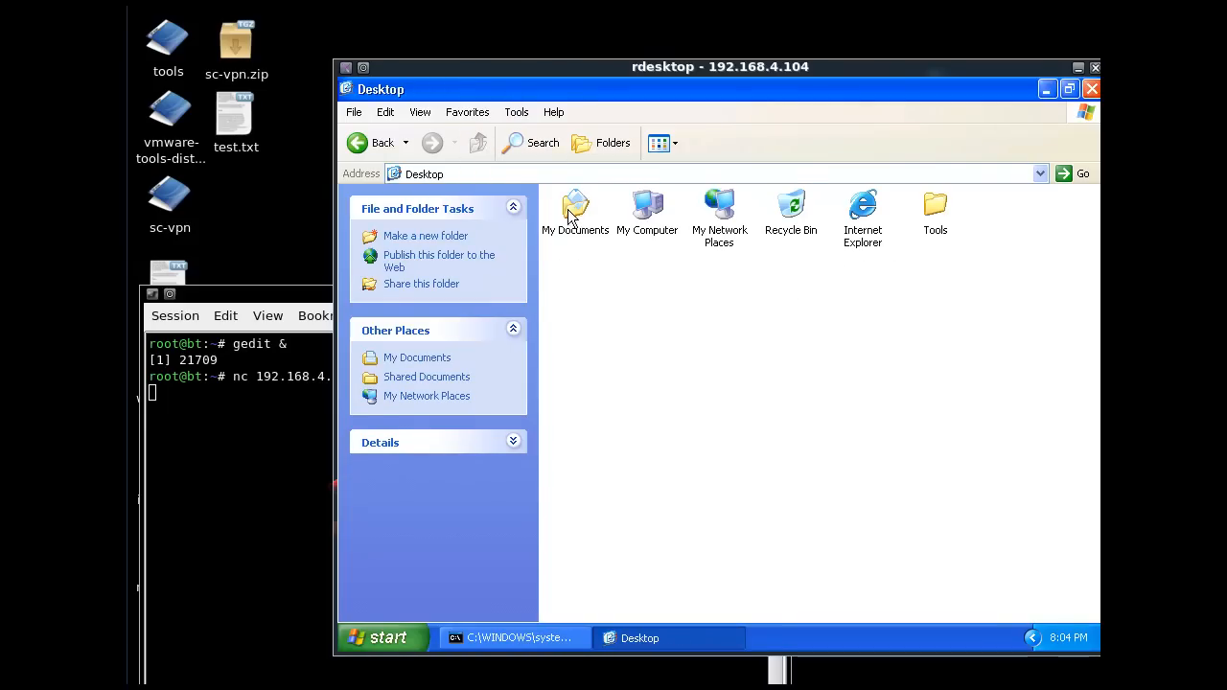
{"action": "double_click", "coordinate": [575, 205]}
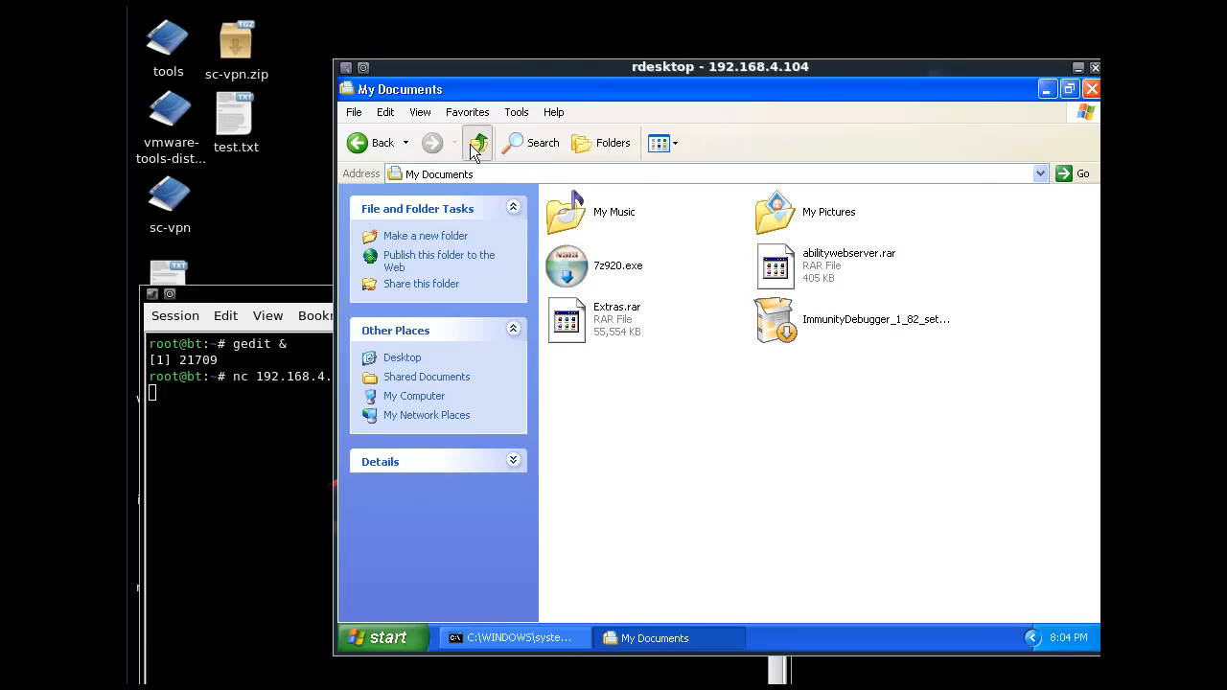
{"action": "left_click", "coordinate": [477, 143]}
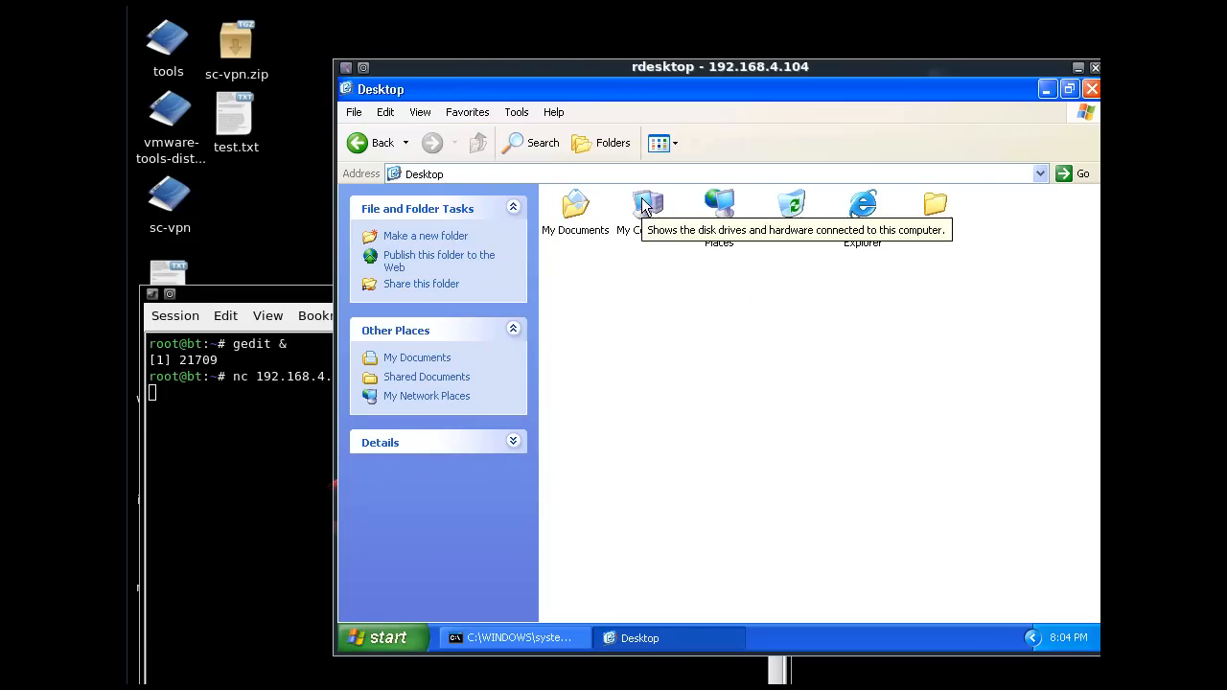
{"action": "mouse_move", "coordinate": [1042, 113]}
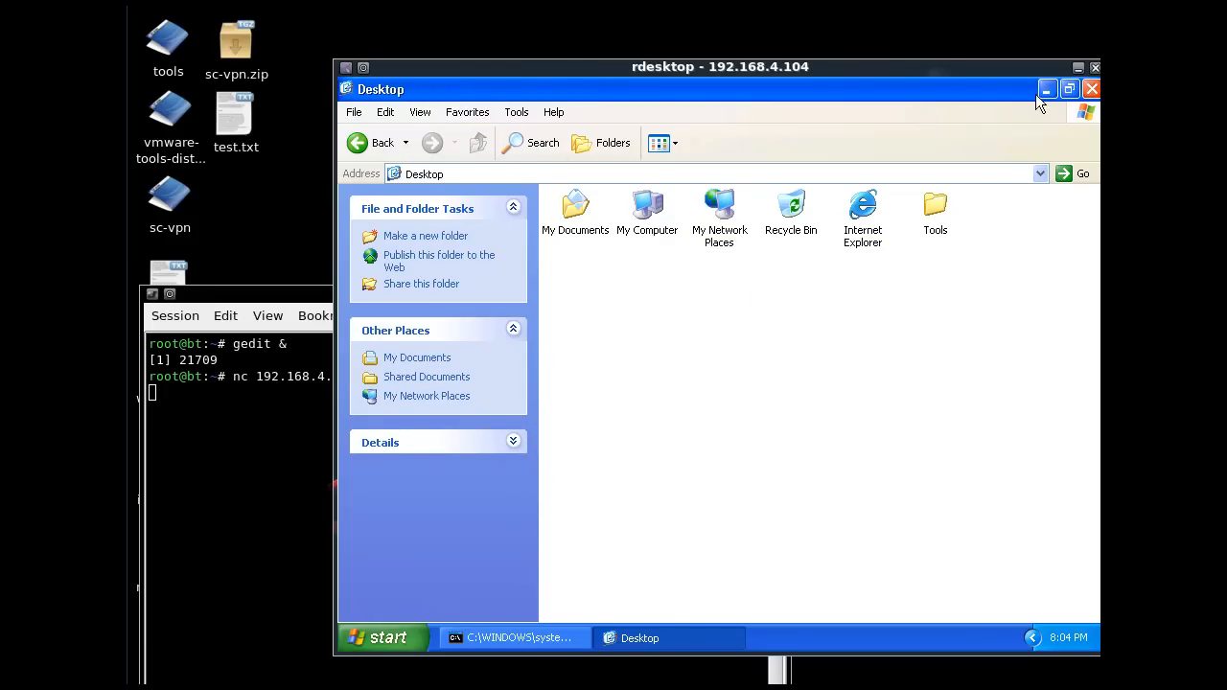
{"action": "left_click", "coordinate": [515, 638]}
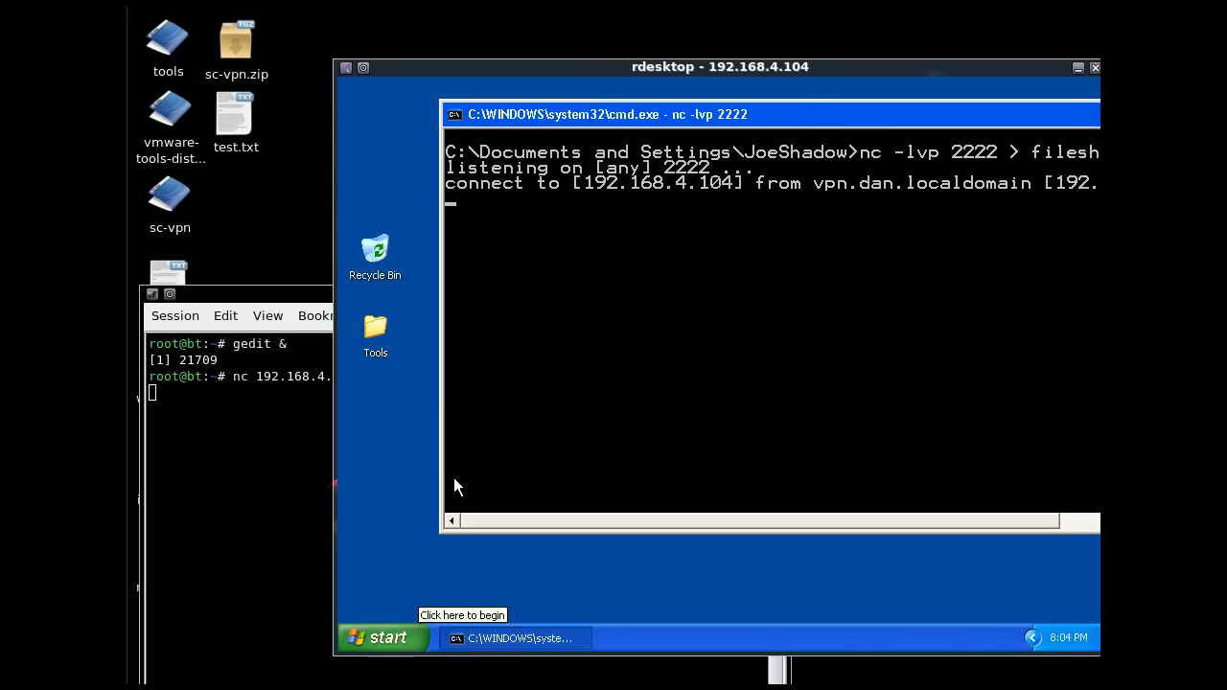
Step: Browse via Start > My Computer to the JoeShadow folder and find fileshare.txt
{"action": "left_click", "coordinate": [385, 637]}
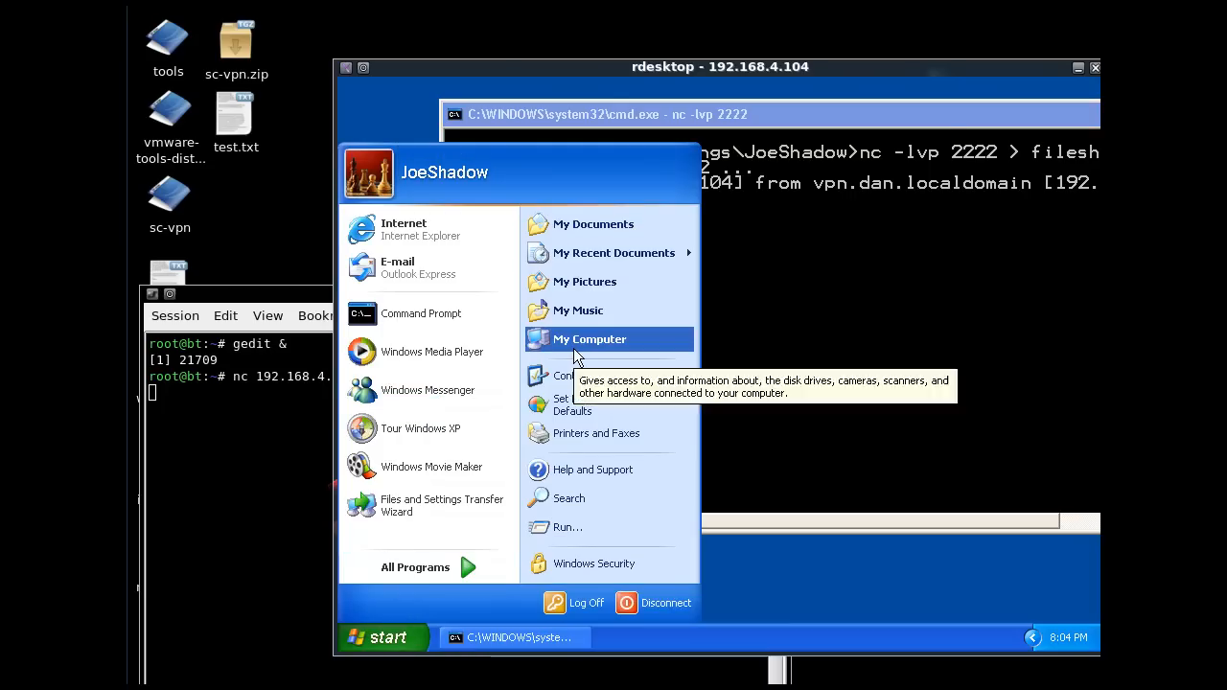
{"action": "left_click", "coordinate": [589, 340]}
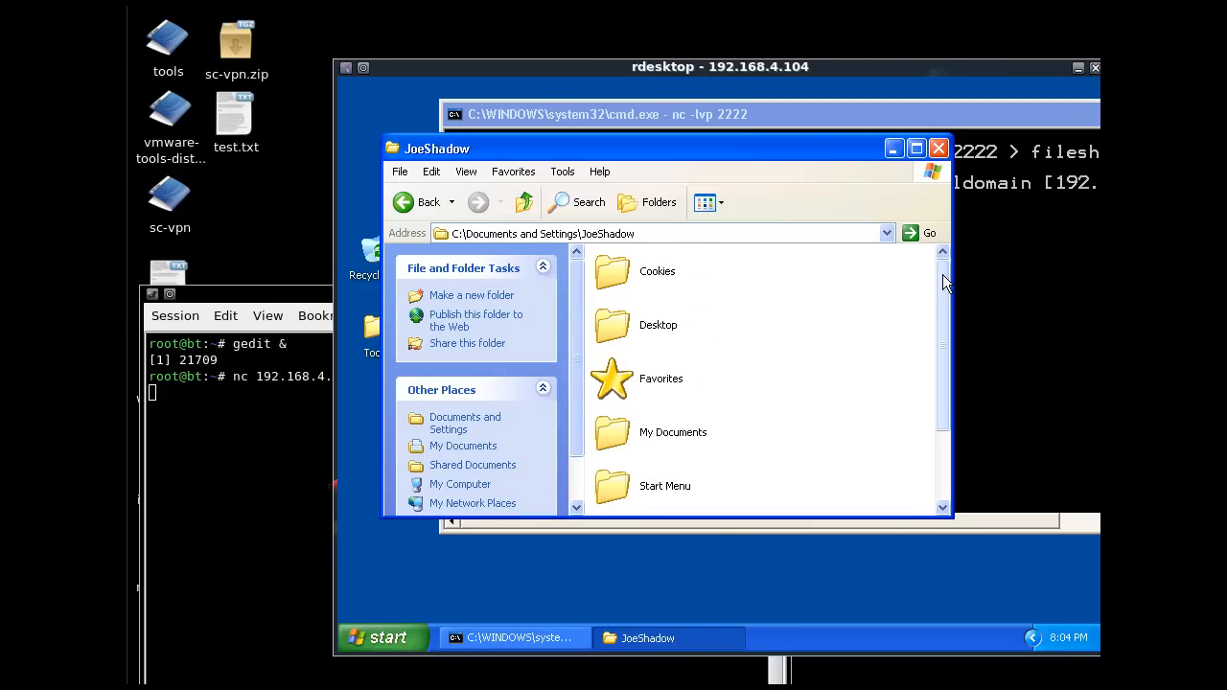
{"action": "scroll", "scroll_direction": "down", "scroll_amount": 3}
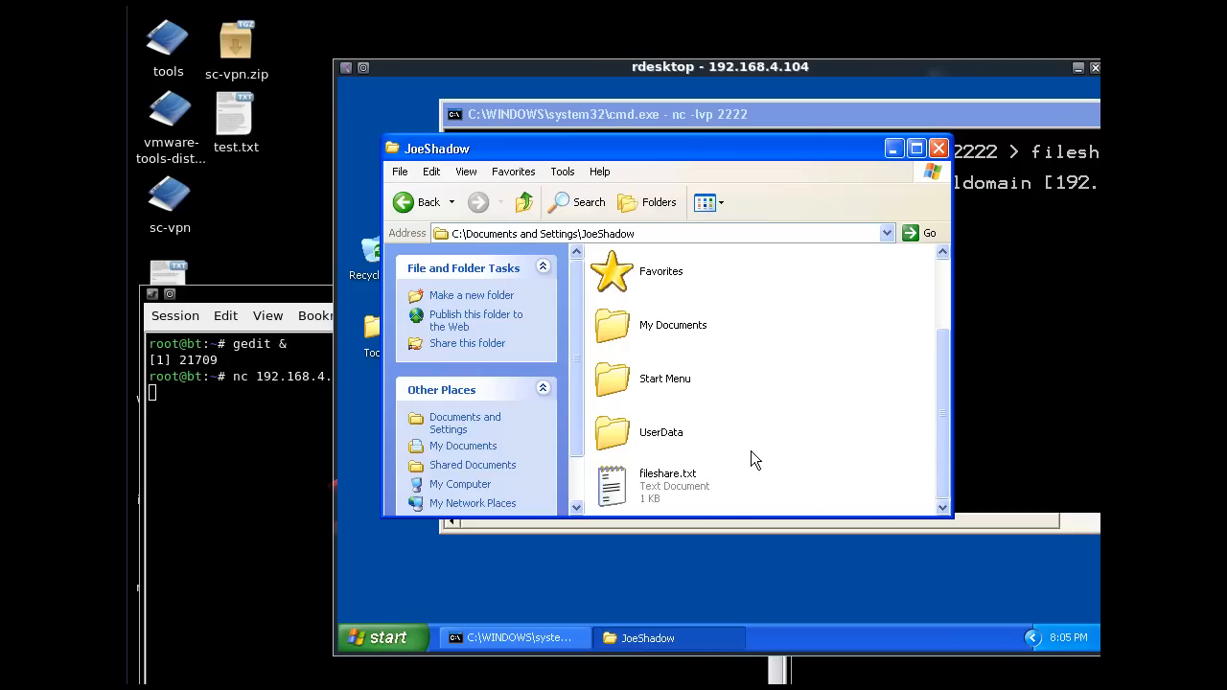
{"action": "mouse_move", "coordinate": [693, 490]}
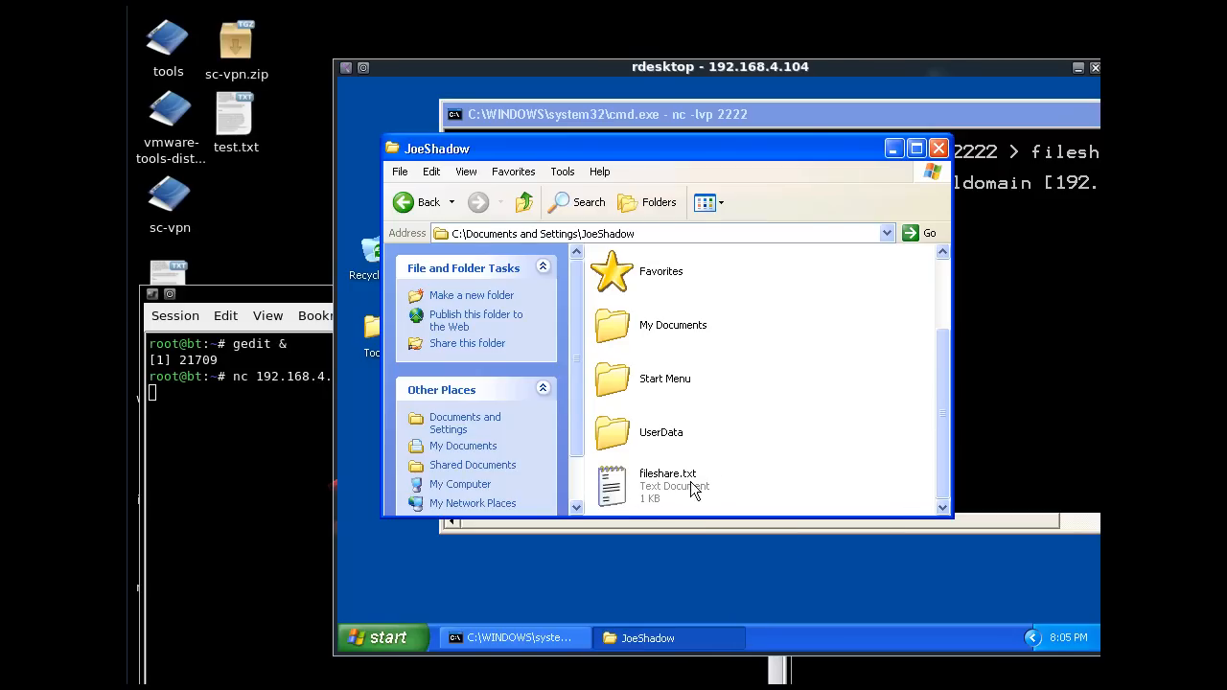
{"action": "mouse_move", "coordinate": [517, 262]}
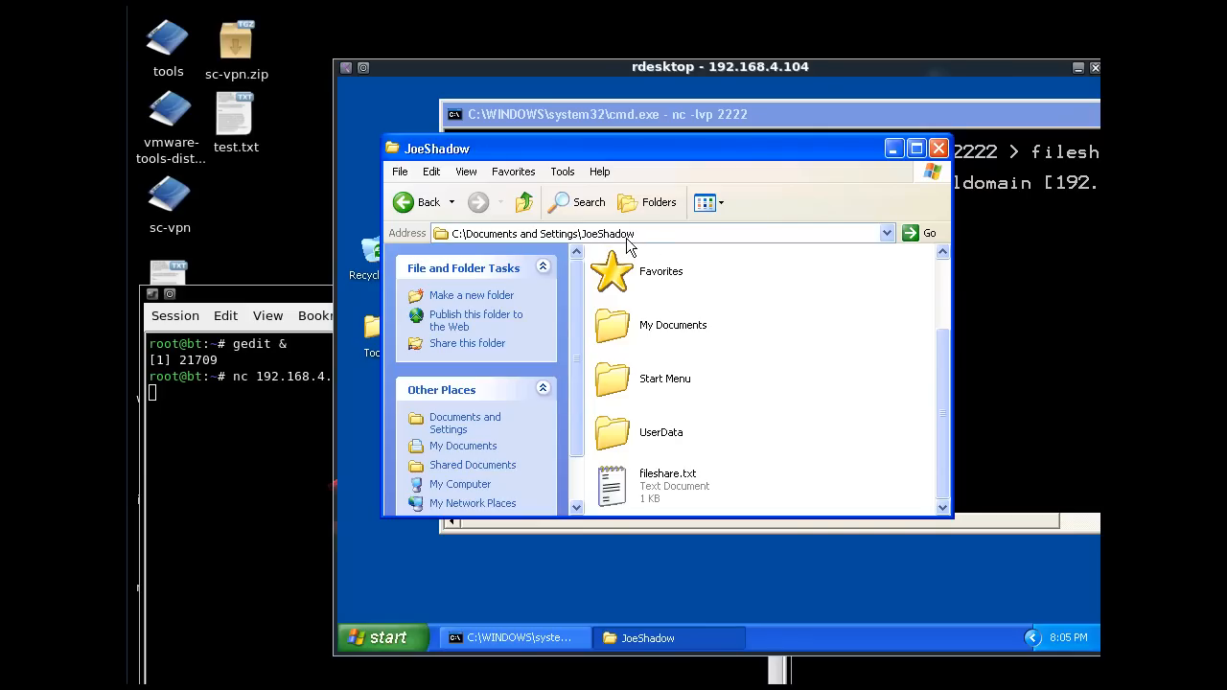
{"action": "mouse_move", "coordinate": [614, 489]}
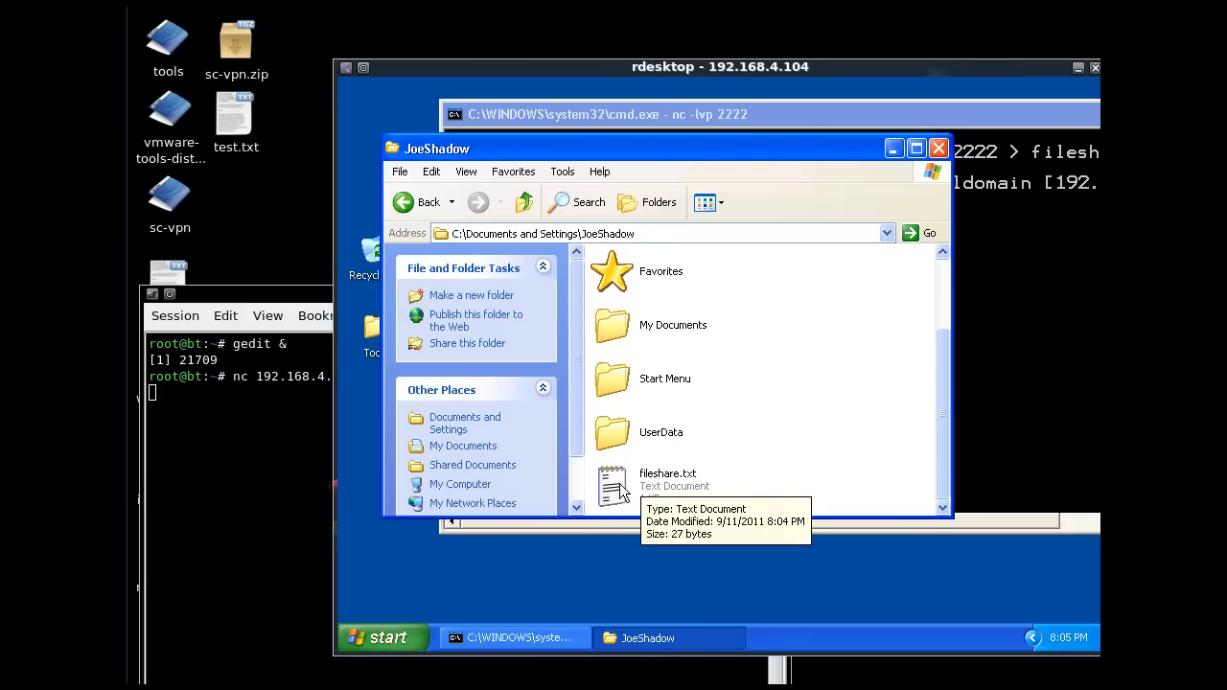